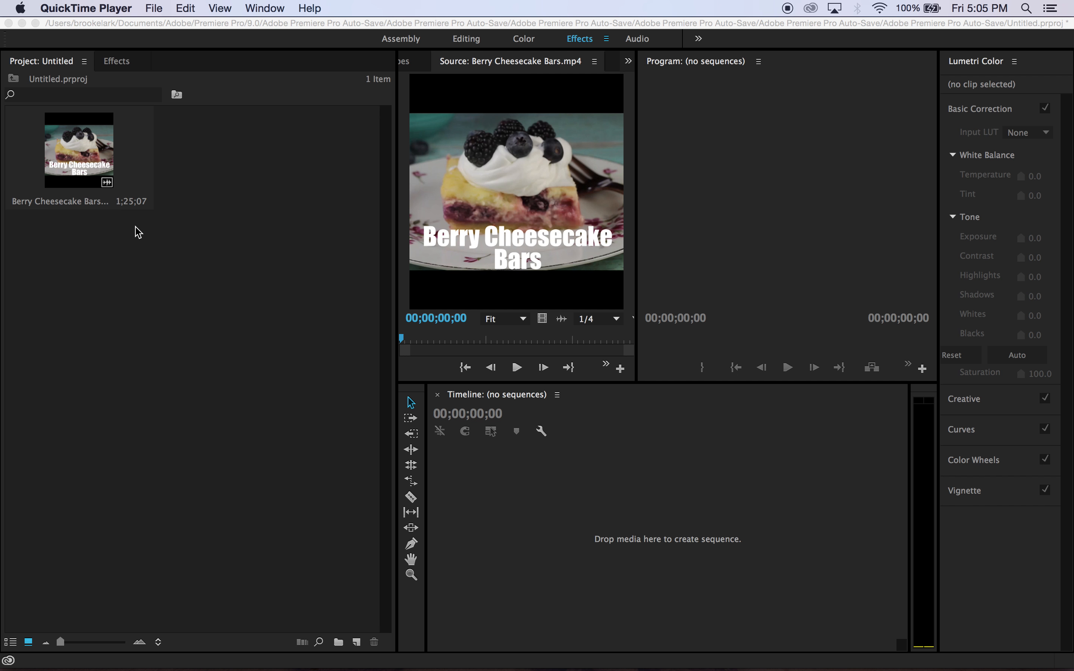
mouse_move(334, 237)
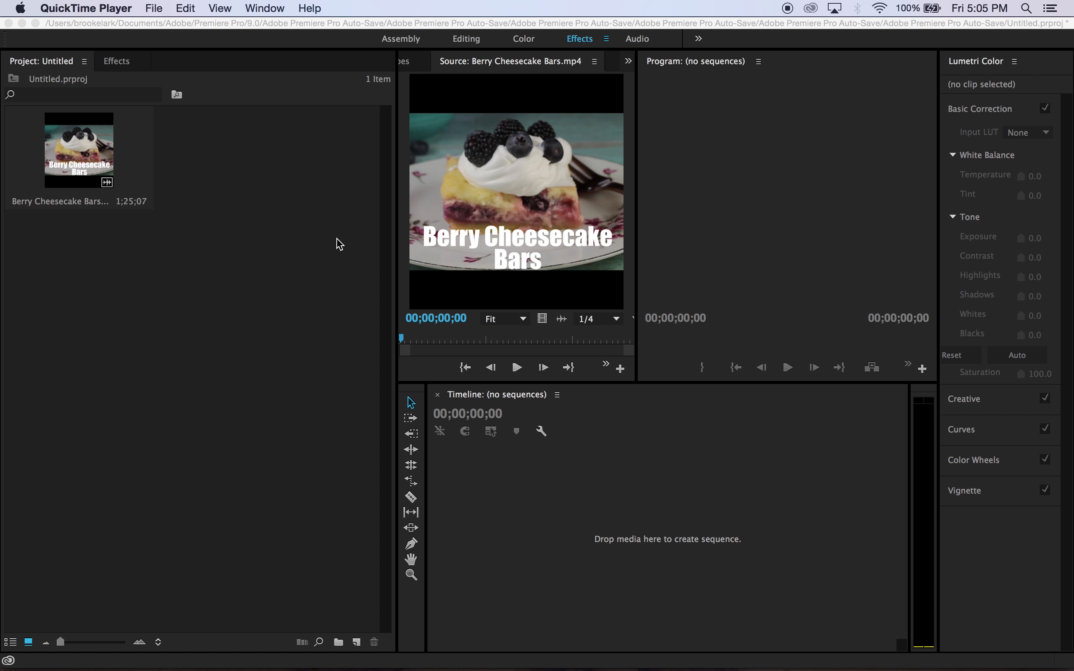
mouse_move(227, 307)
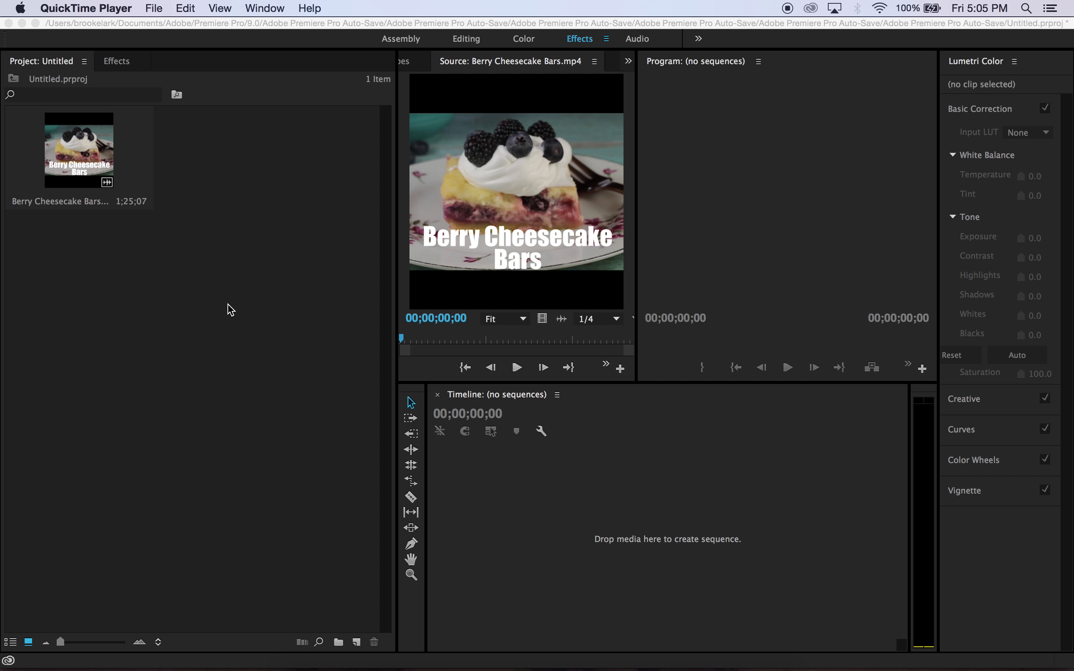
mouse_move(155, 169)
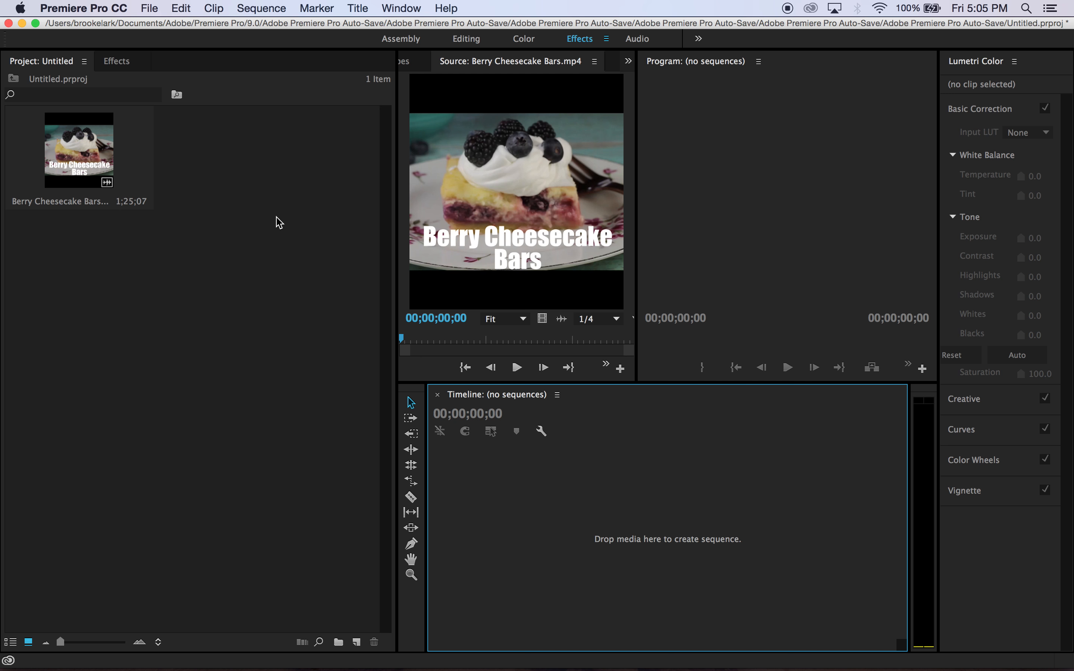
mouse_move(274, 207)
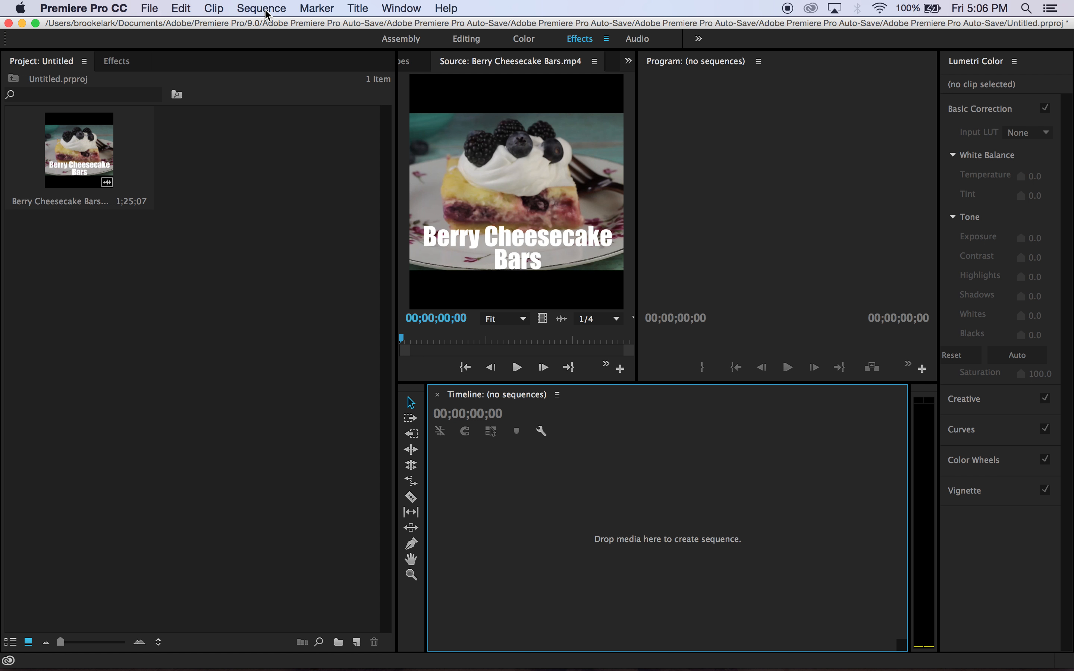
mouse_move(99, 158)
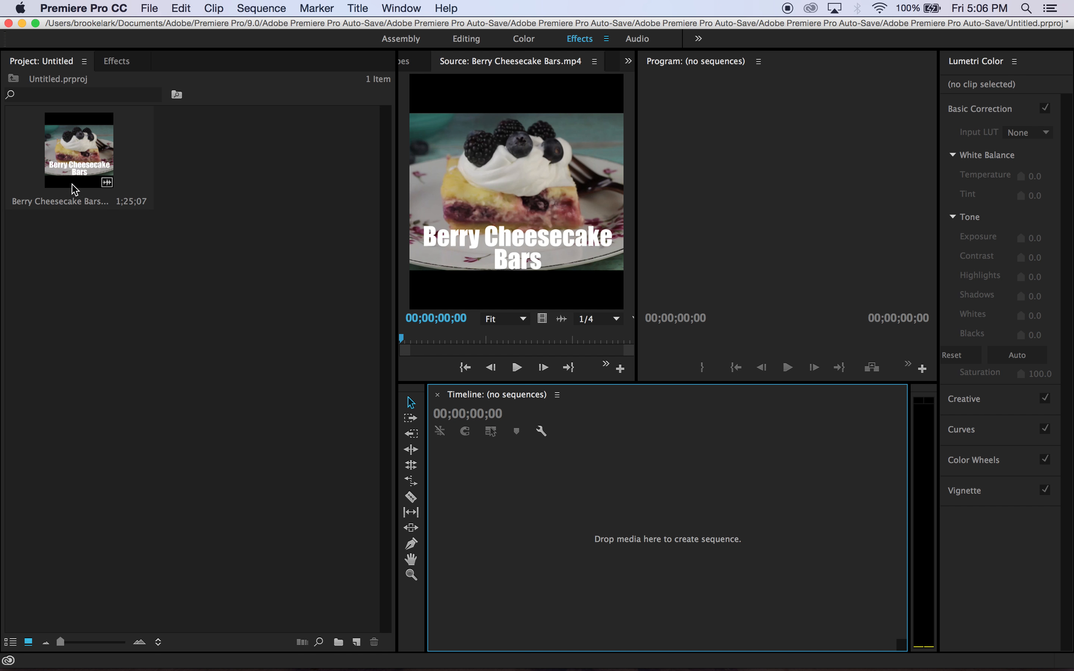
mouse_move(86, 159)
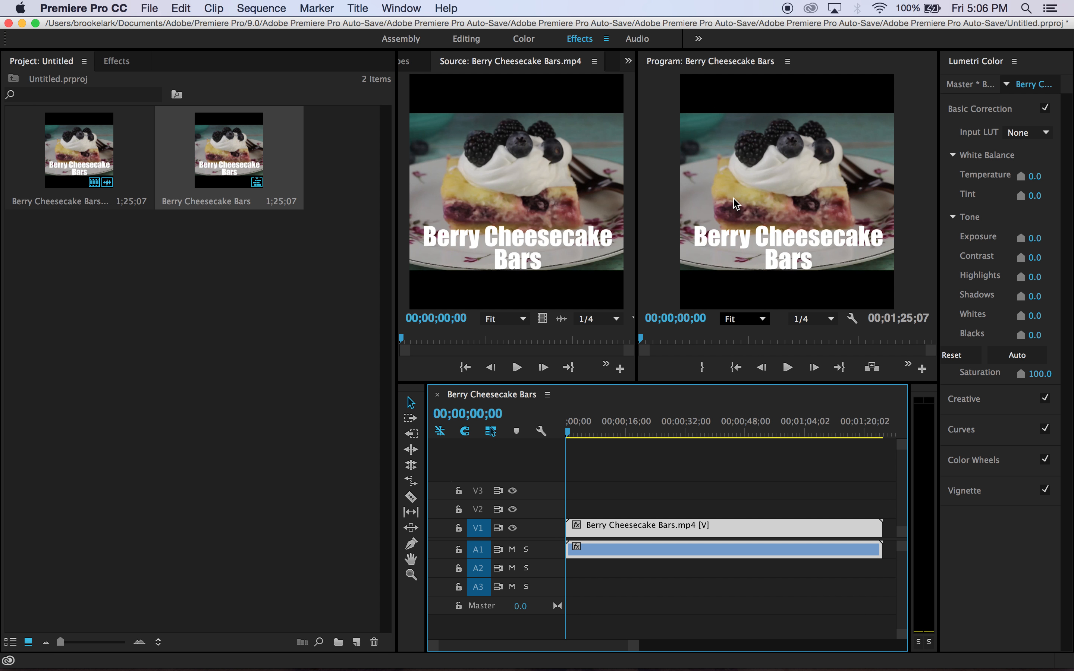
click(266, 9)
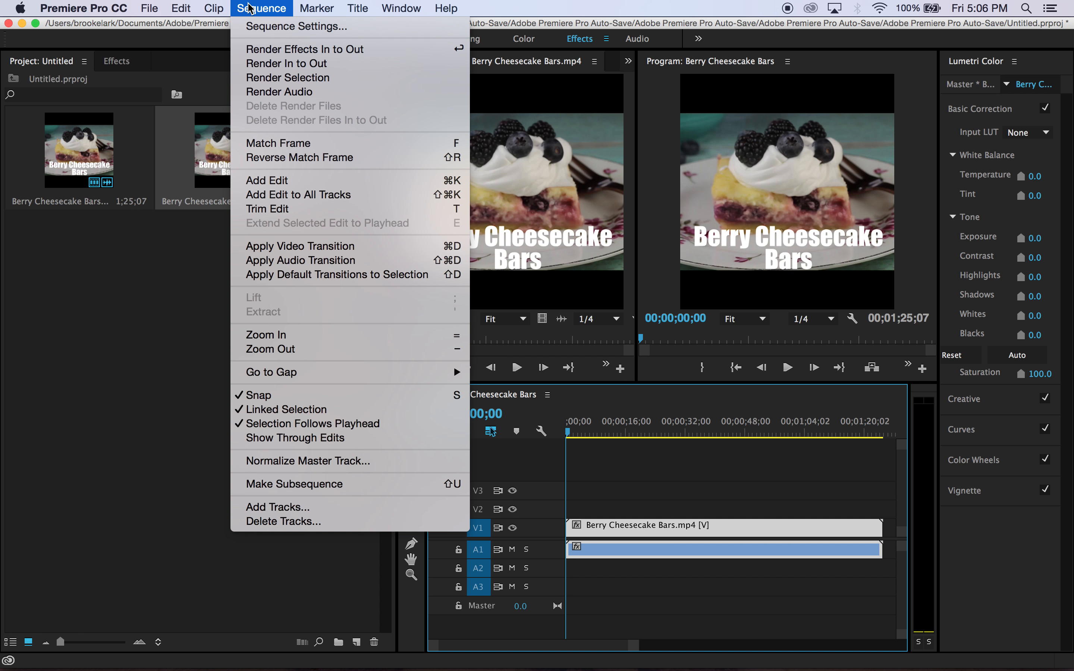
click(297, 27)
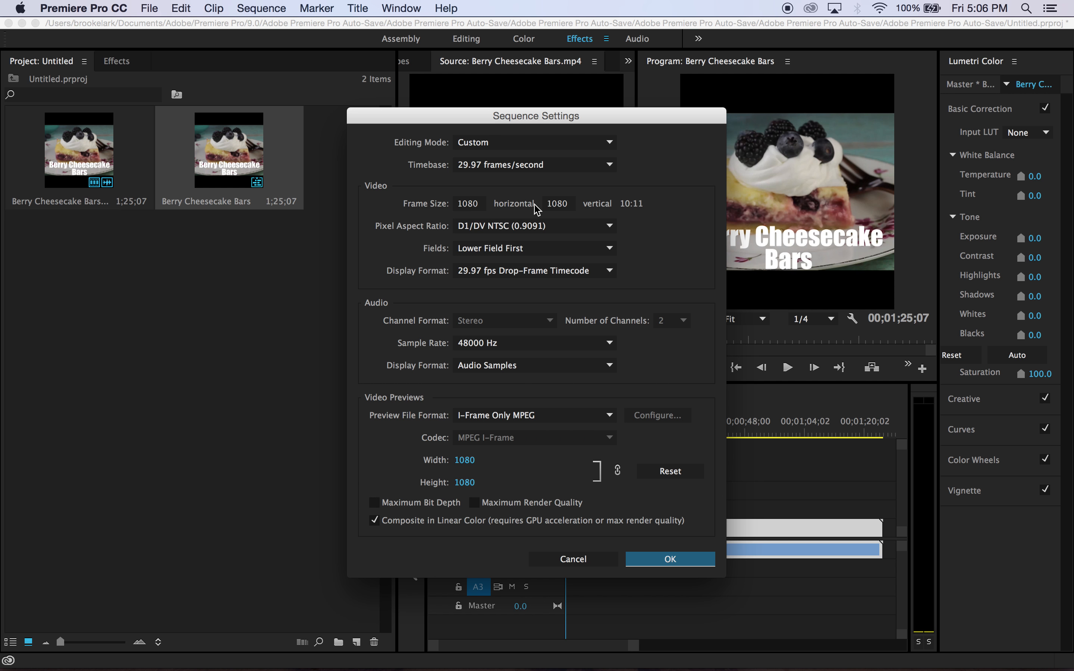
mouse_move(601, 450)
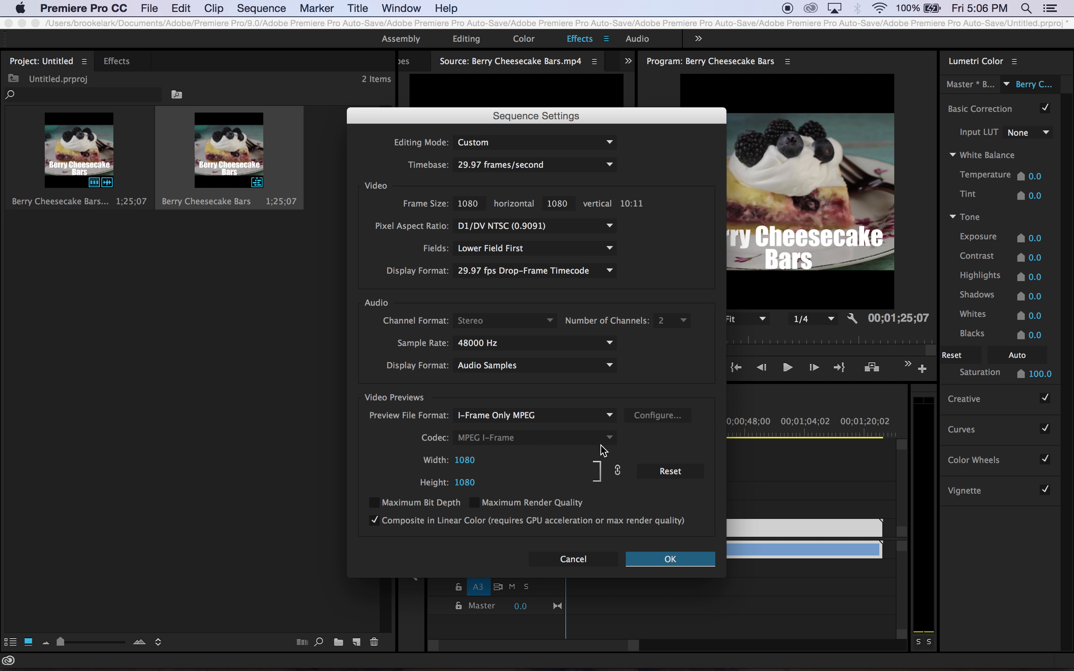
mouse_move(482, 209)
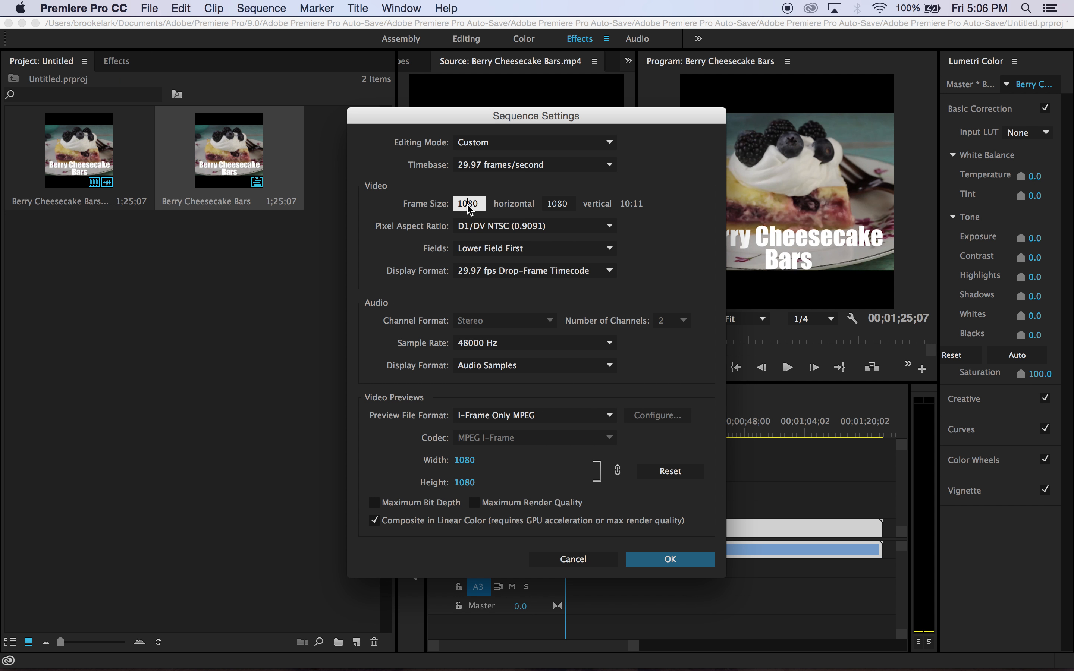
text(1280)
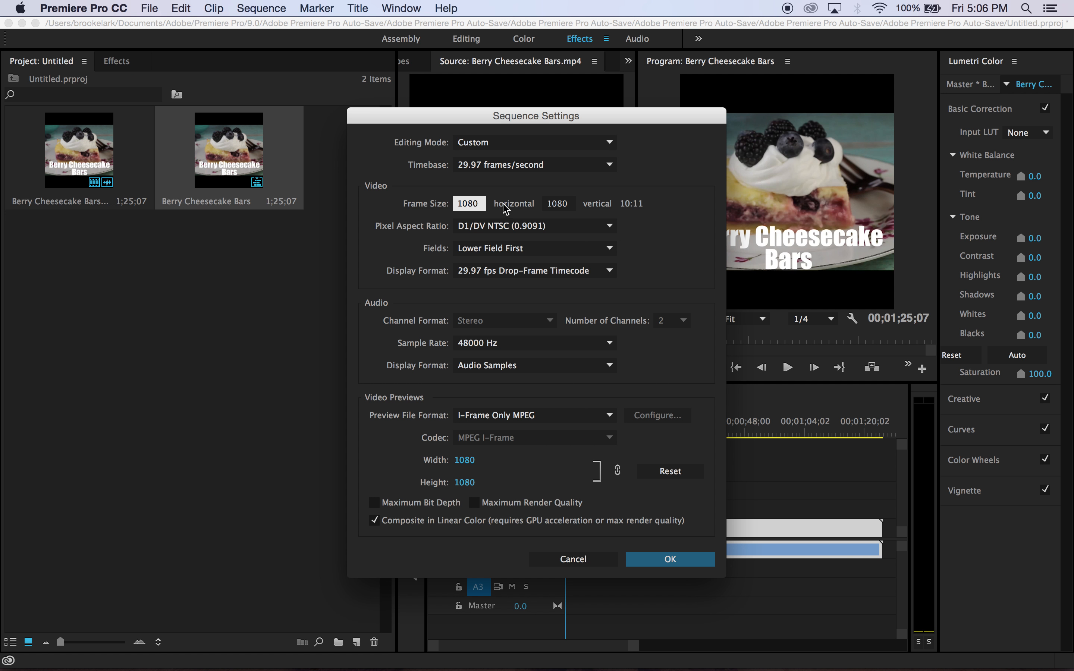
mouse_move(594, 308)
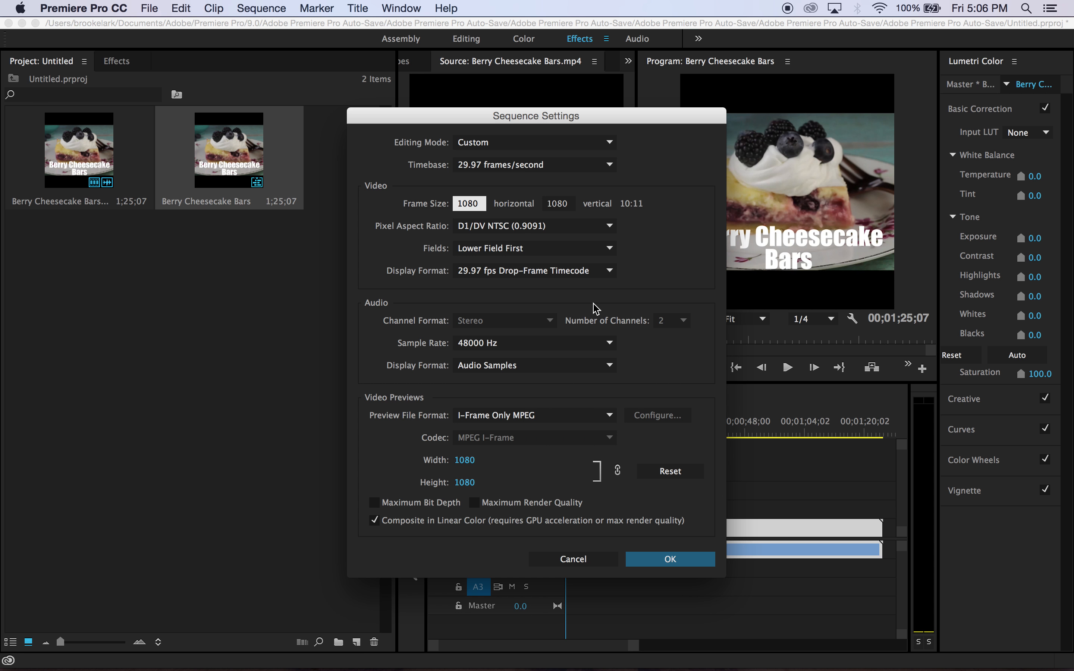
click(670, 559)
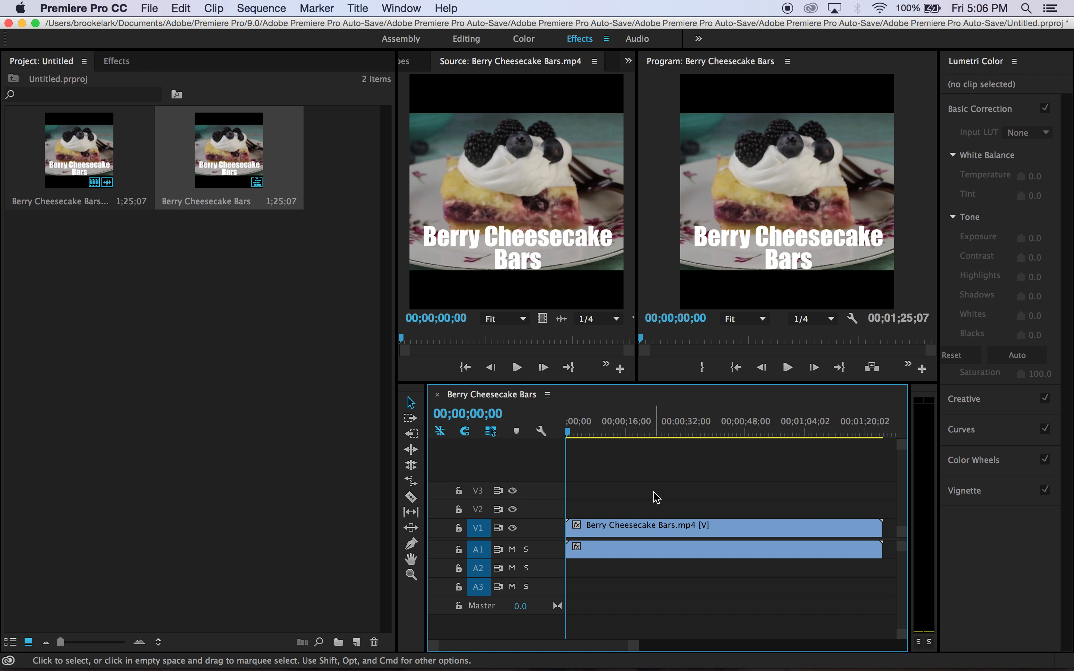
mouse_move(647, 492)
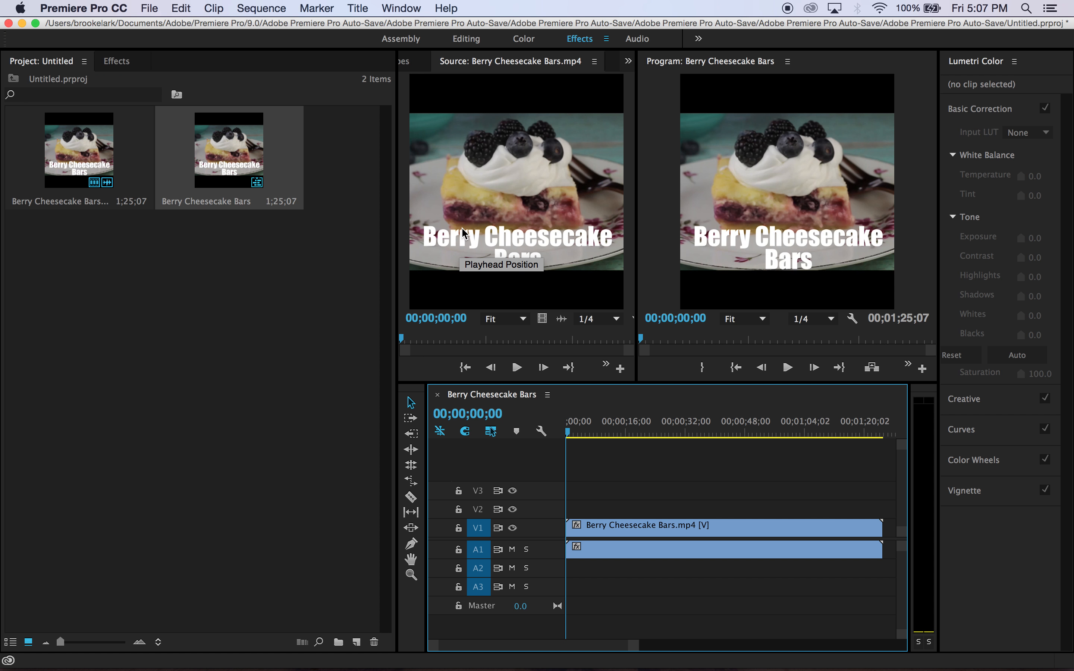
mouse_move(449, 366)
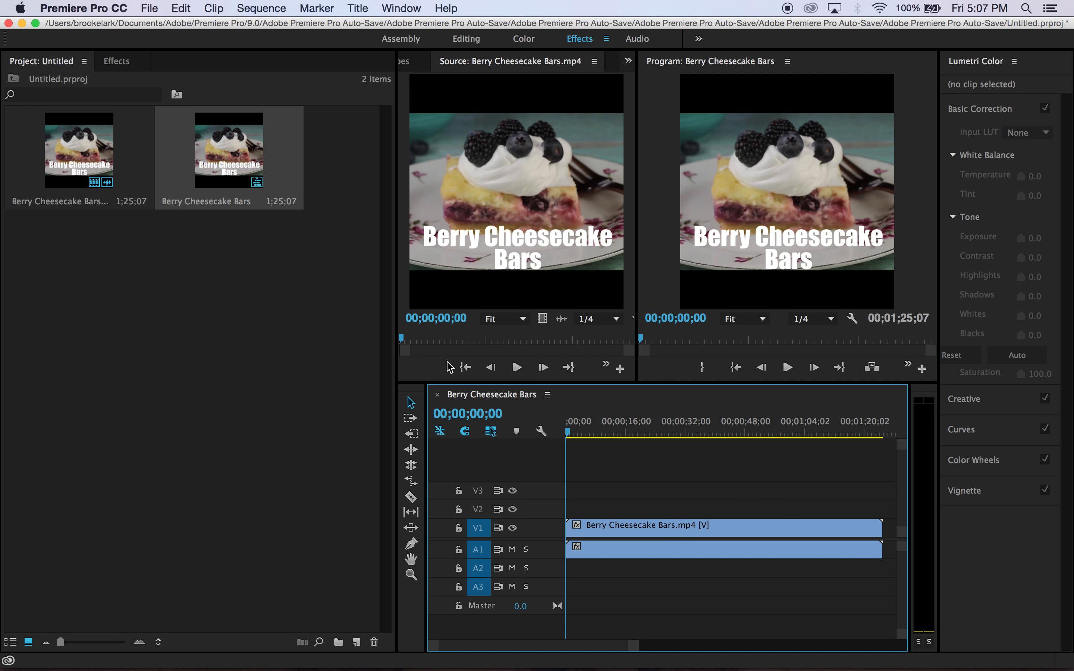
mouse_move(669, 552)
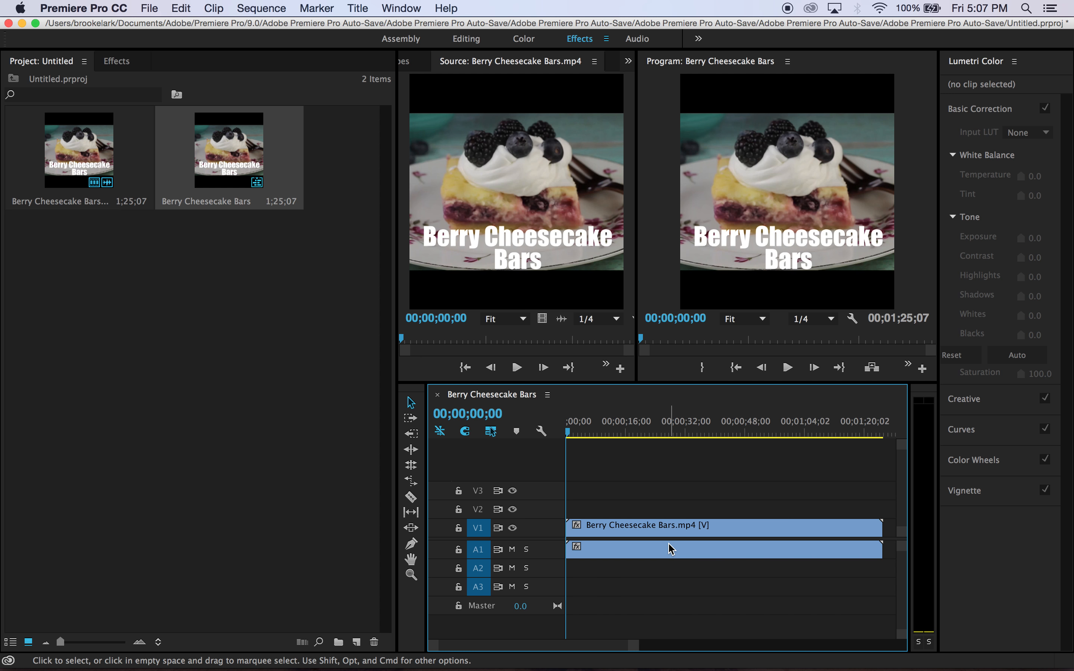
mouse_move(635, 477)
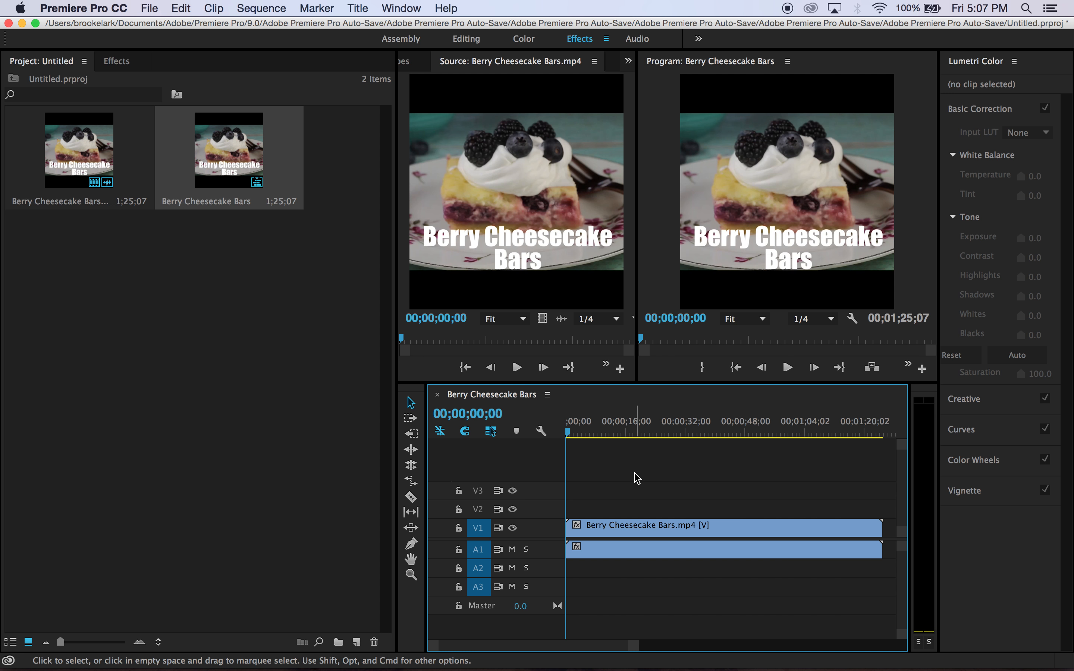
mouse_move(613, 508)
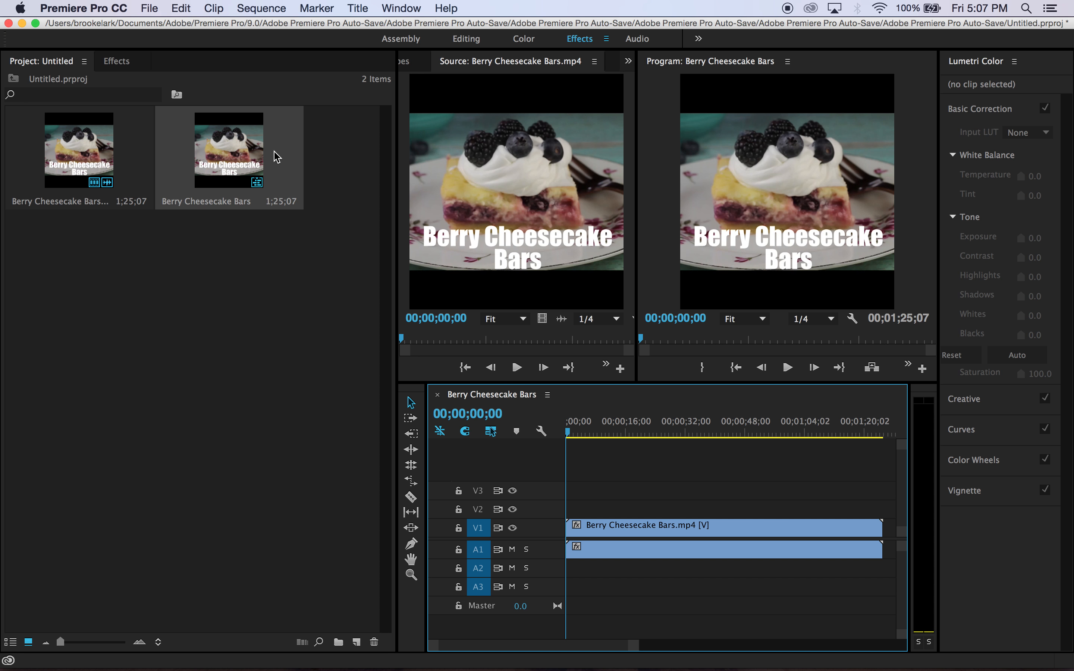
mouse_move(851, 249)
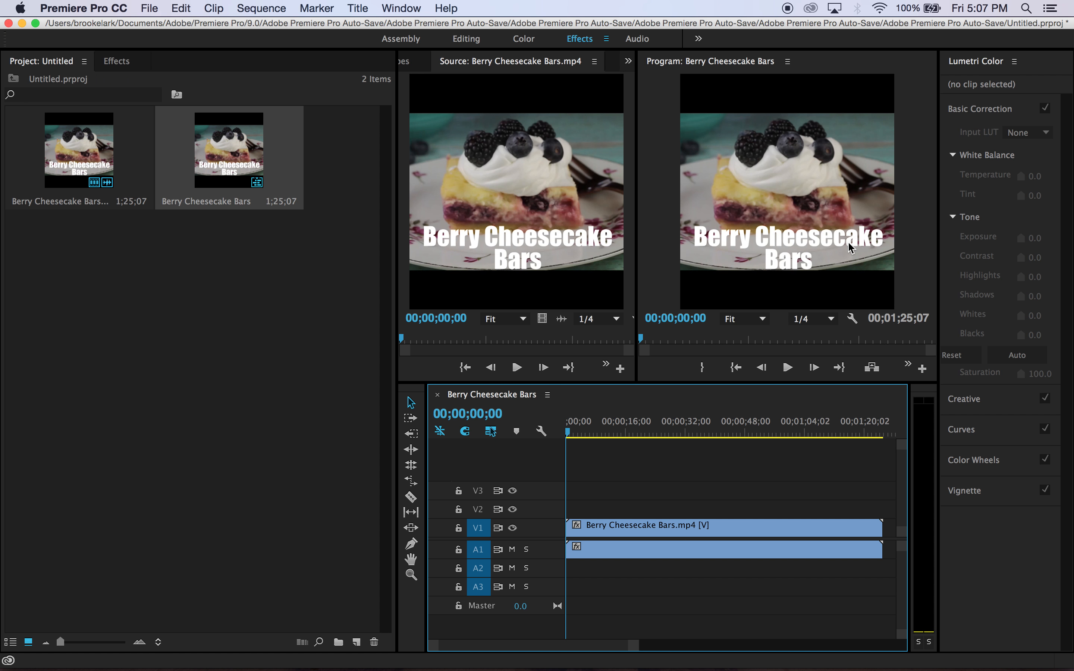
mouse_move(261, 12)
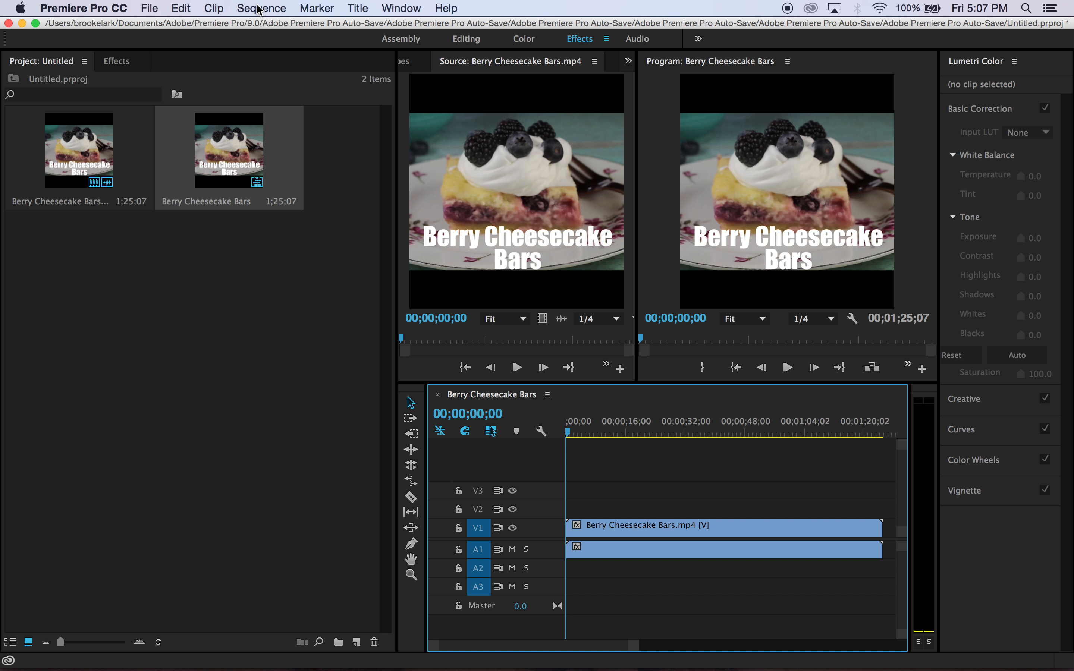
Set the sequence frame size to 1920 by 1080 and accept deleting the preview files.
click(264, 8)
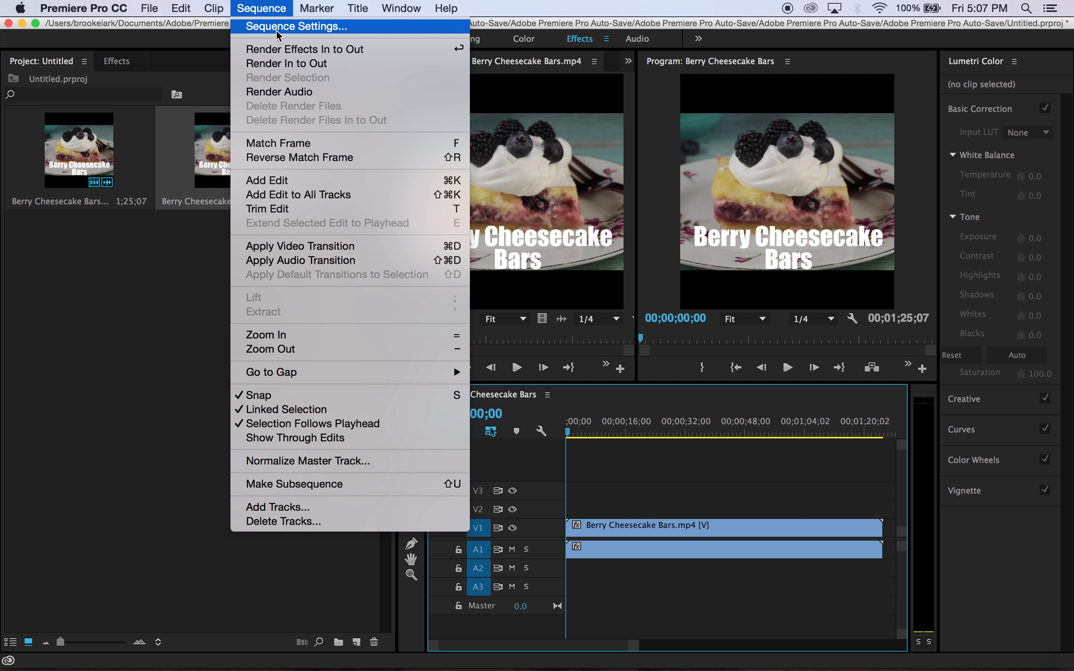
click(293, 26)
text(1920)
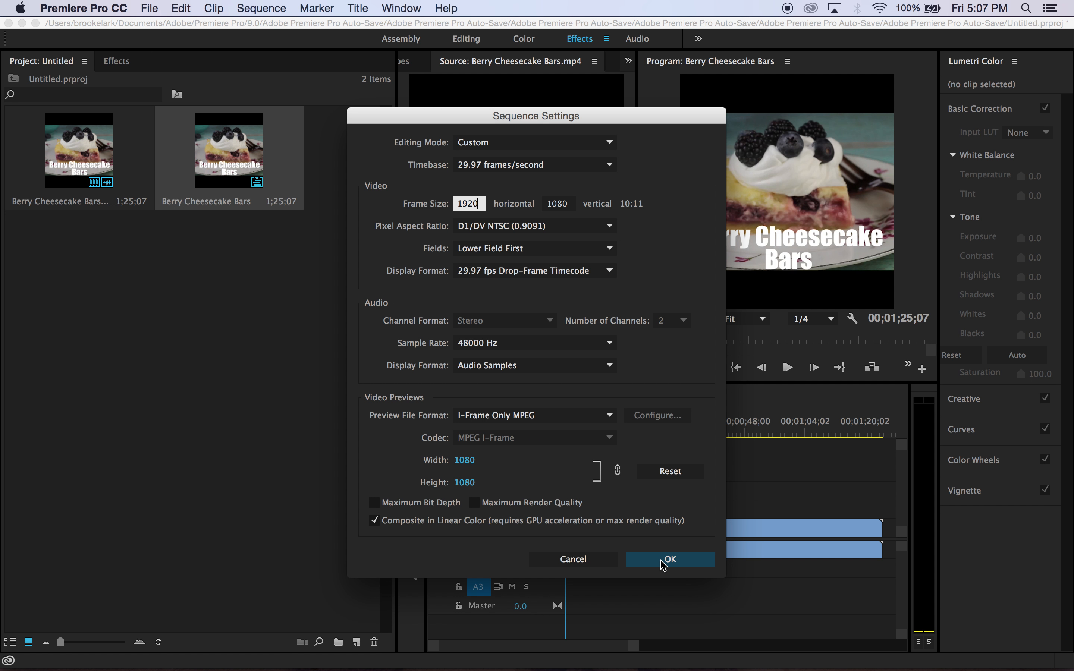
click(670, 560)
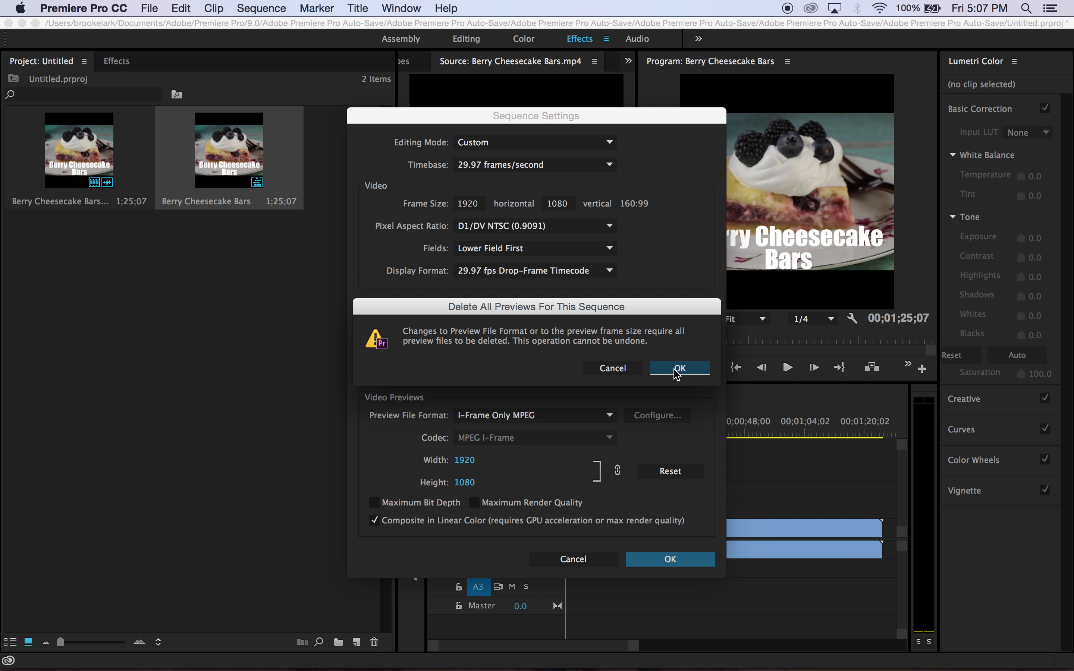
click(679, 368)
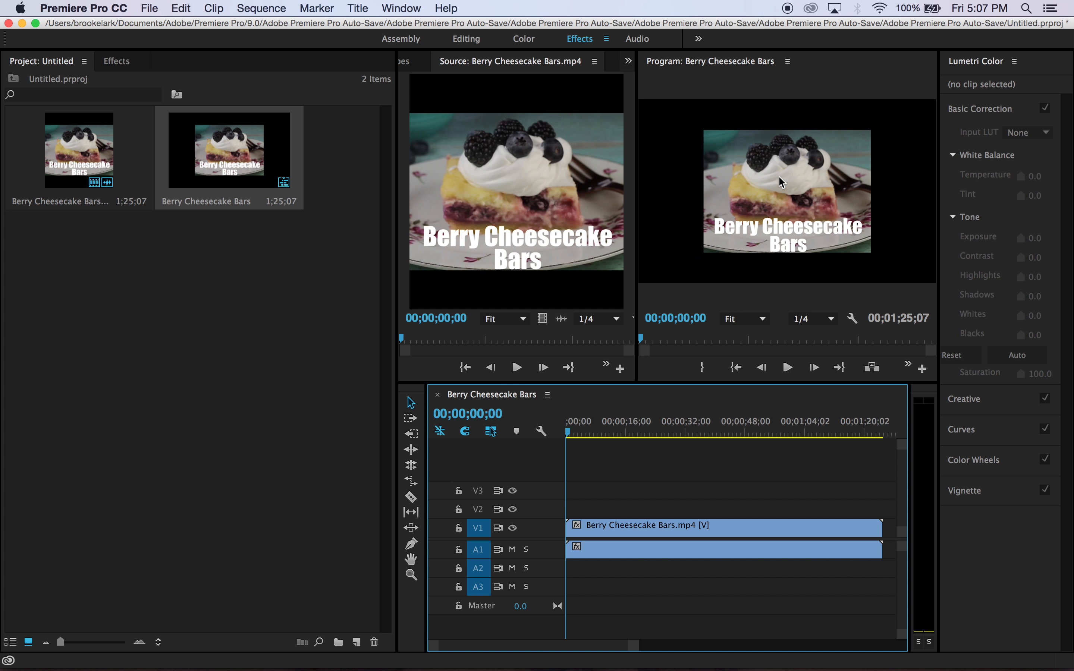
mouse_move(728, 258)
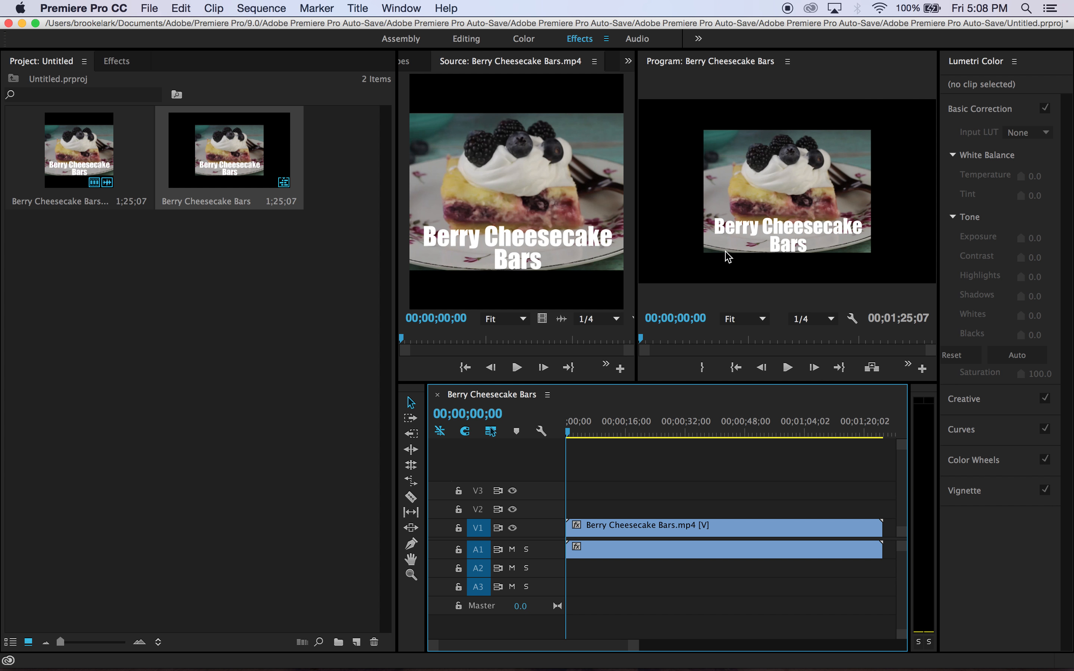
mouse_move(654, 537)
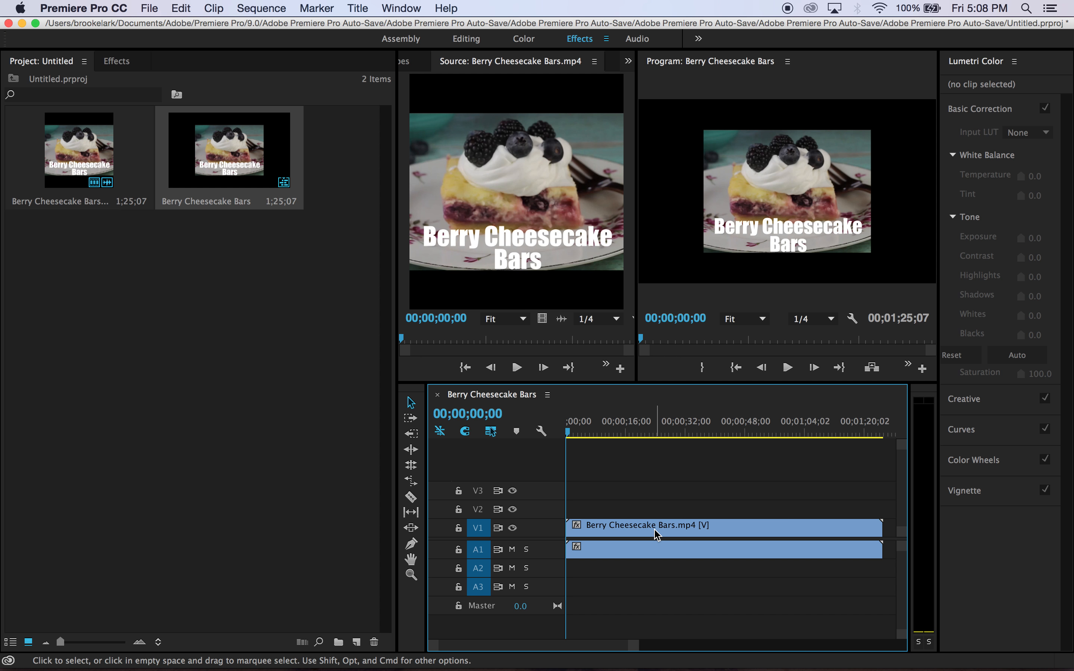
mouse_move(719, 125)
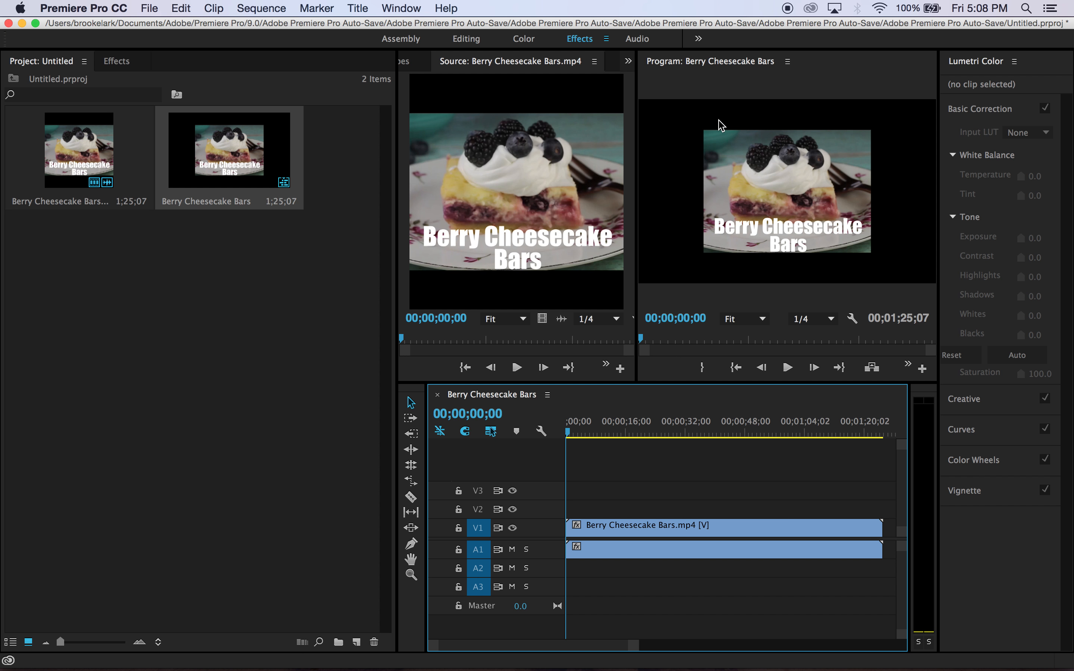
mouse_move(876, 264)
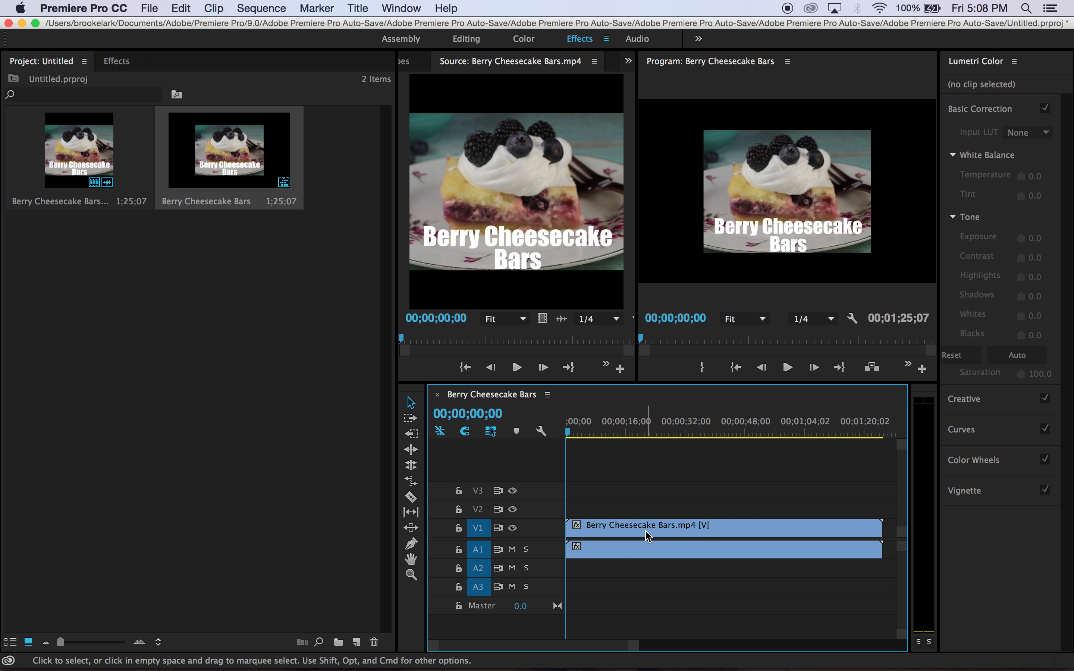
right_click(647, 541)
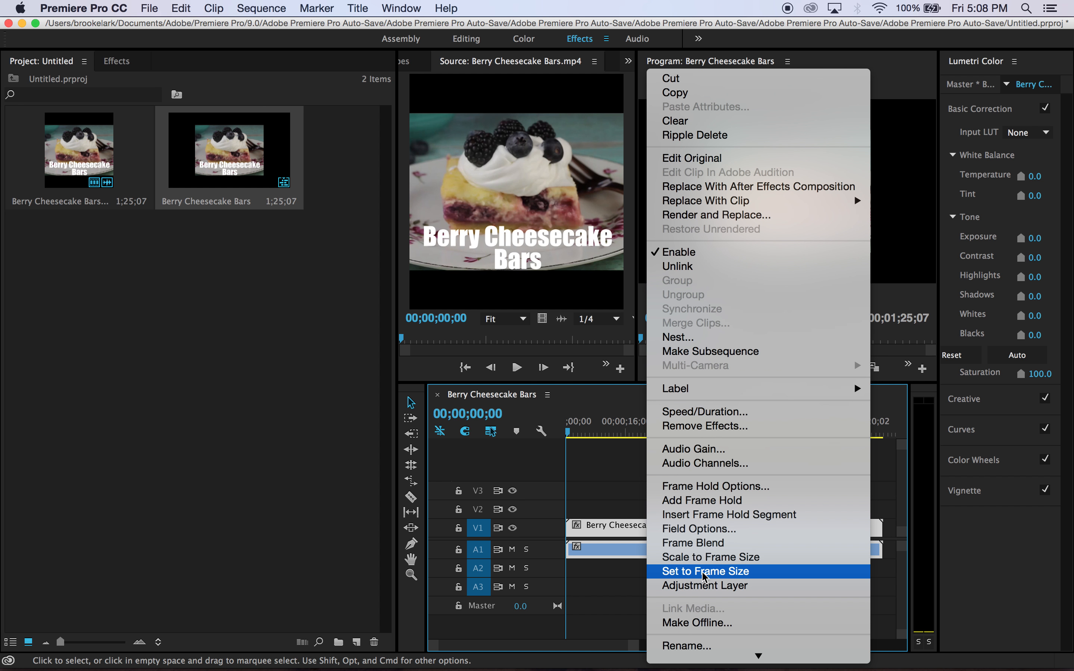
click(705, 571)
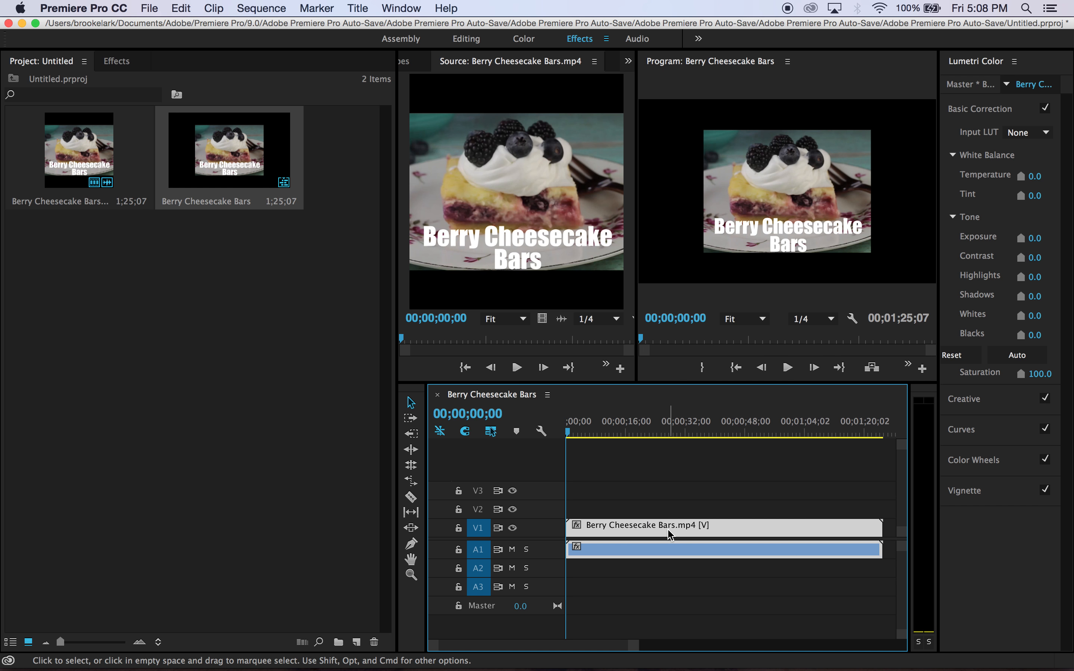
right_click(668, 534)
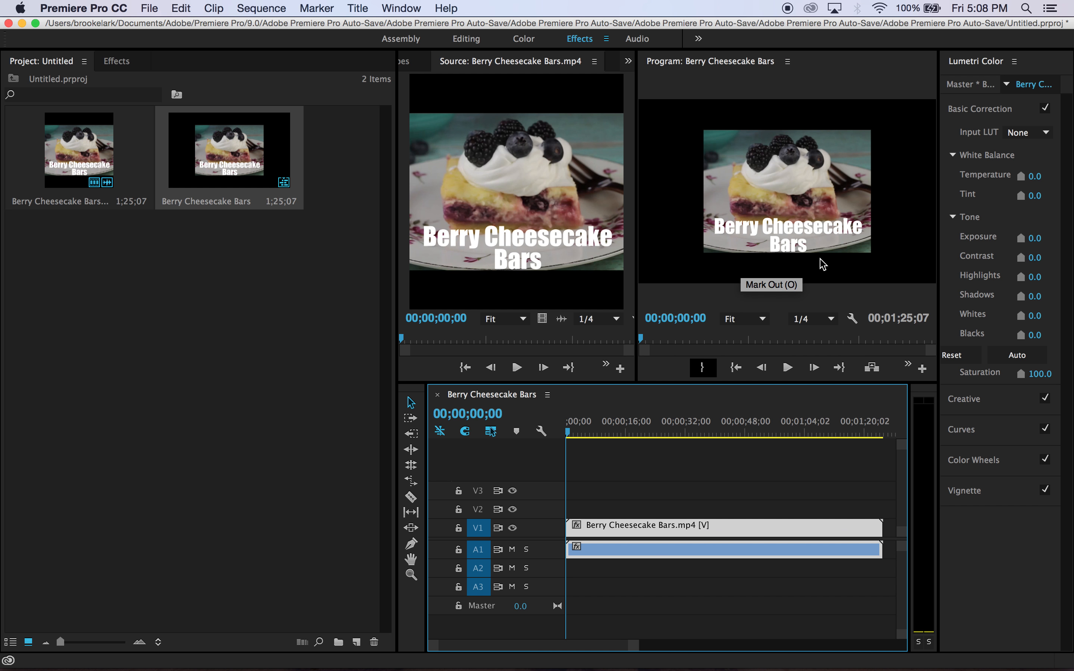
mouse_move(713, 124)
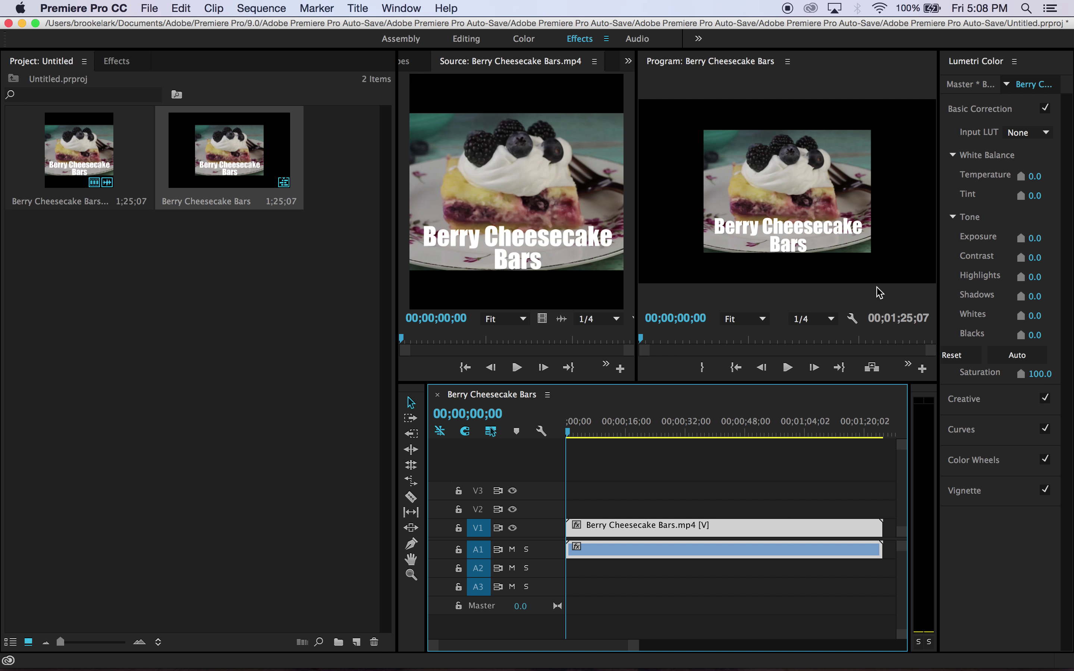
mouse_move(708, 159)
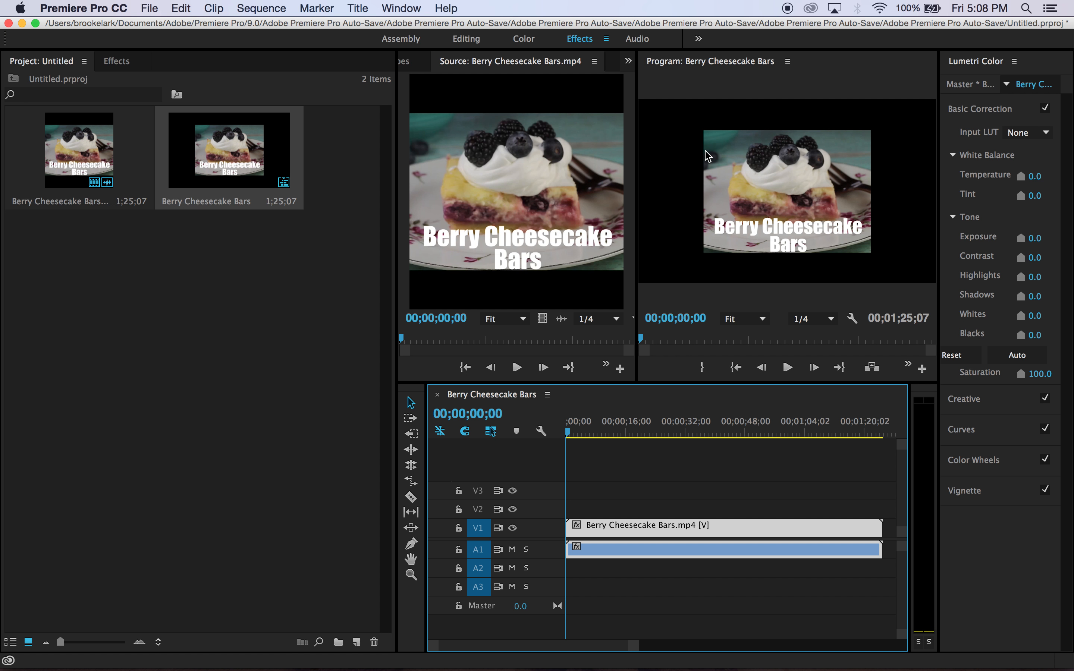
mouse_move(656, 121)
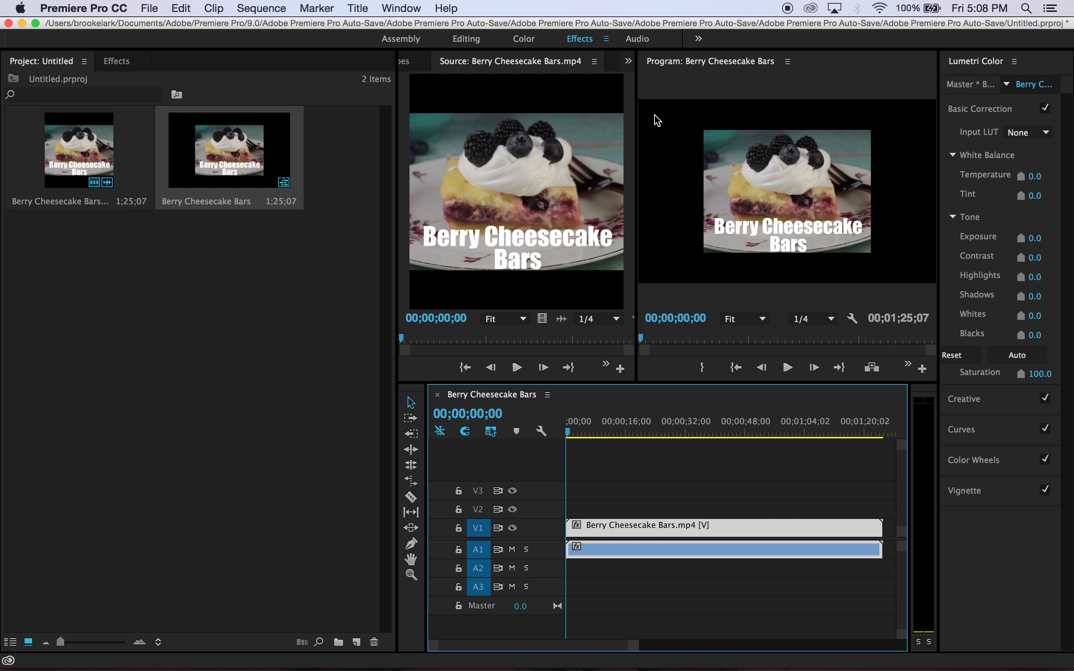
mouse_move(911, 244)
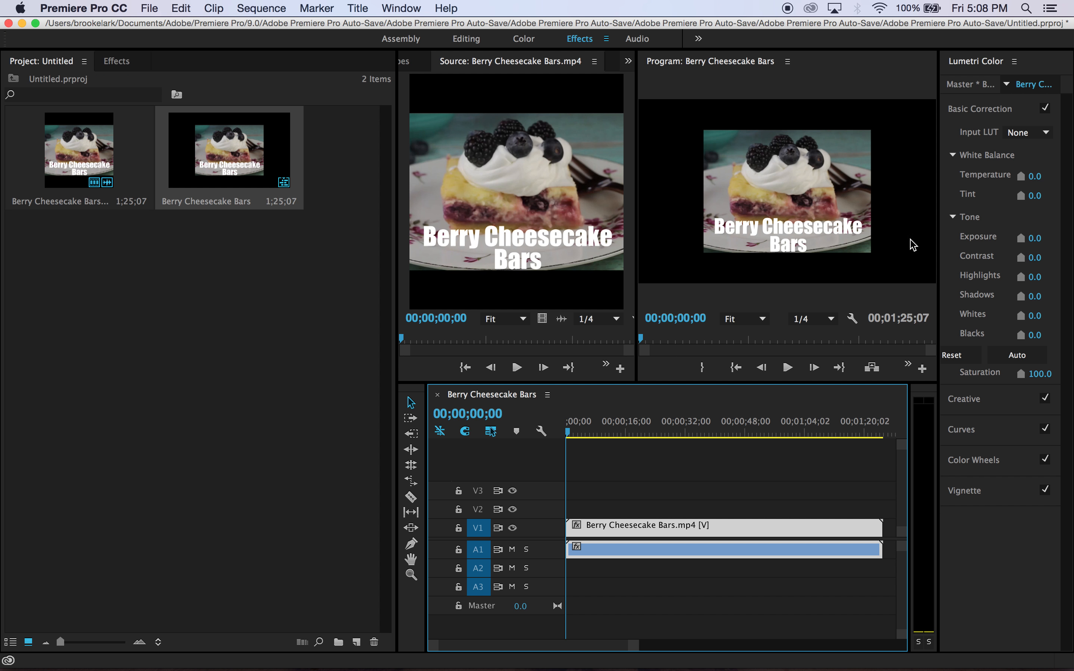
mouse_move(730, 245)
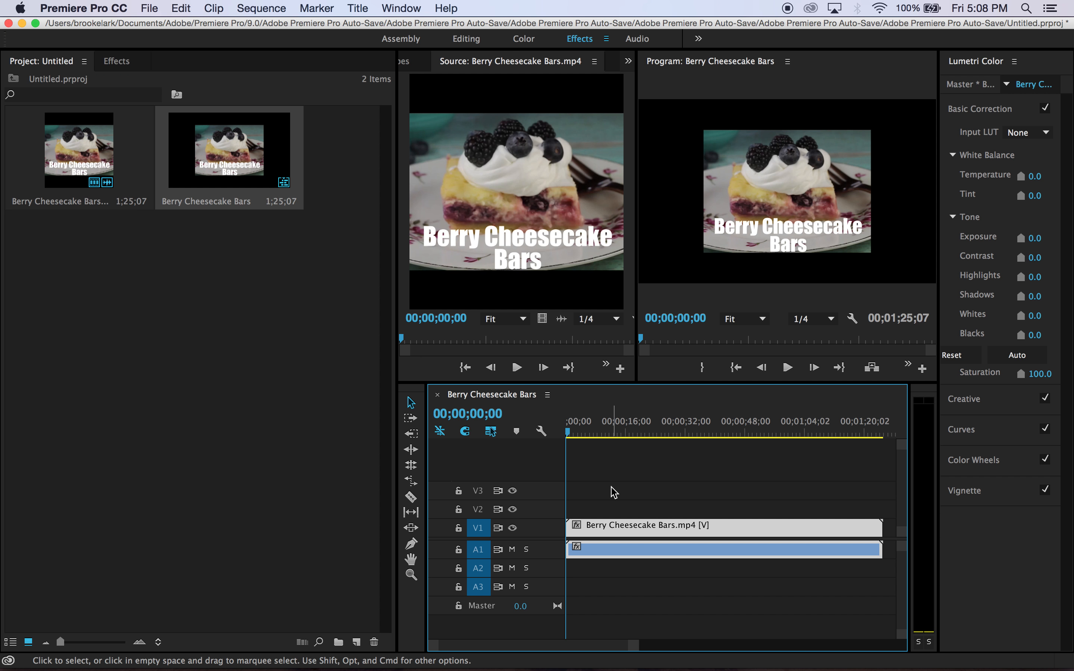
mouse_move(737, 209)
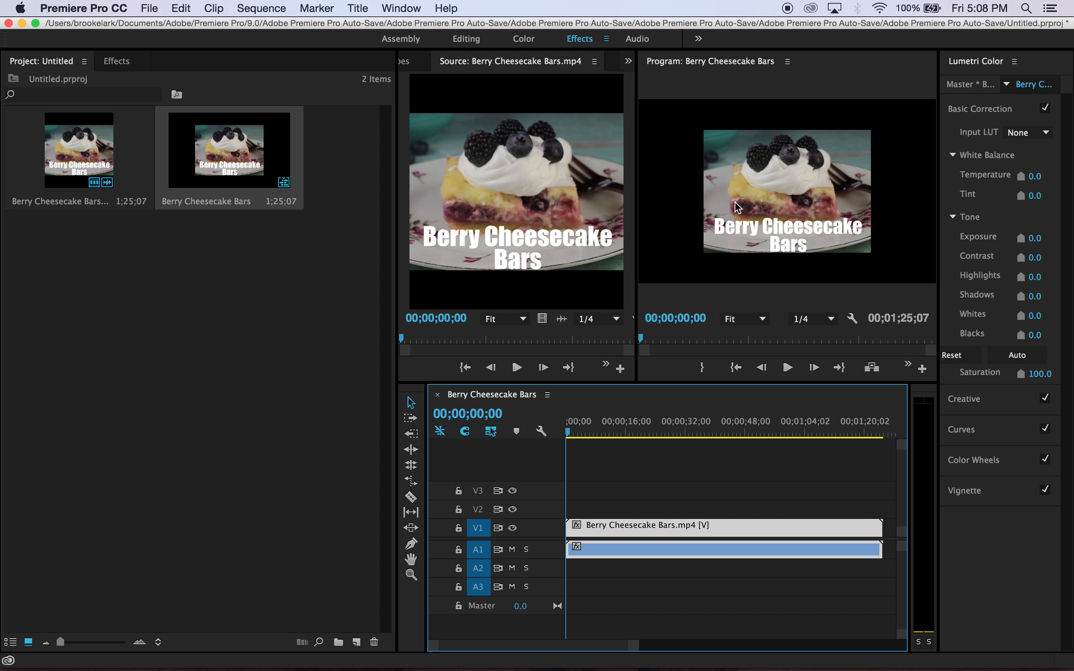
mouse_move(751, 182)
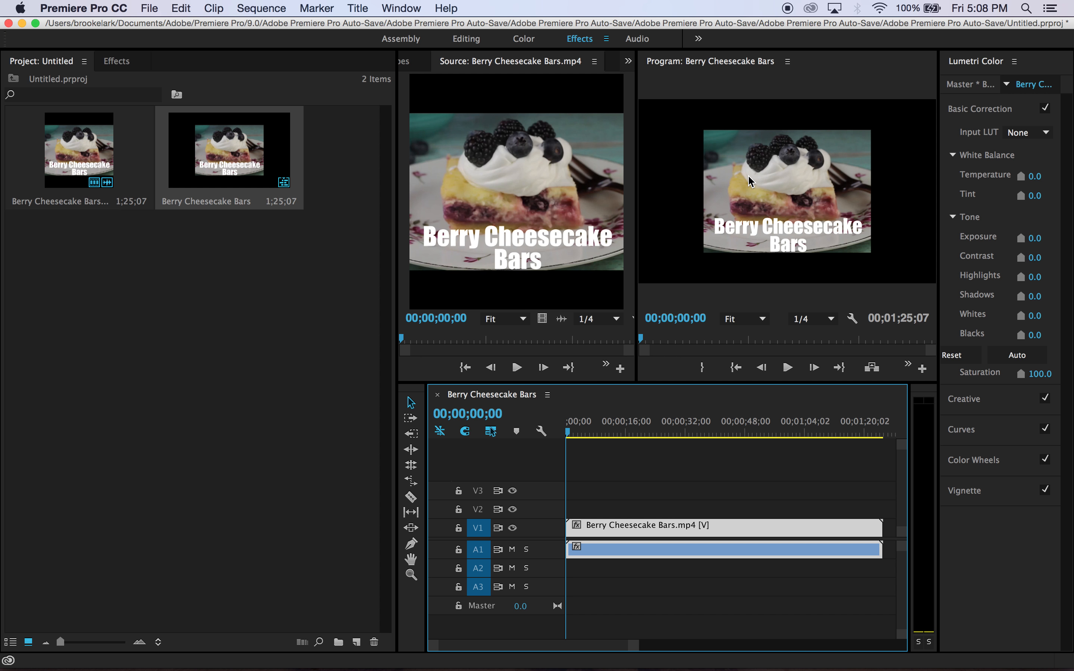
right_click(696, 526)
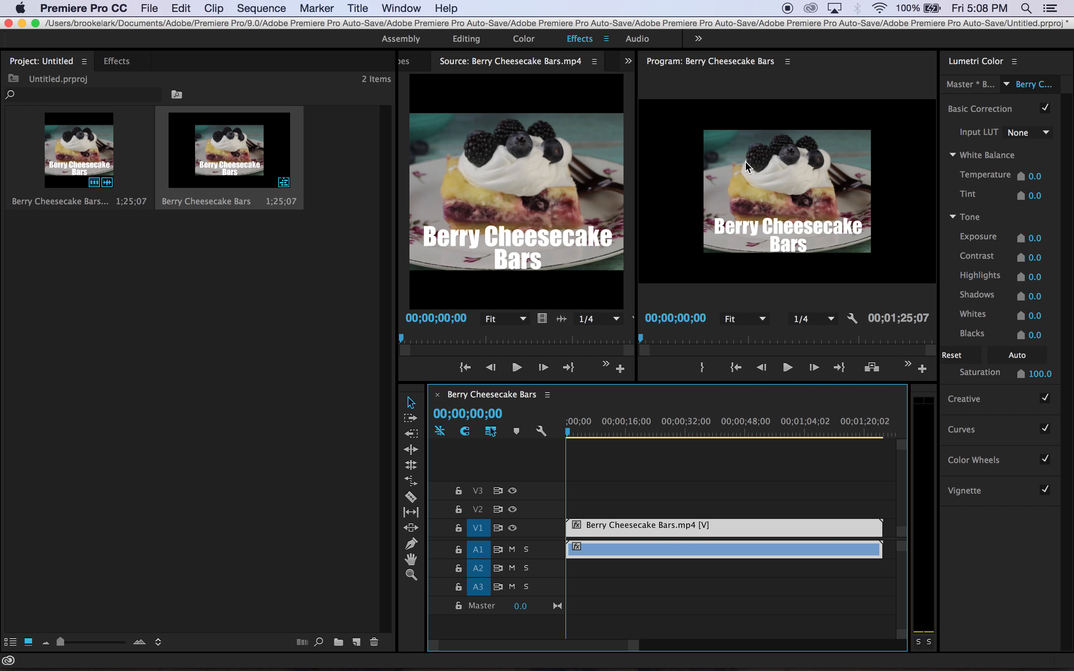
mouse_move(917, 277)
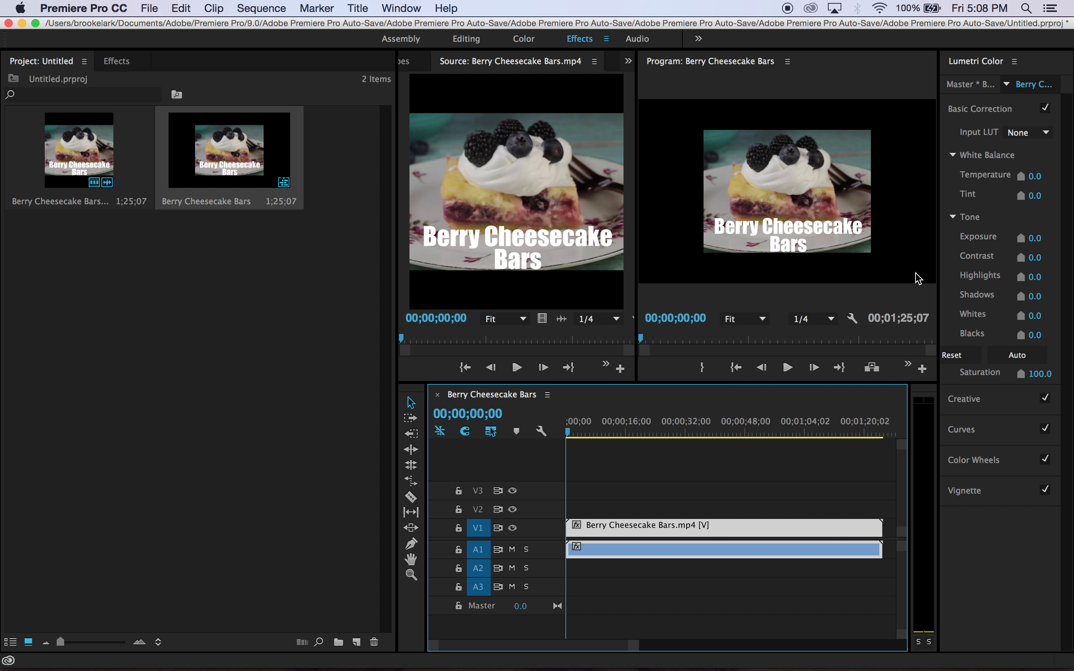
mouse_move(675, 284)
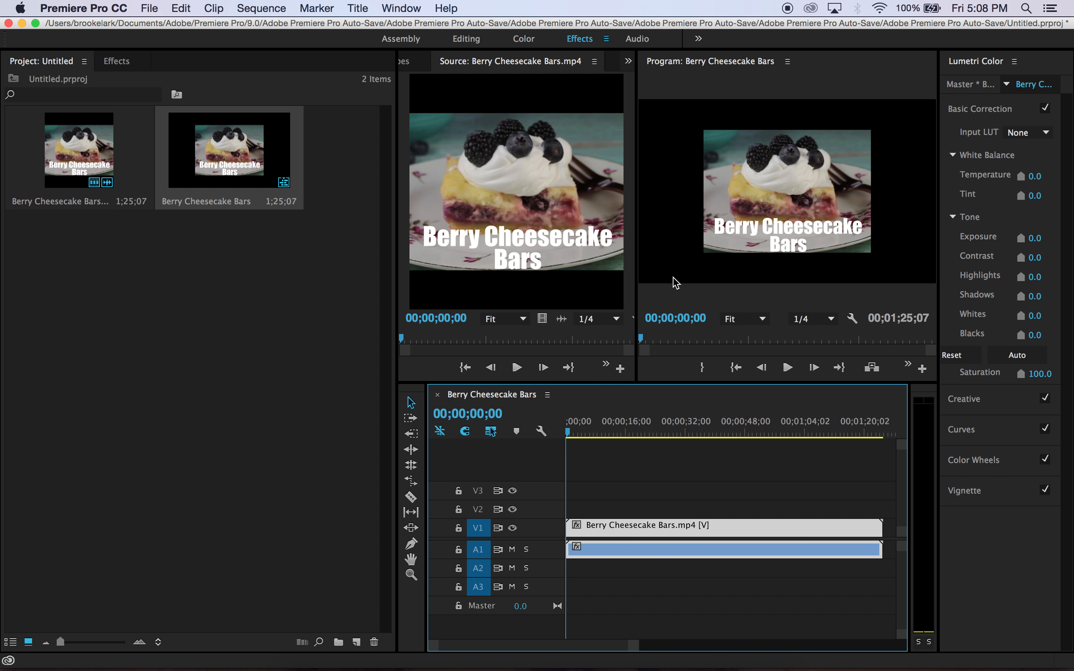
mouse_move(787, 204)
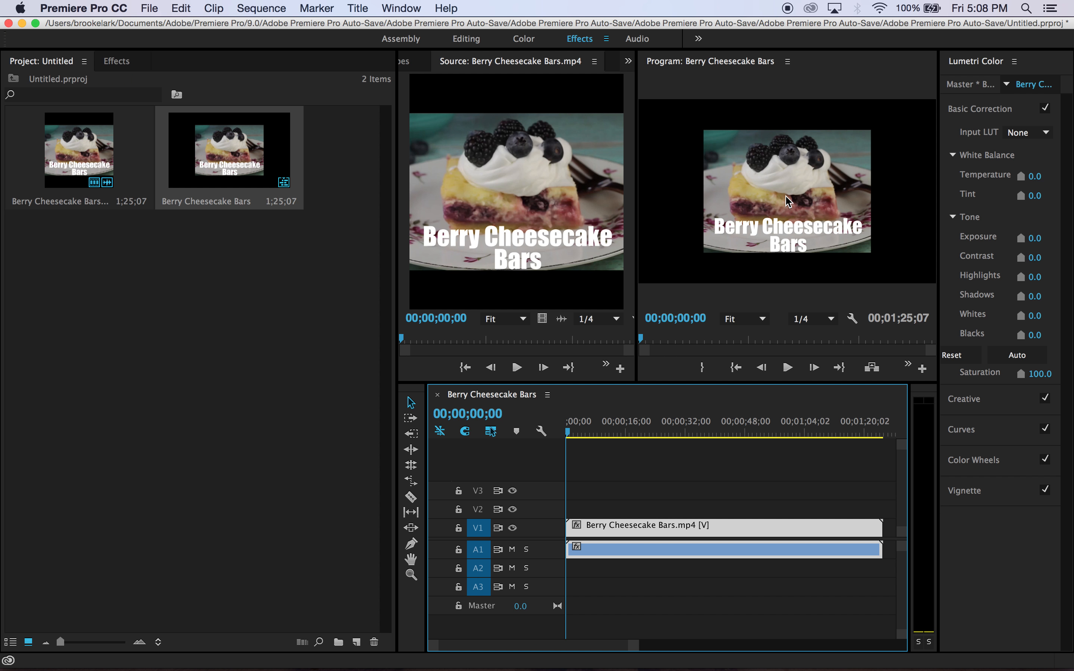
Grab the clip's image in the Program Monitor to prepare for resizing.
click(786, 201)
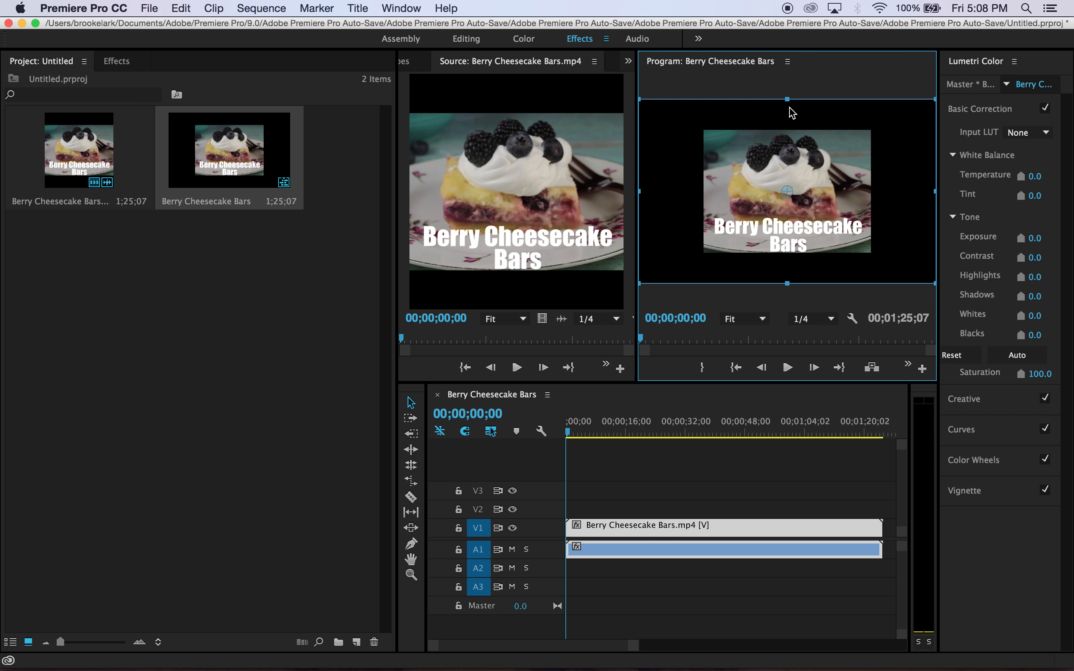
mouse_move(782, 82)
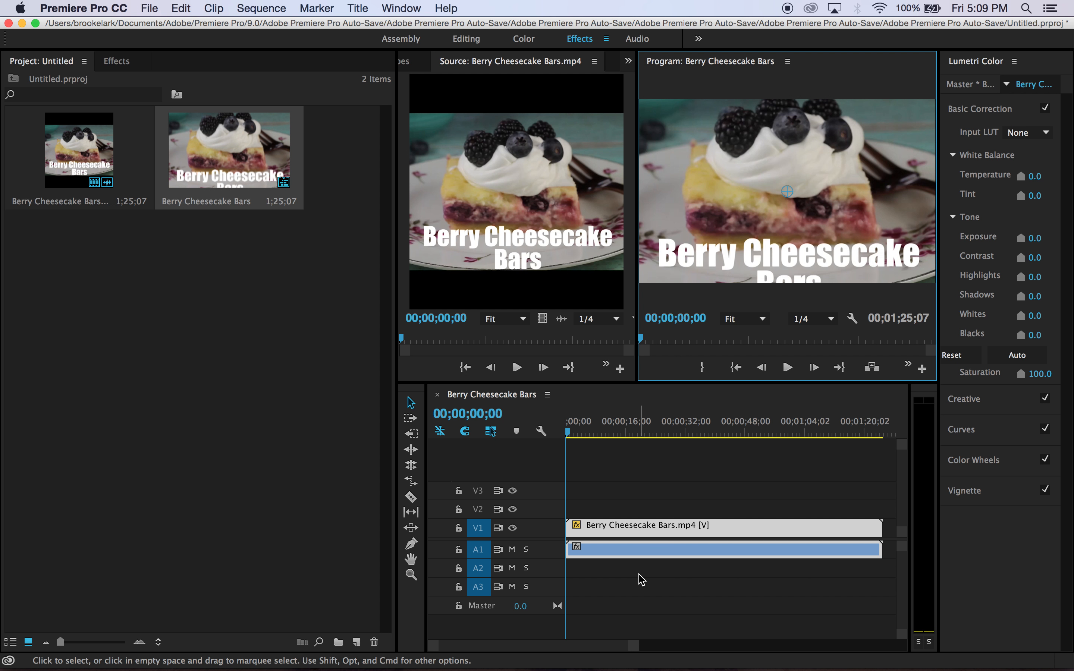
mouse_move(850, 525)
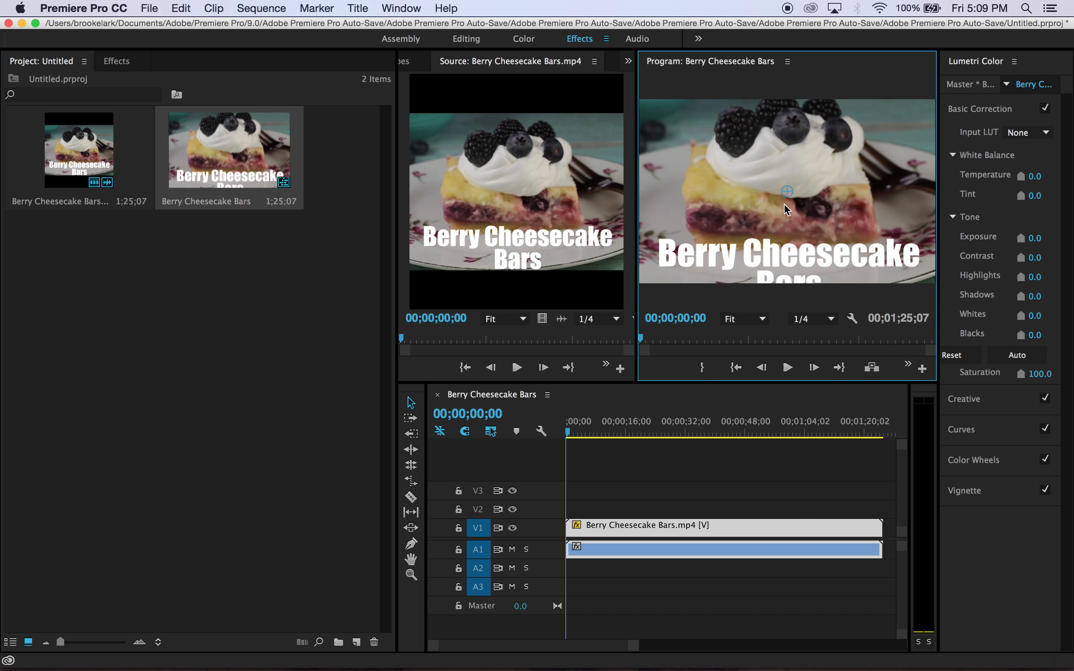
mouse_move(766, 252)
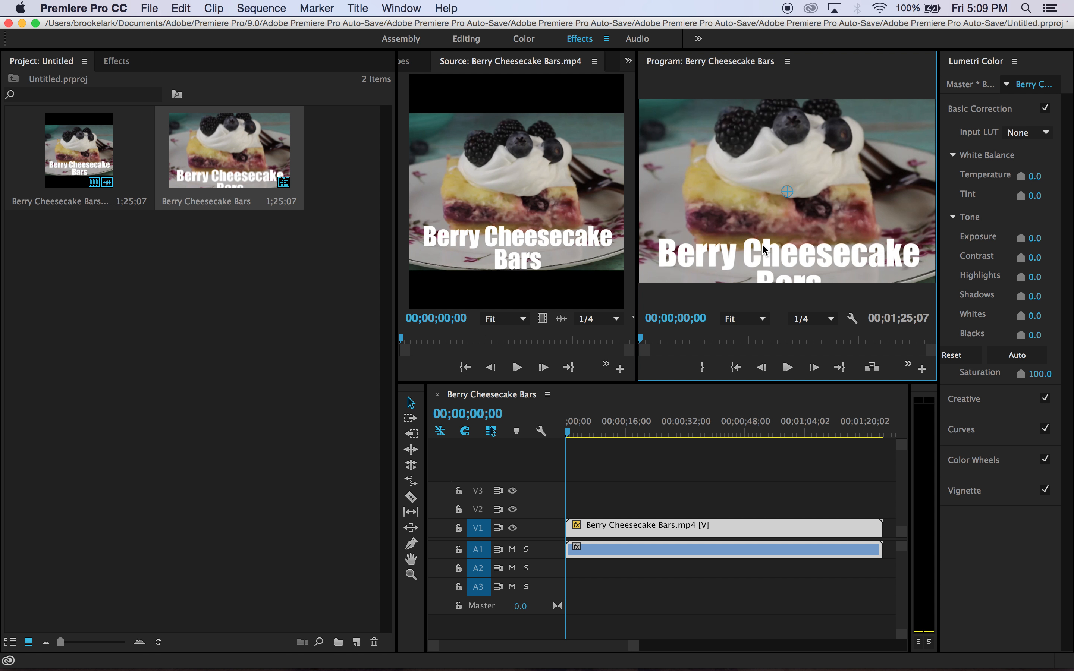
mouse_move(259, 546)
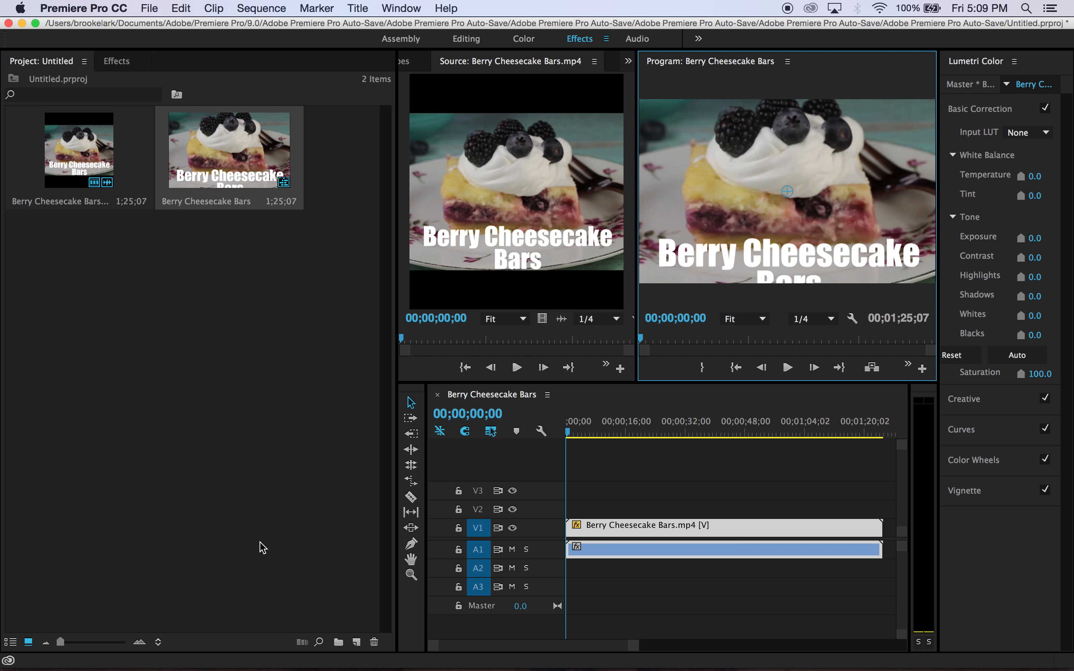
mouse_move(689, 546)
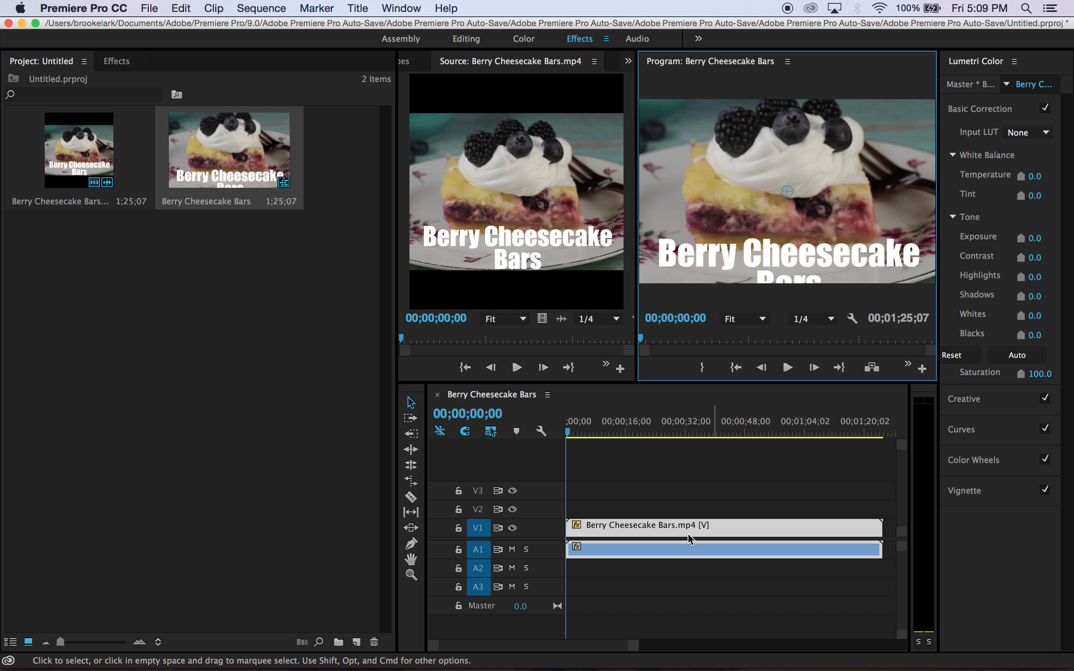
mouse_move(818, 507)
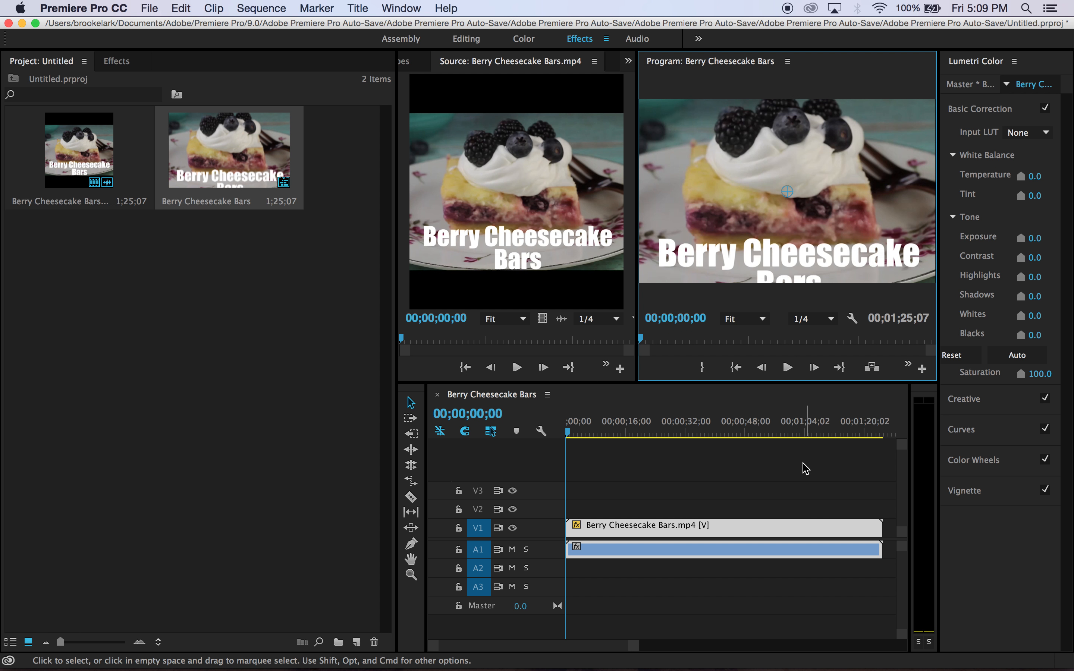
mouse_move(718, 398)
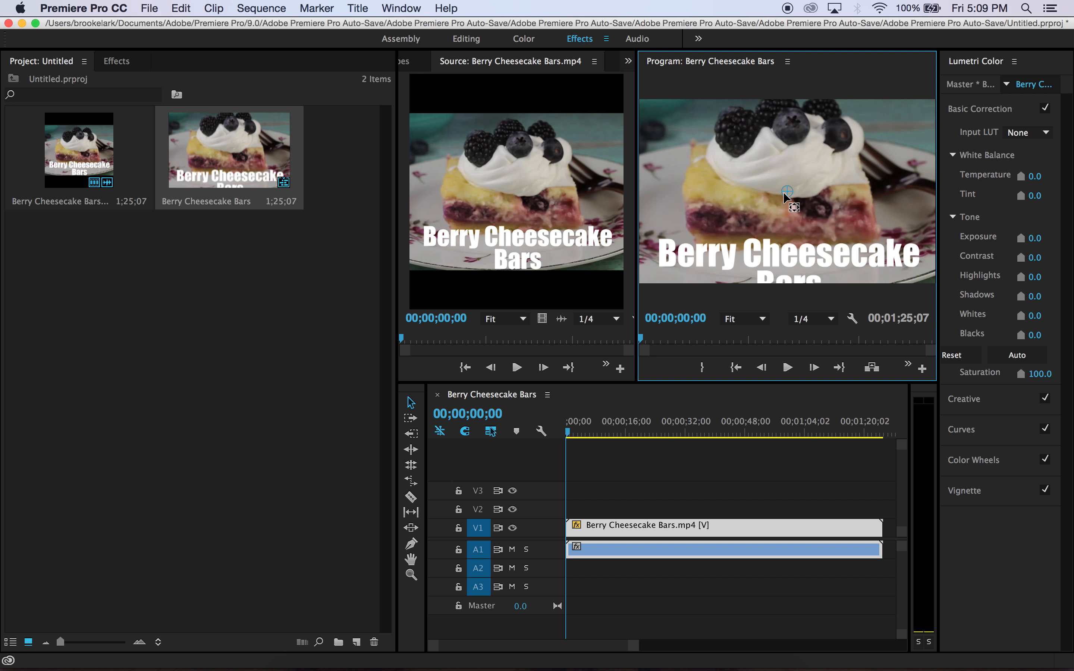
mouse_move(790, 210)
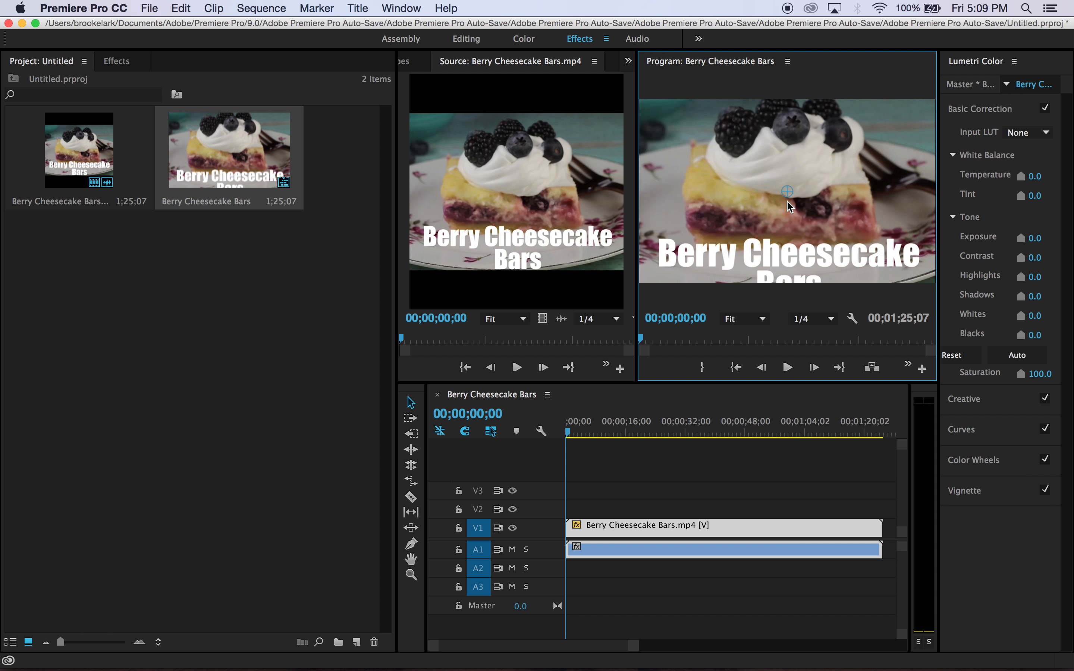
mouse_move(765, 226)
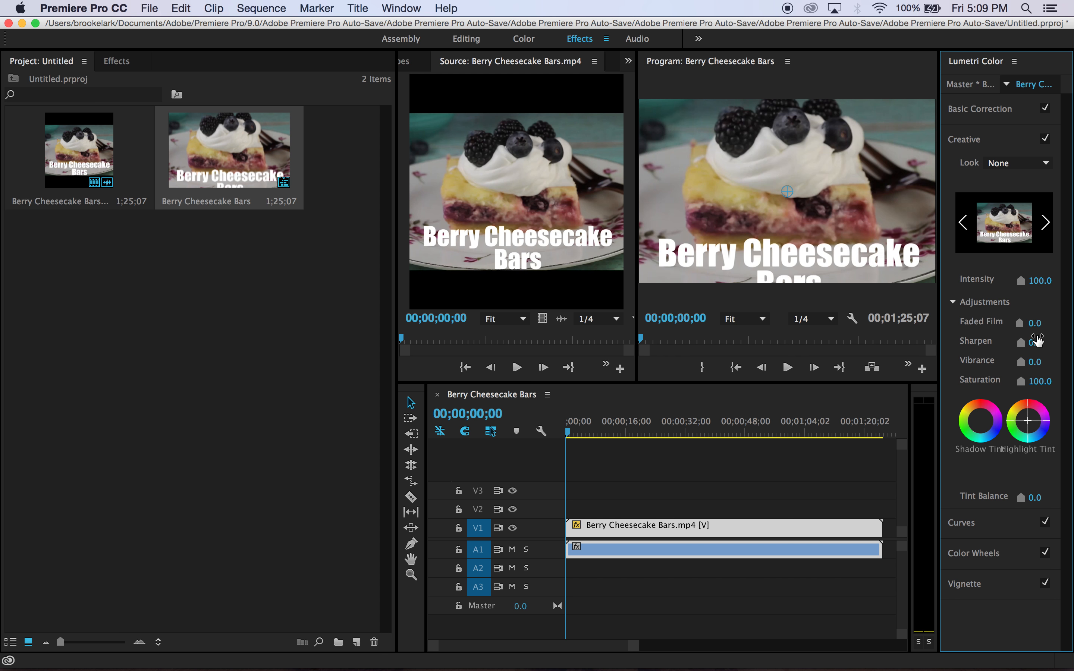
Enter a Sharpen value of 25 for the cheesecake clip.
text(25)
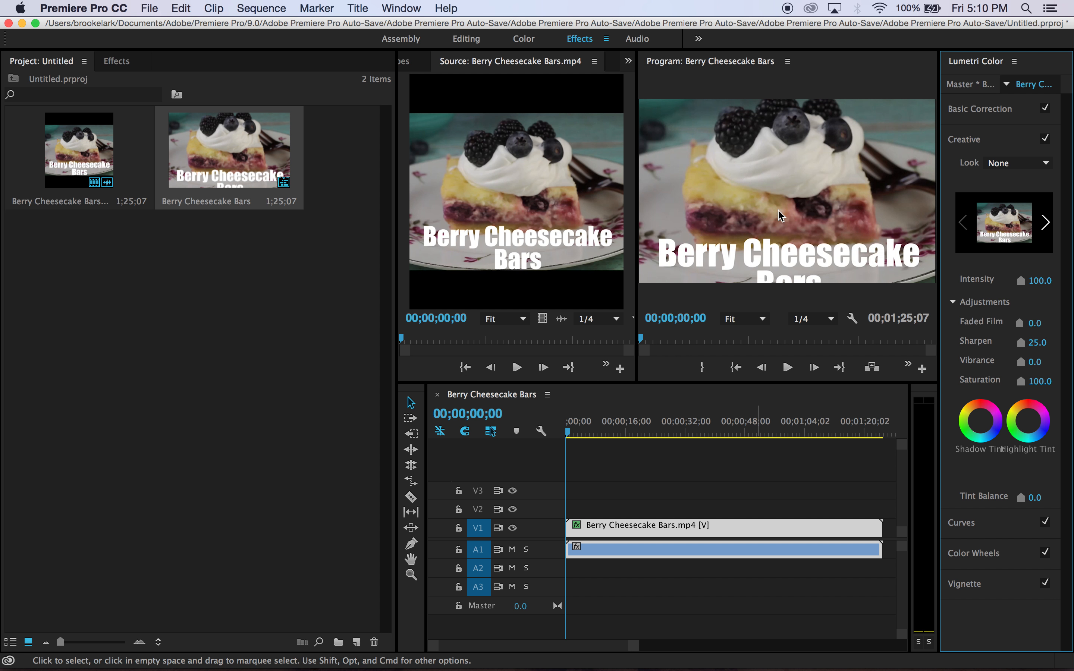
mouse_move(997, 123)
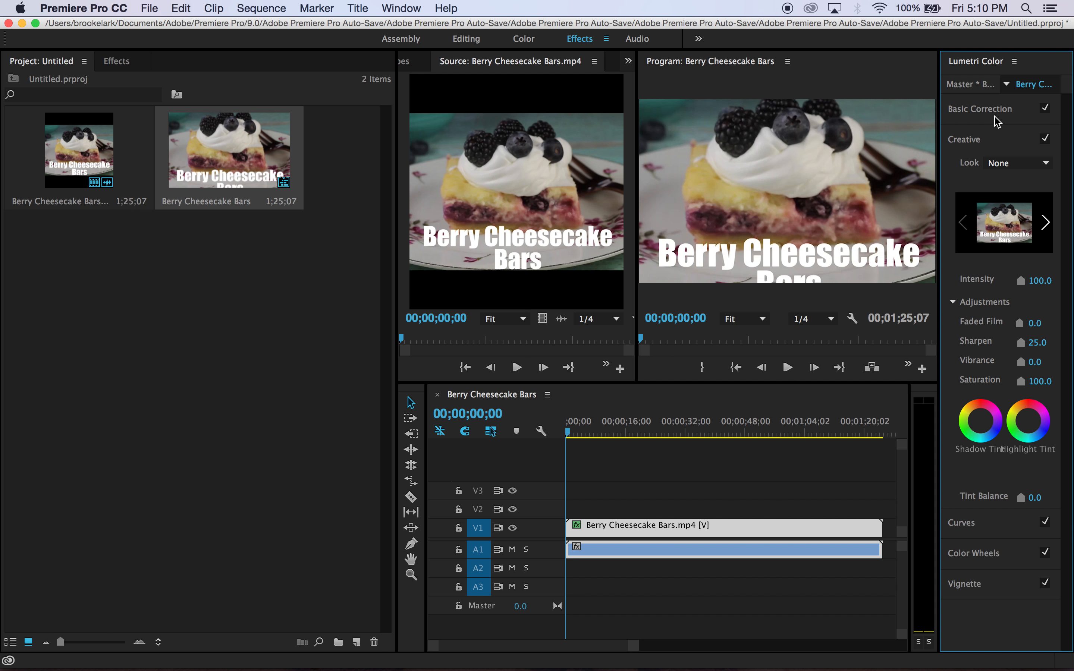
Raise the clip's whites to 20 in Basic Correction, then return the playhead to the start.
click(980, 109)
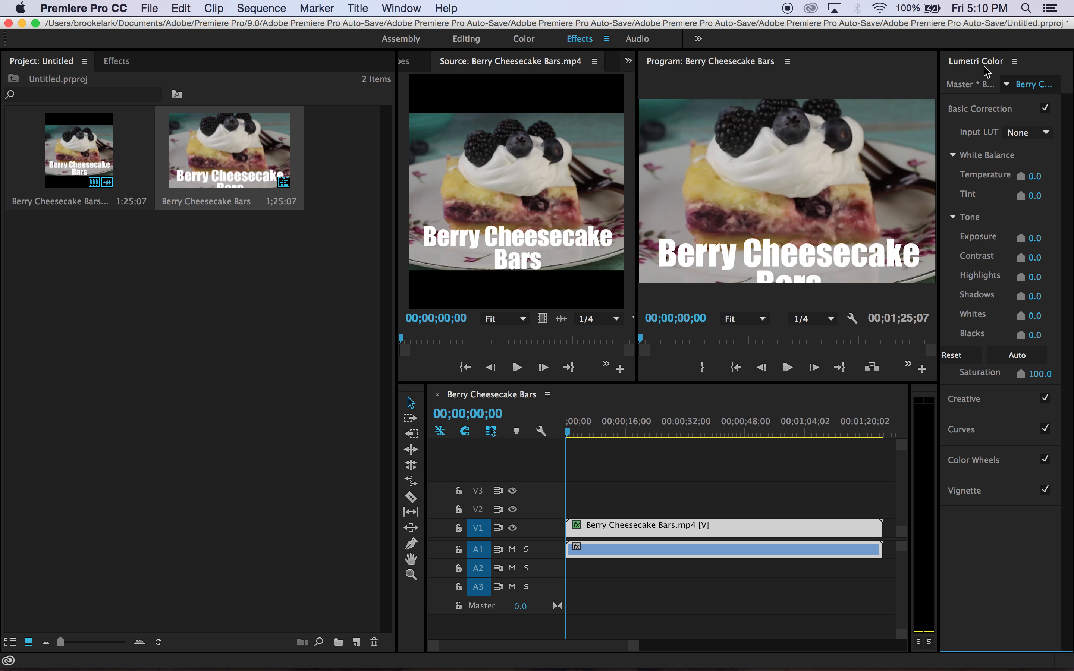
mouse_move(1033, 281)
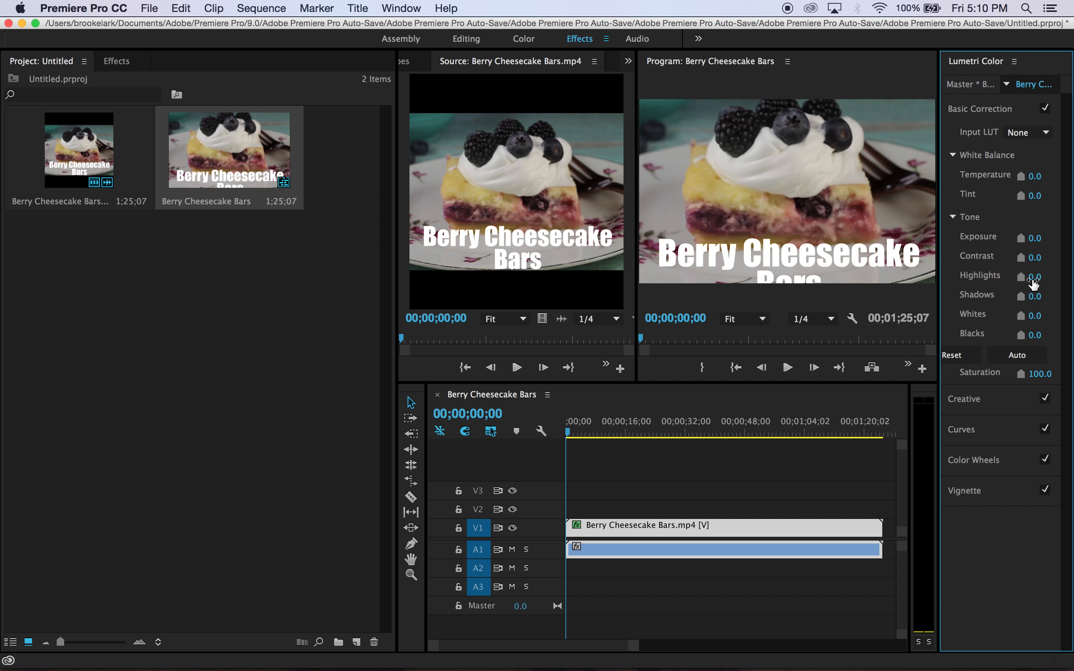
mouse_move(1034, 280)
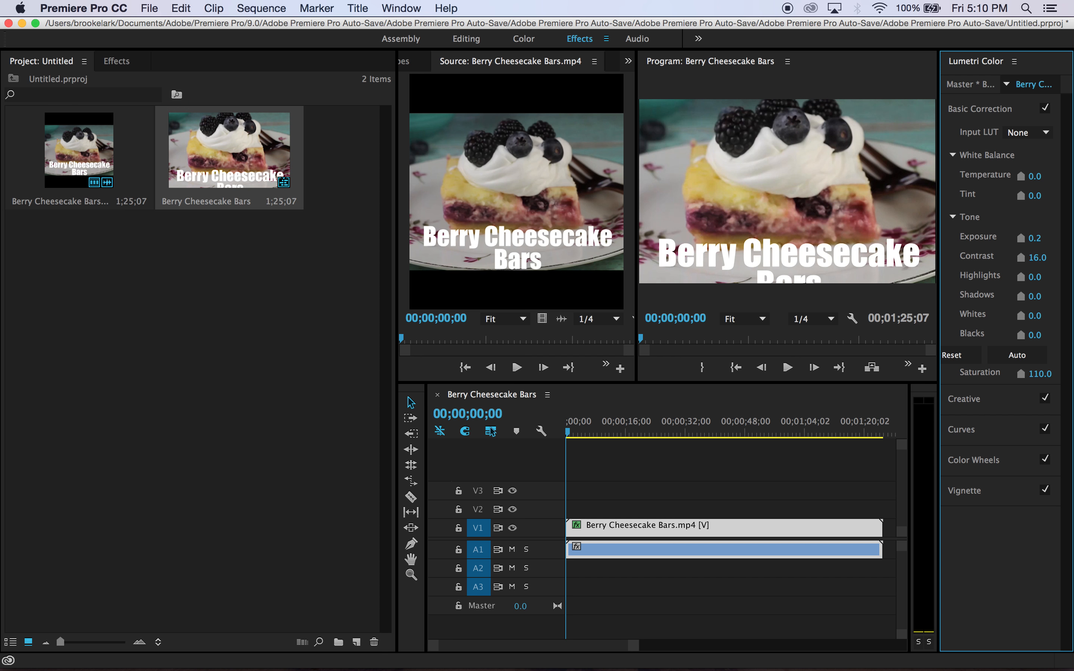
mouse_move(1045, 334)
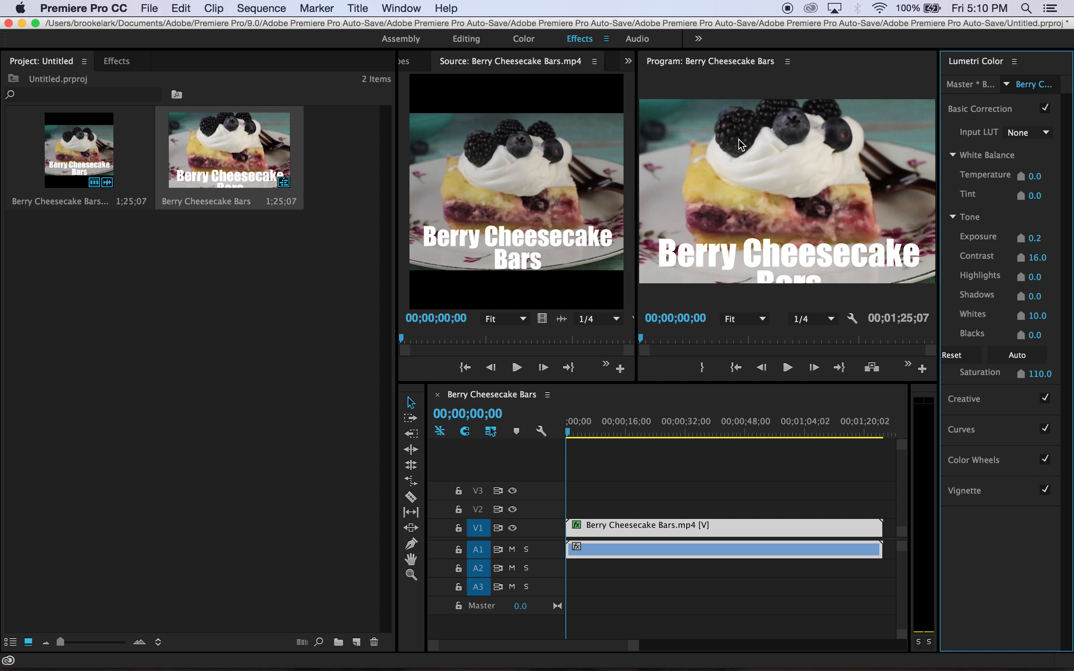
mouse_move(972, 303)
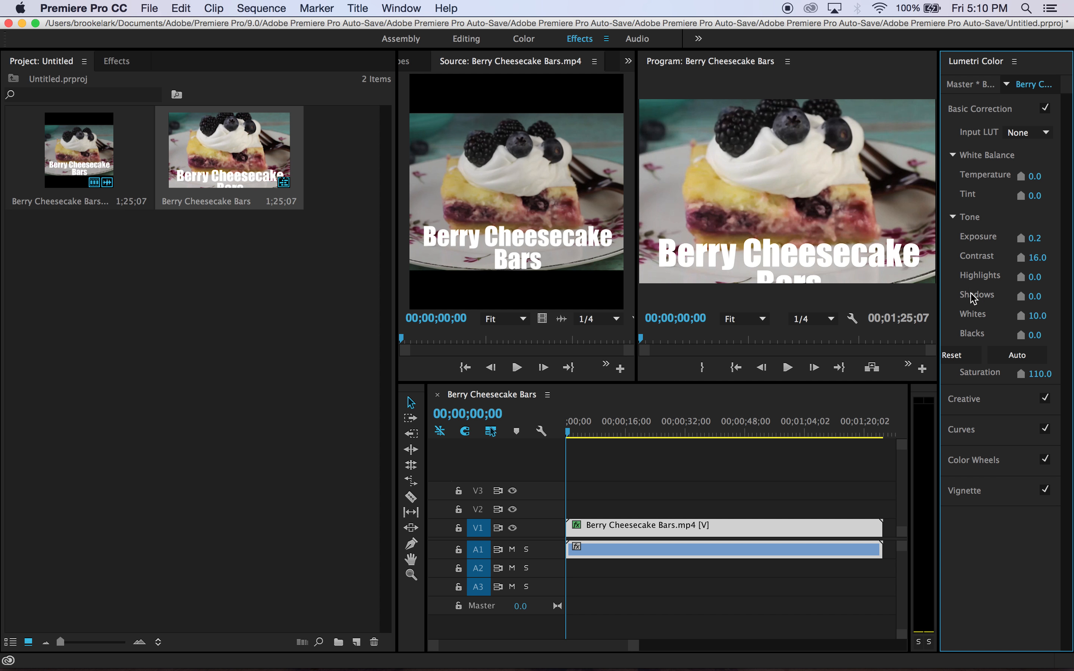
drag(1035, 315, 1041, 315)
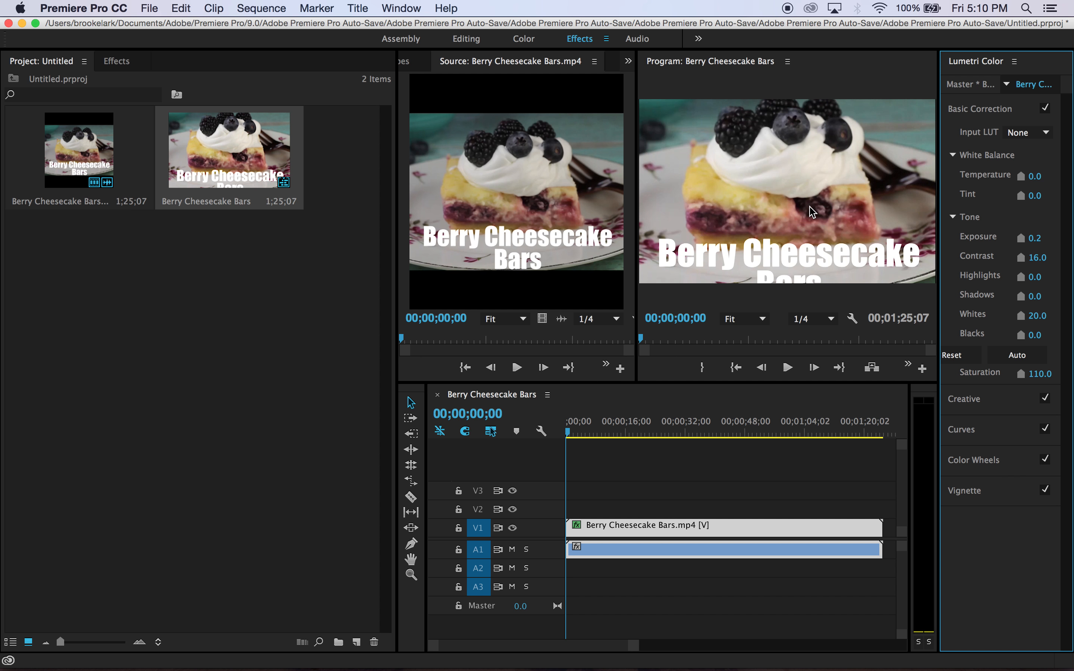
click(568, 432)
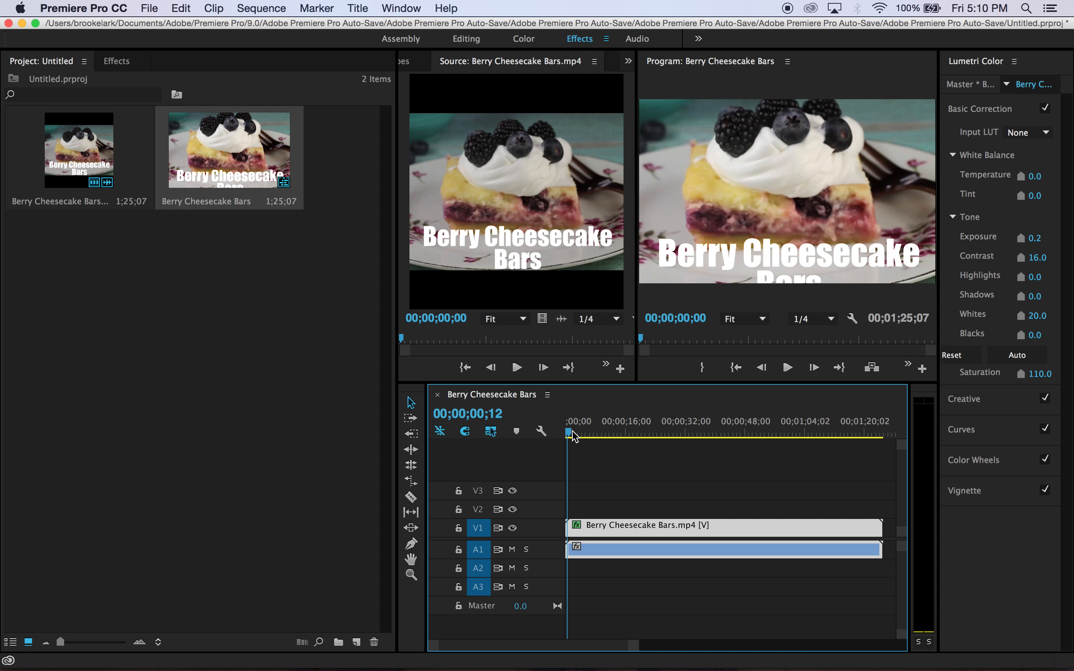
Scrub through the sequence from about 32 seconds to review the grade, then reach the File commands.
click(683, 437)
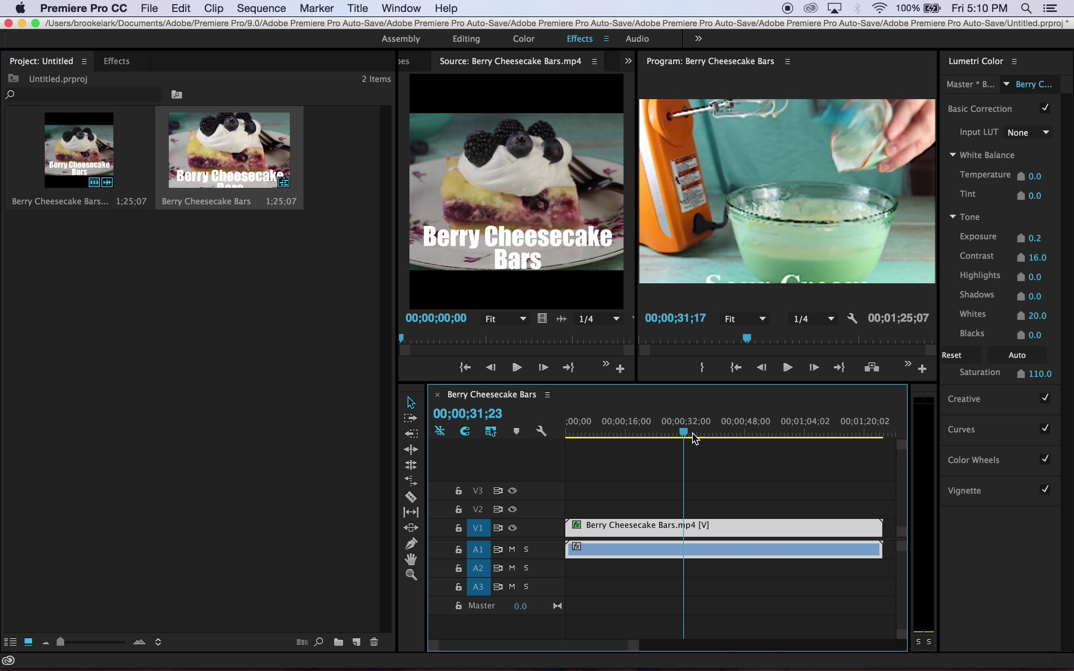
drag(683, 432, 748, 431)
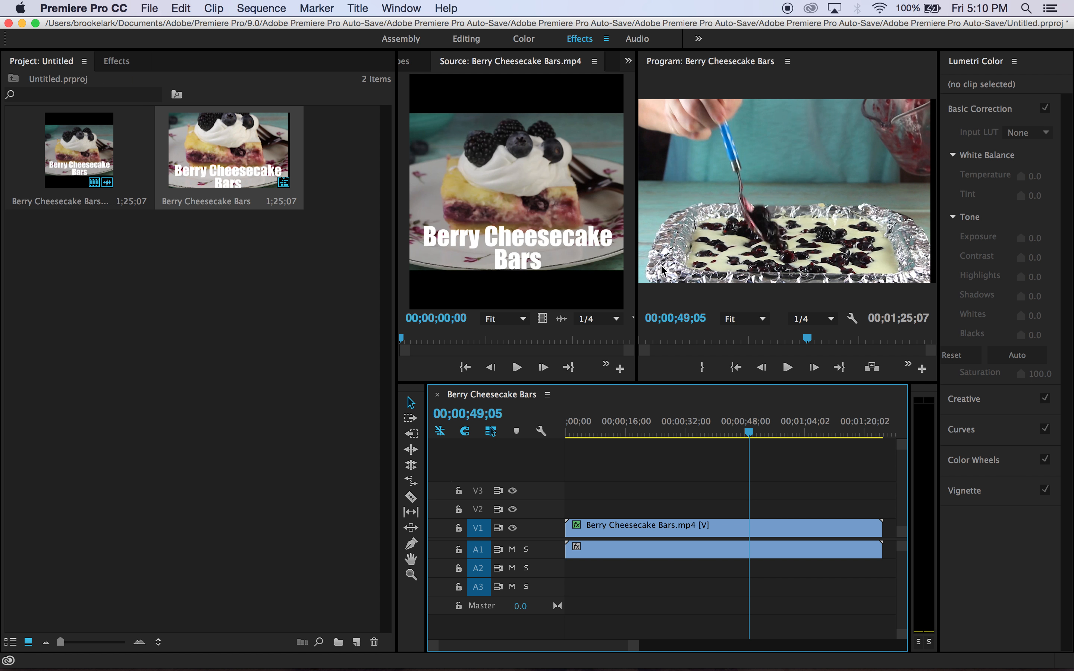
mouse_move(837, 251)
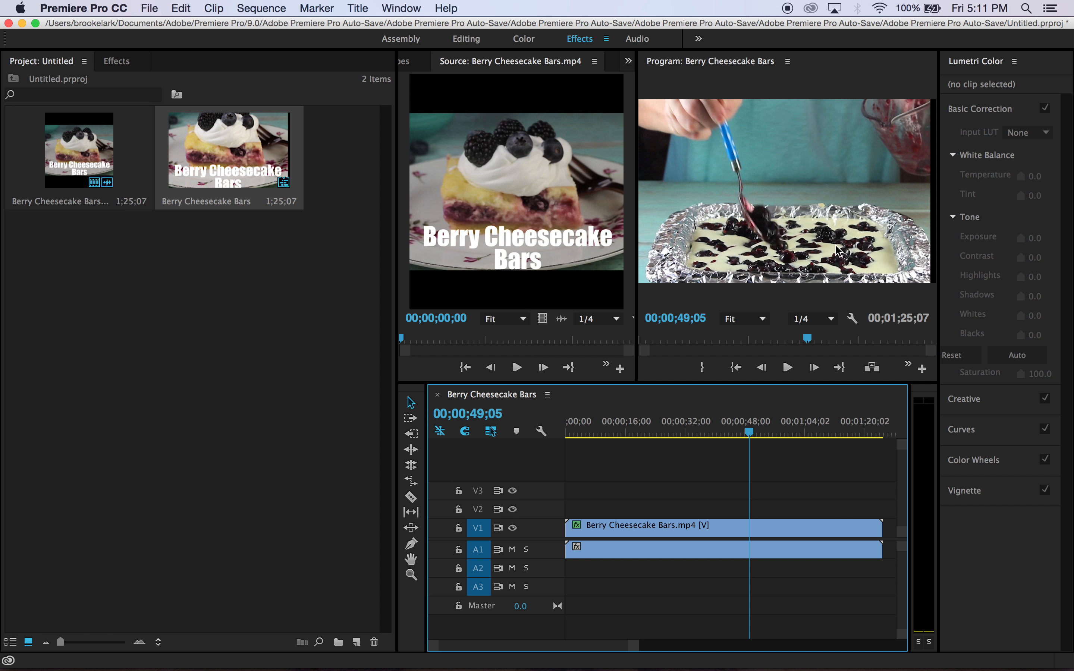
mouse_move(785, 267)
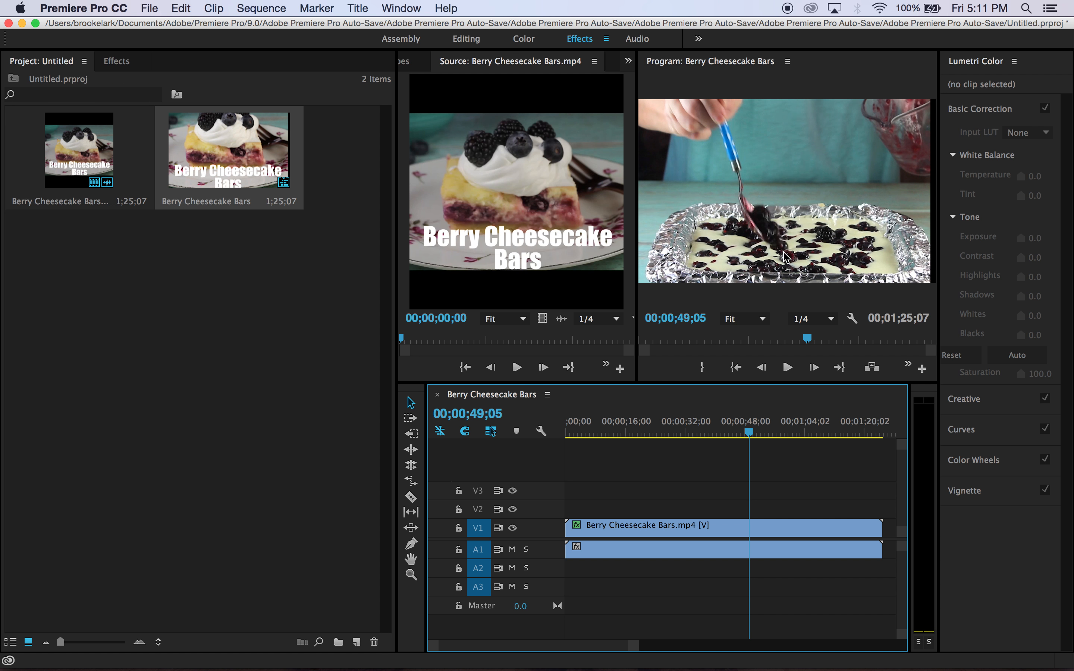
mouse_move(777, 242)
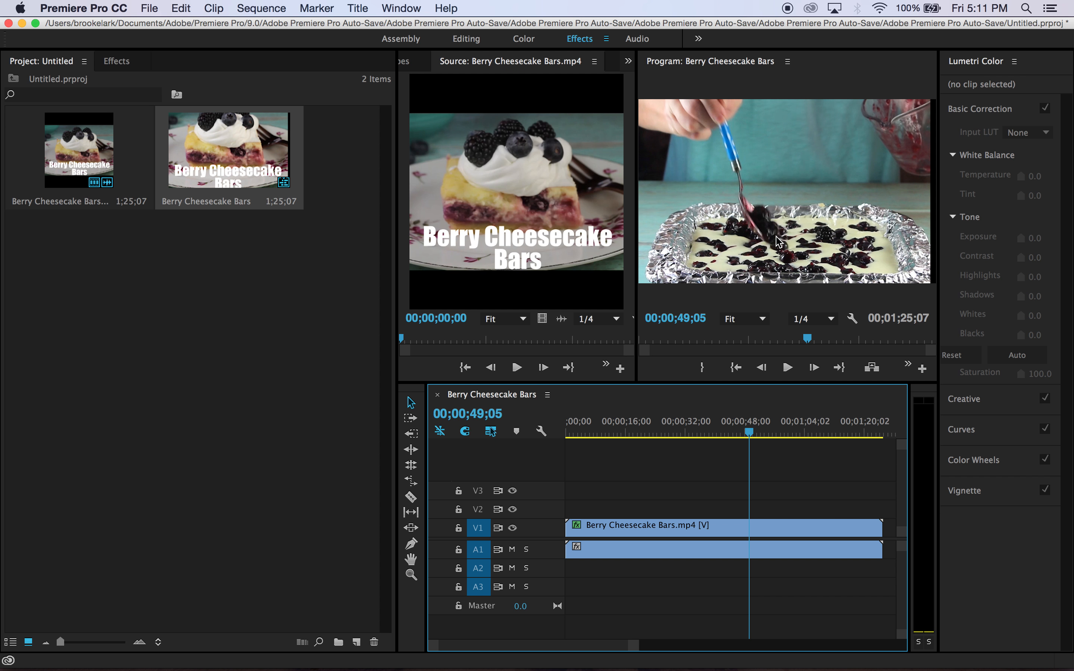
mouse_move(731, 300)
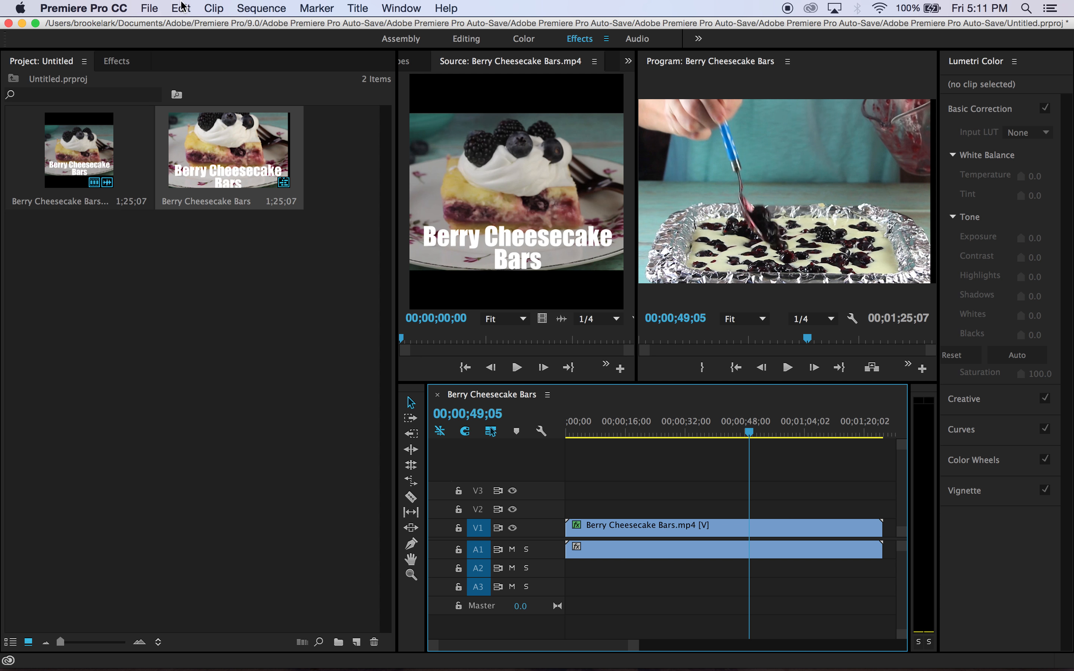
click(149, 8)
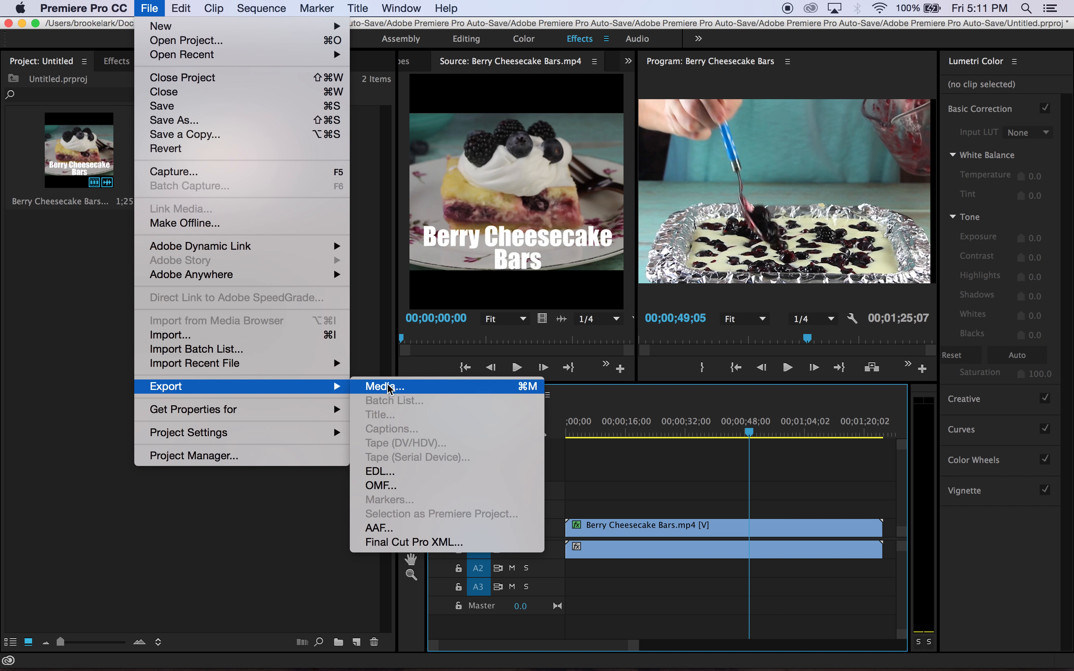
Cancel the Export Settings dialog and clear the timeline so the sequence is empty.
click(384, 386)
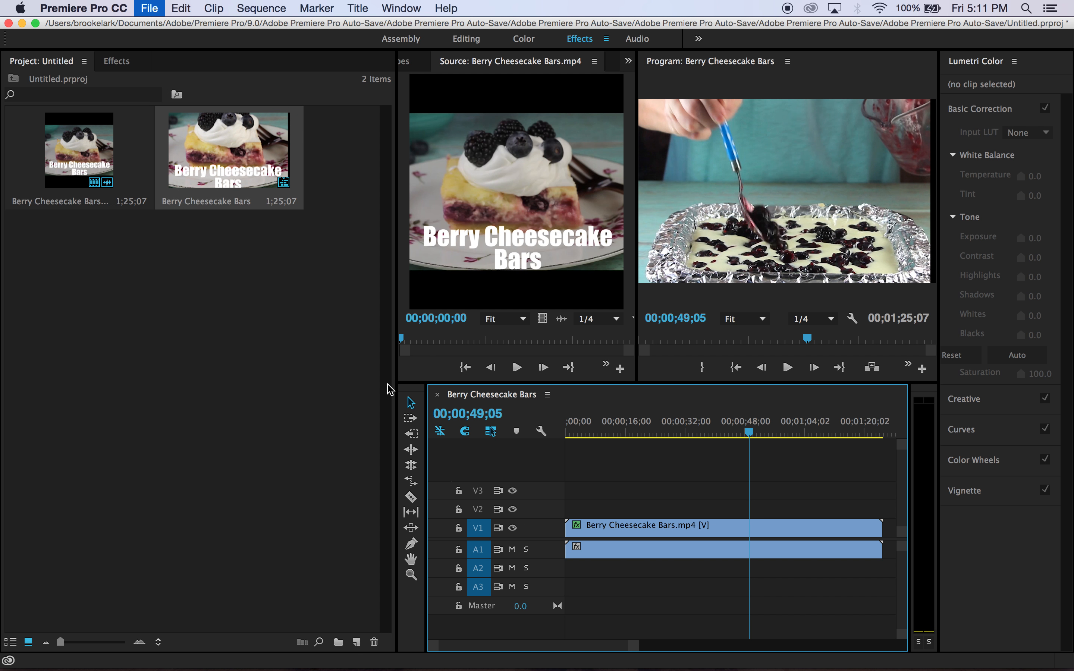
click(152, 9)
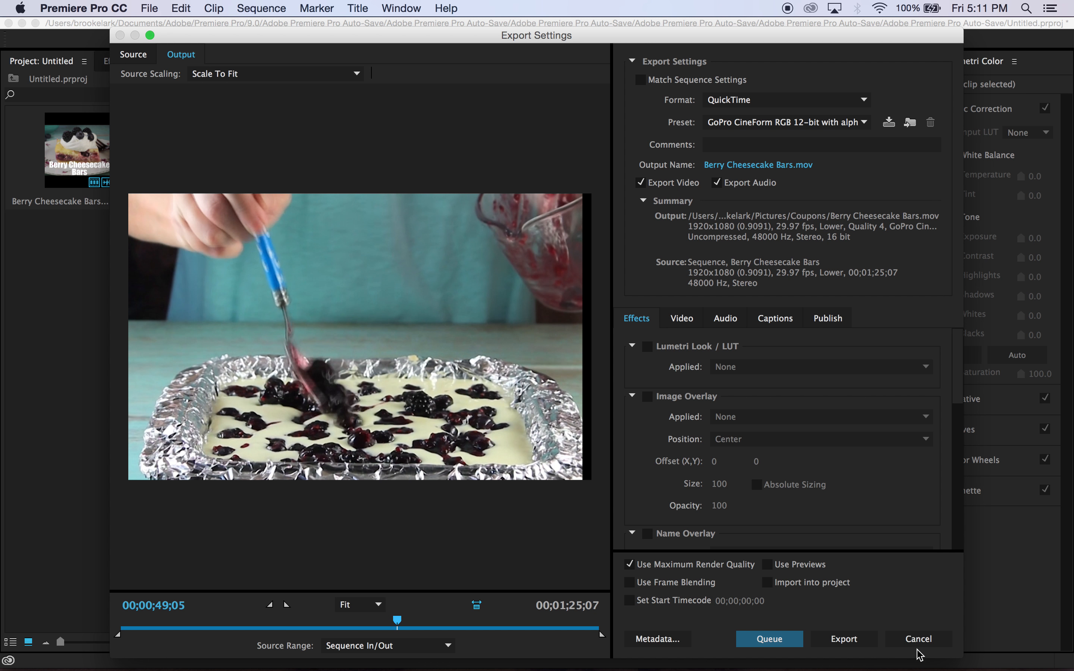
click(919, 638)
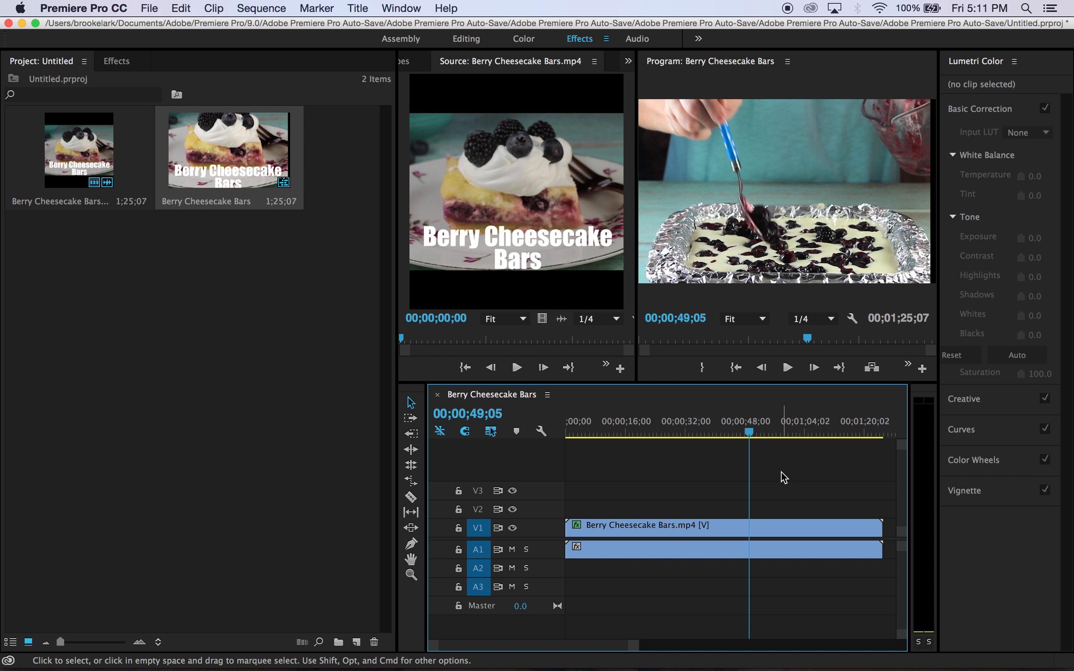
click(715, 438)
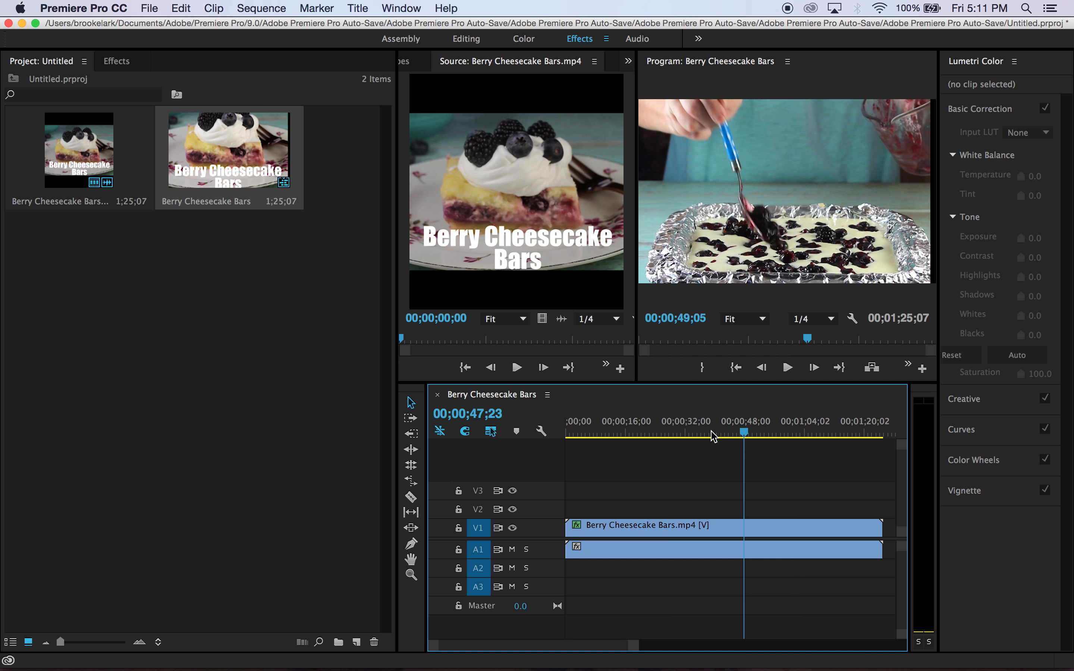
click(635, 439)
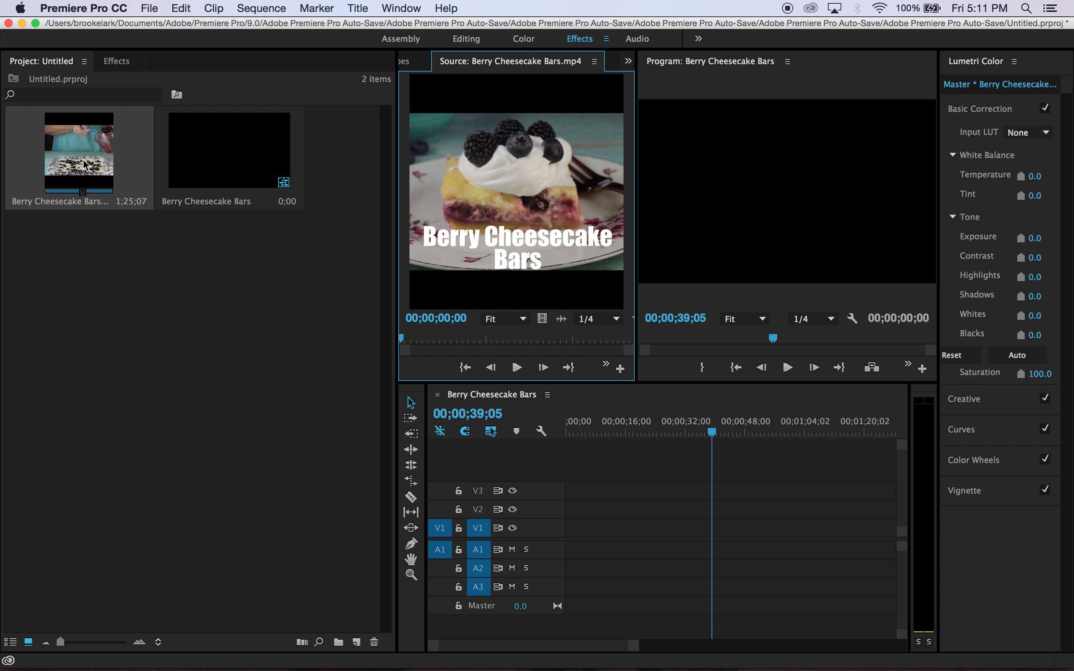
mouse_move(431, 238)
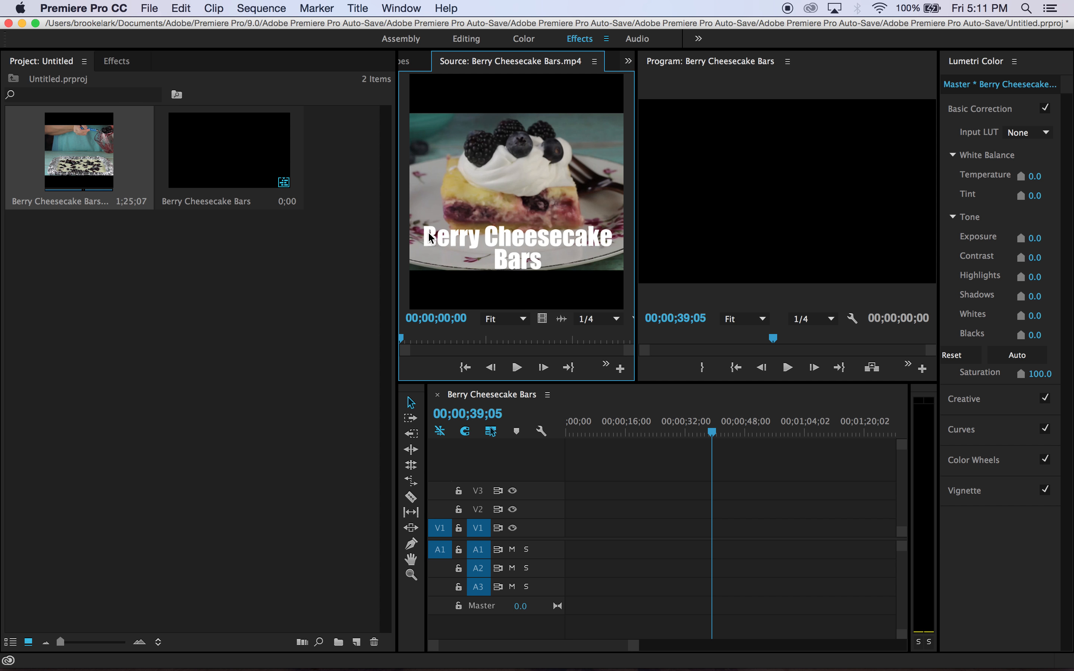
mouse_move(222, 143)
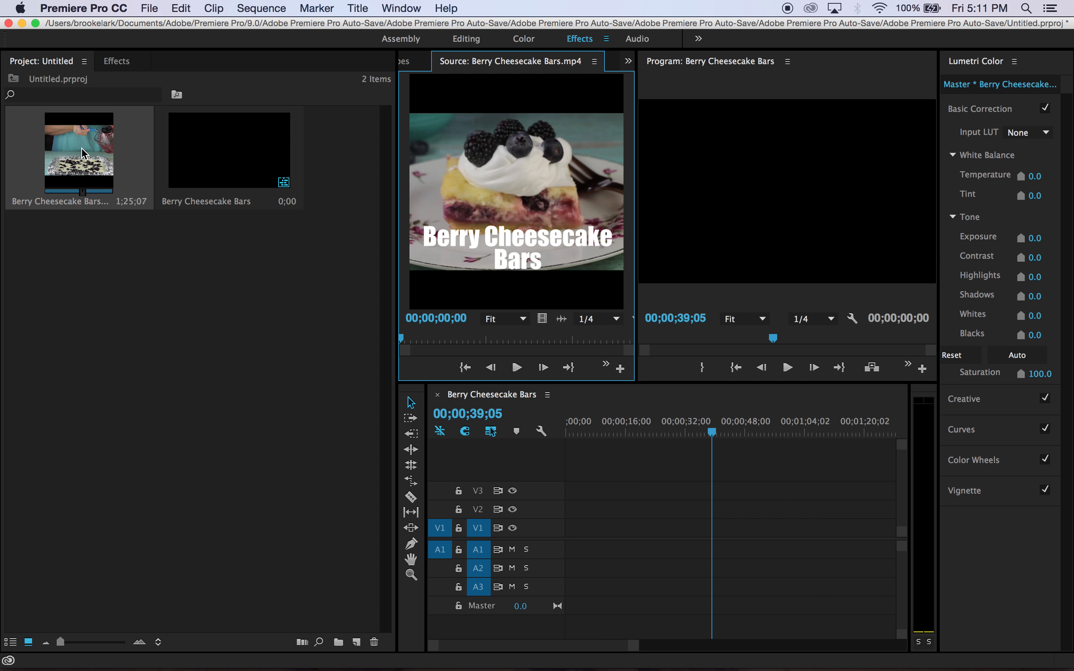
Add Berry Cheesecake Bars.mp4 to the sequence, keeping the existing sequence settings.
click(262, 8)
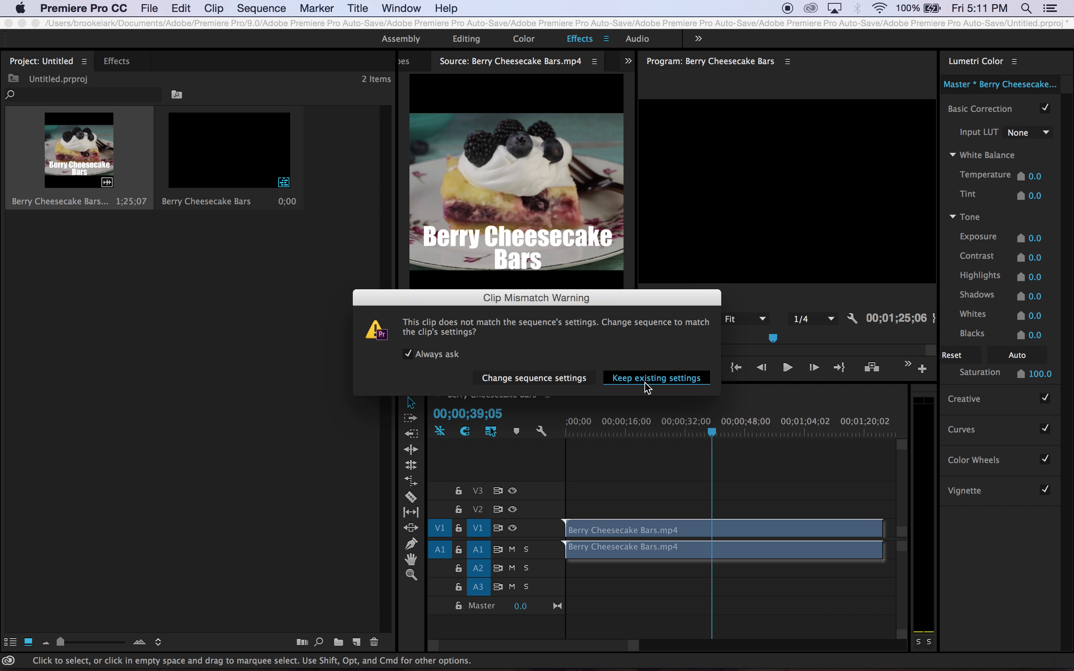
click(656, 378)
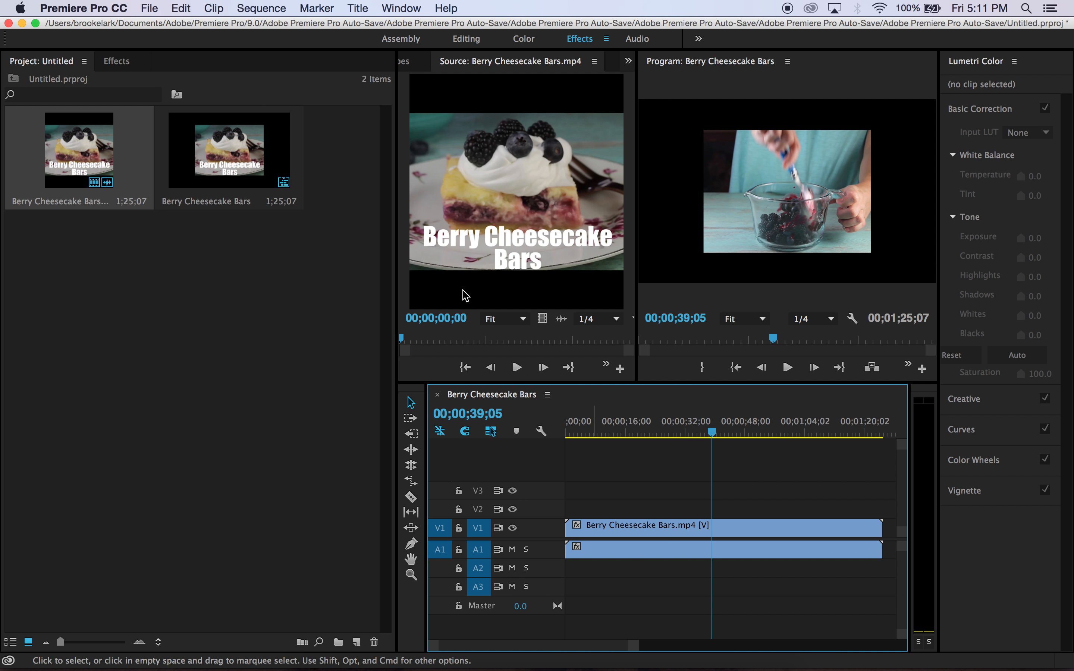
click(264, 8)
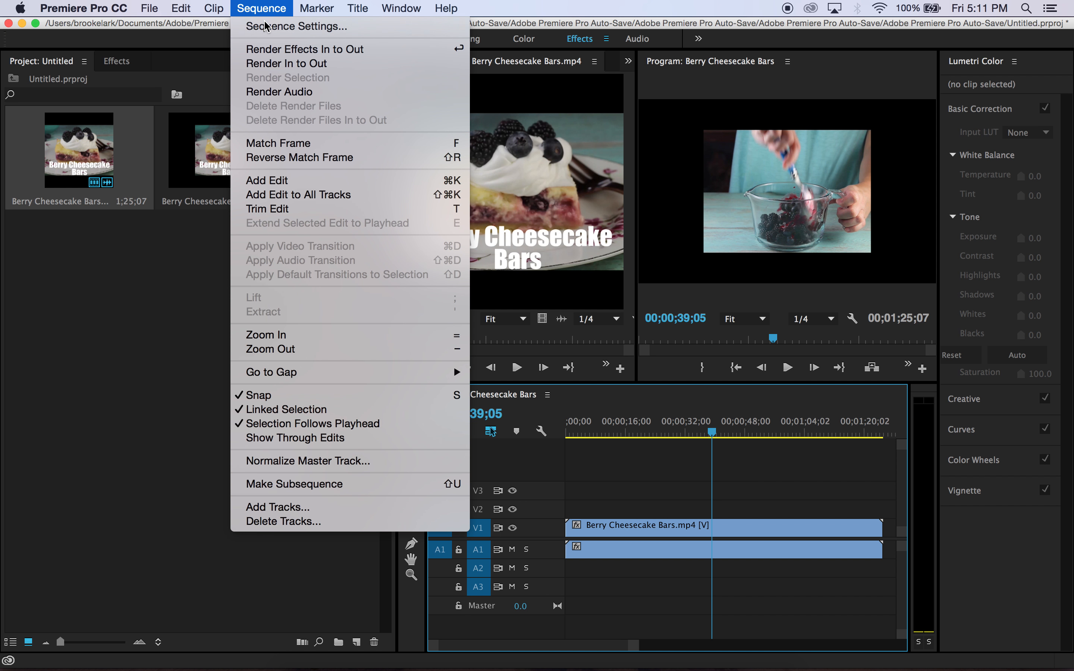
Set the frame size to 1080 x 1080 and confirm deleting previews.
click(294, 26)
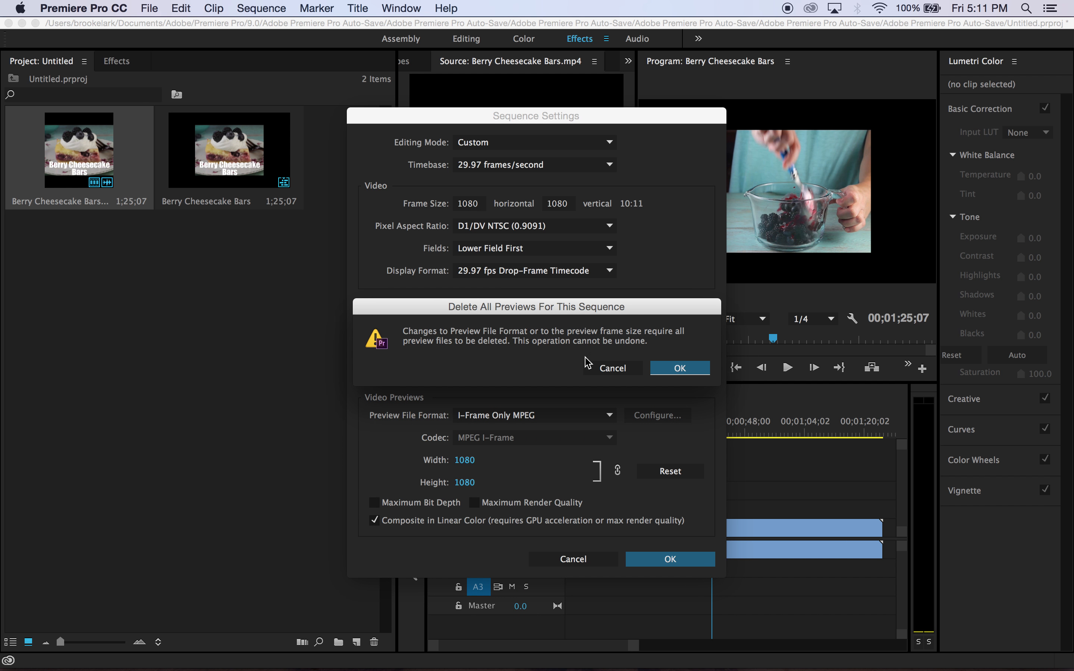
click(680, 368)
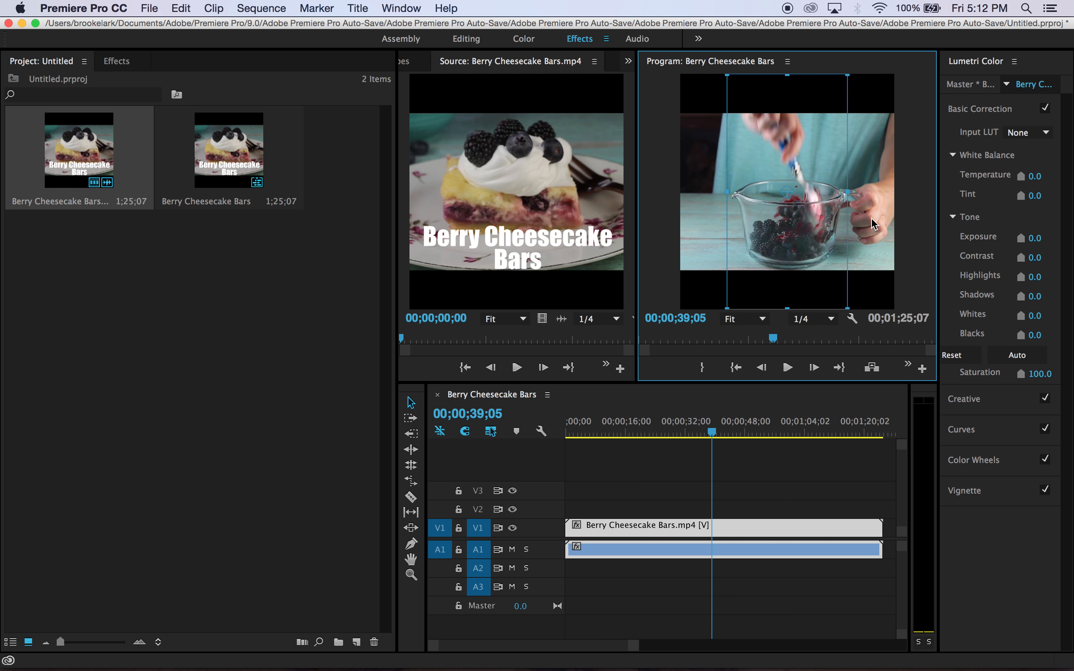
mouse_move(856, 340)
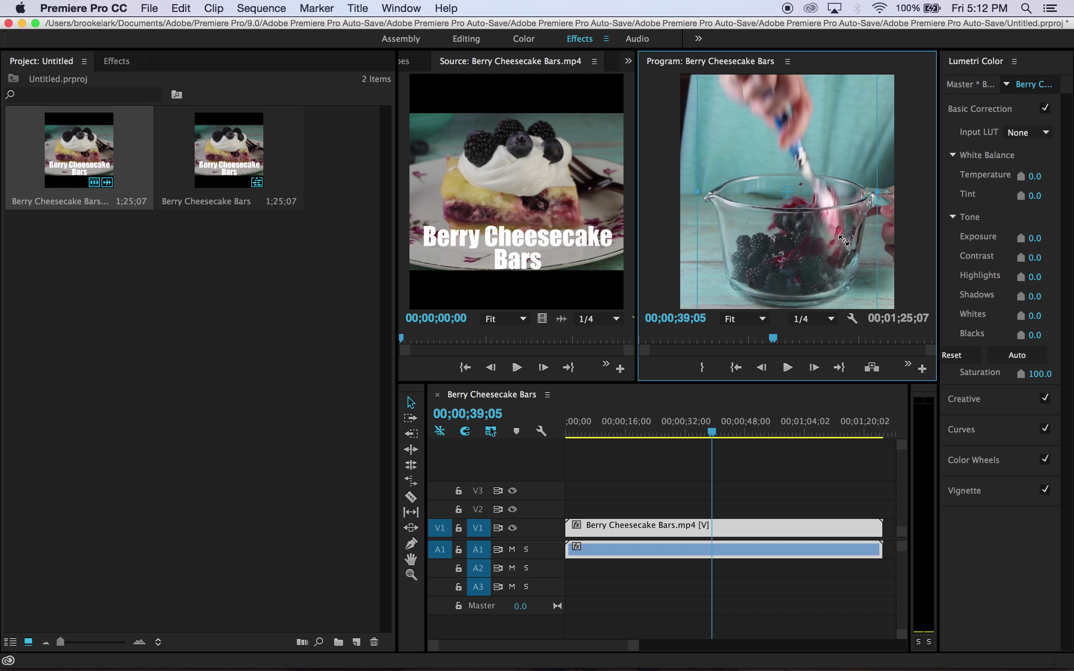
Deselect the scaled-up clip by clicking empty timeline space.
click(637, 481)
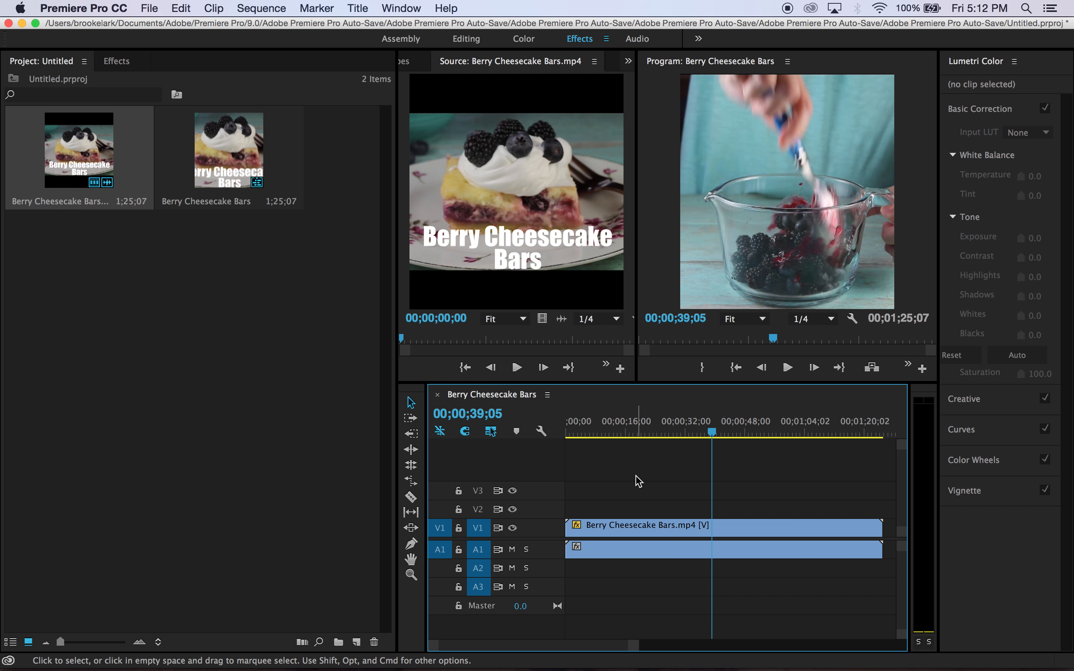
mouse_move(602, 492)
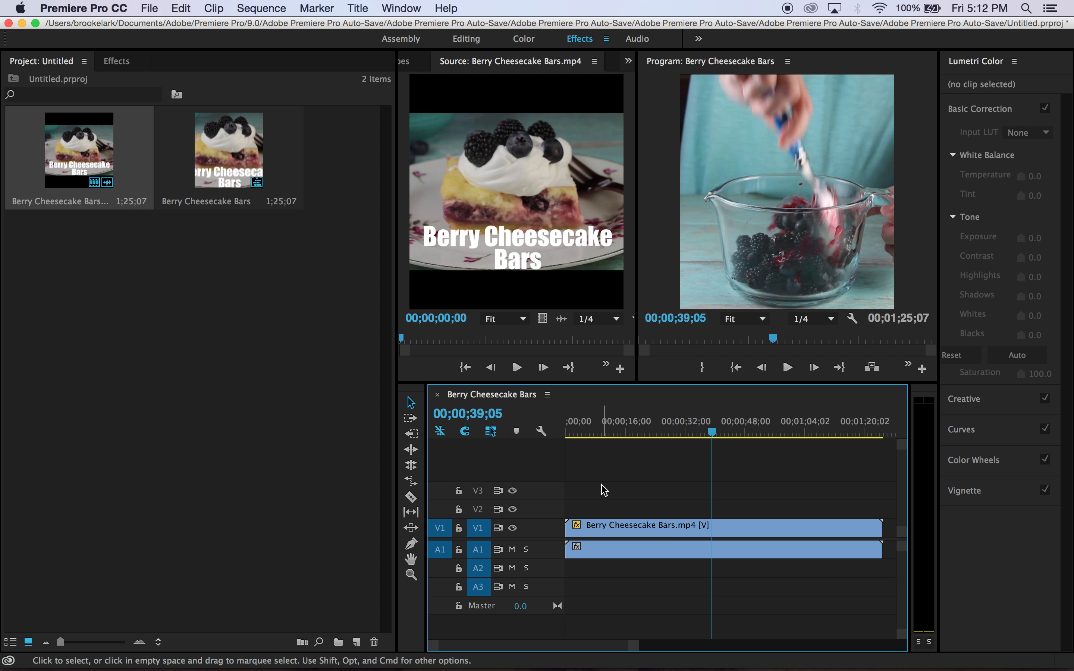
mouse_move(911, 83)
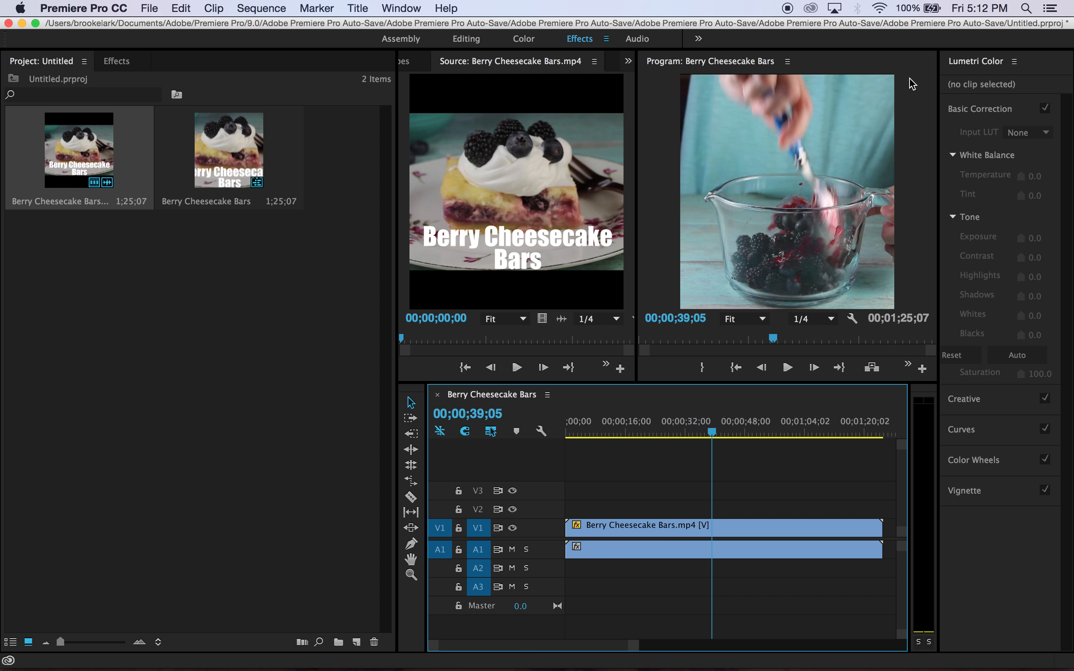
mouse_move(731, 275)
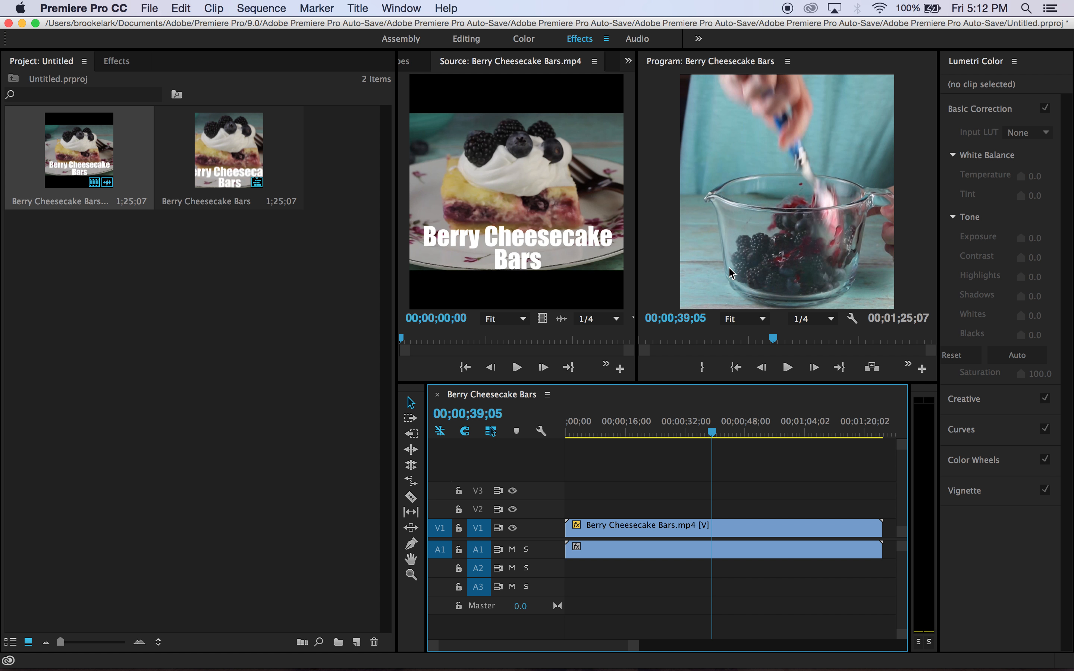
mouse_move(694, 147)
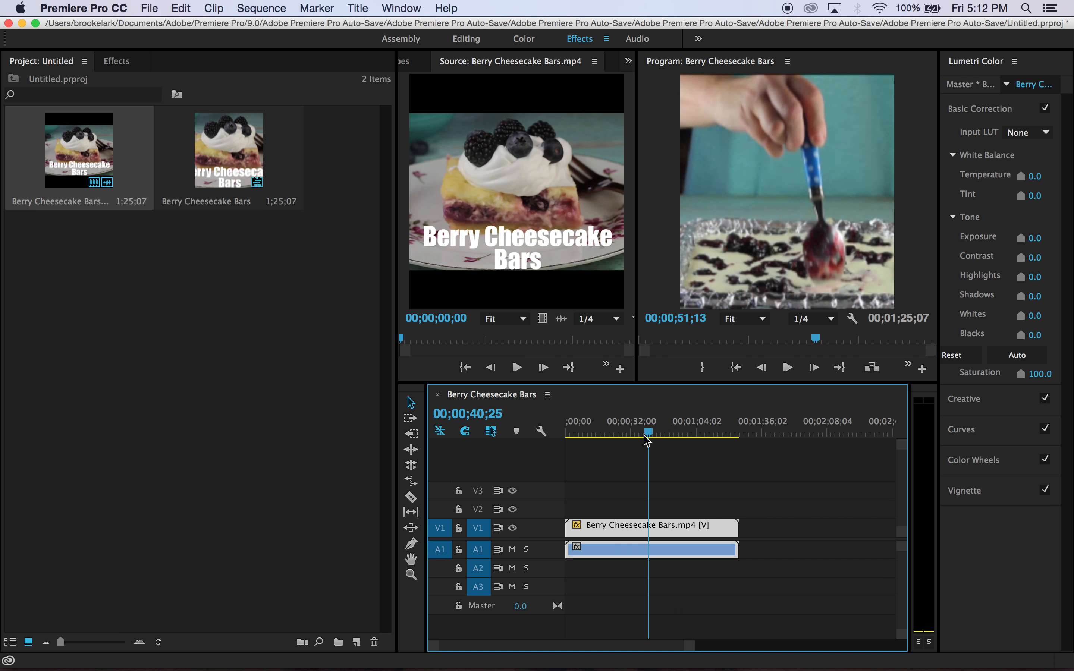
Scrub back to the foil-lined pan shot near 00;00;12;01 and reach the Title commands.
drag(648, 432, 642, 432)
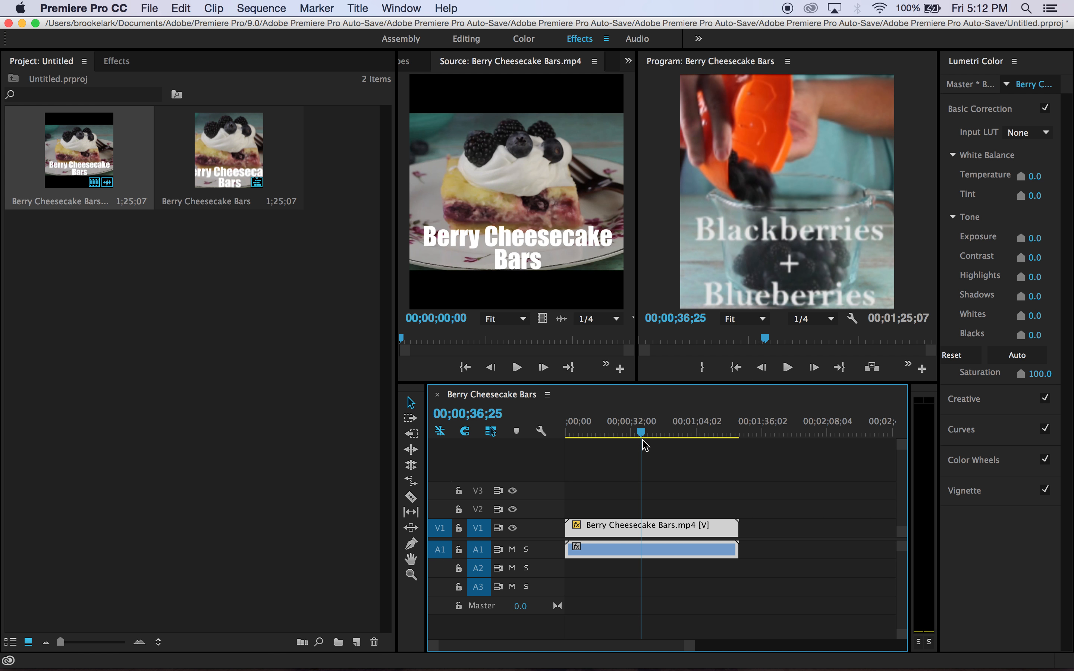
drag(641, 432, 595, 432)
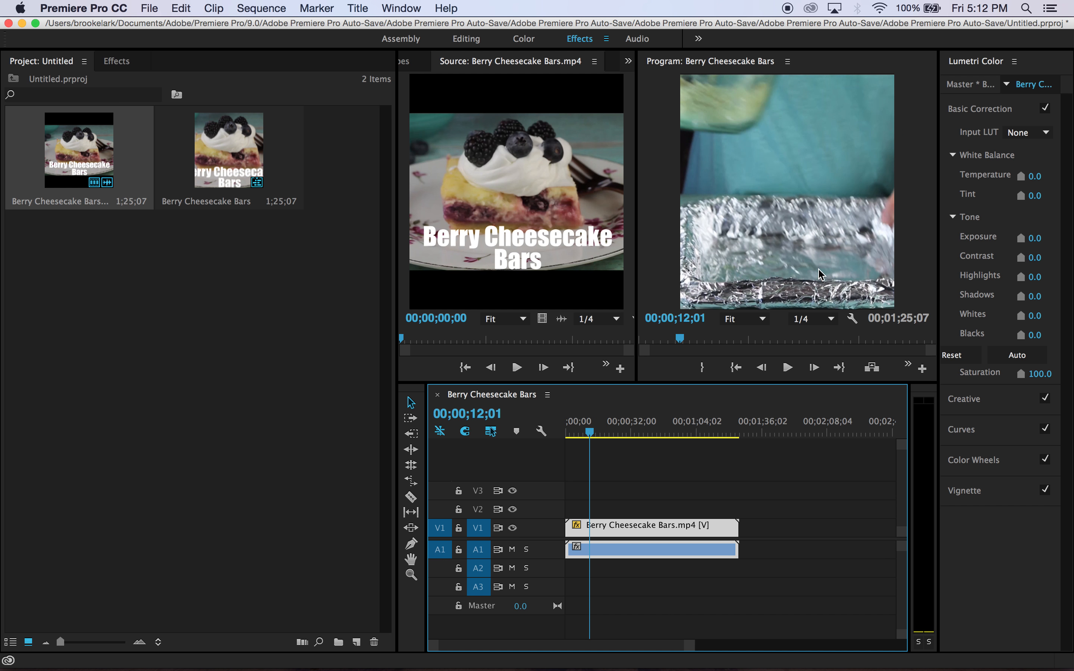
mouse_move(1009, 545)
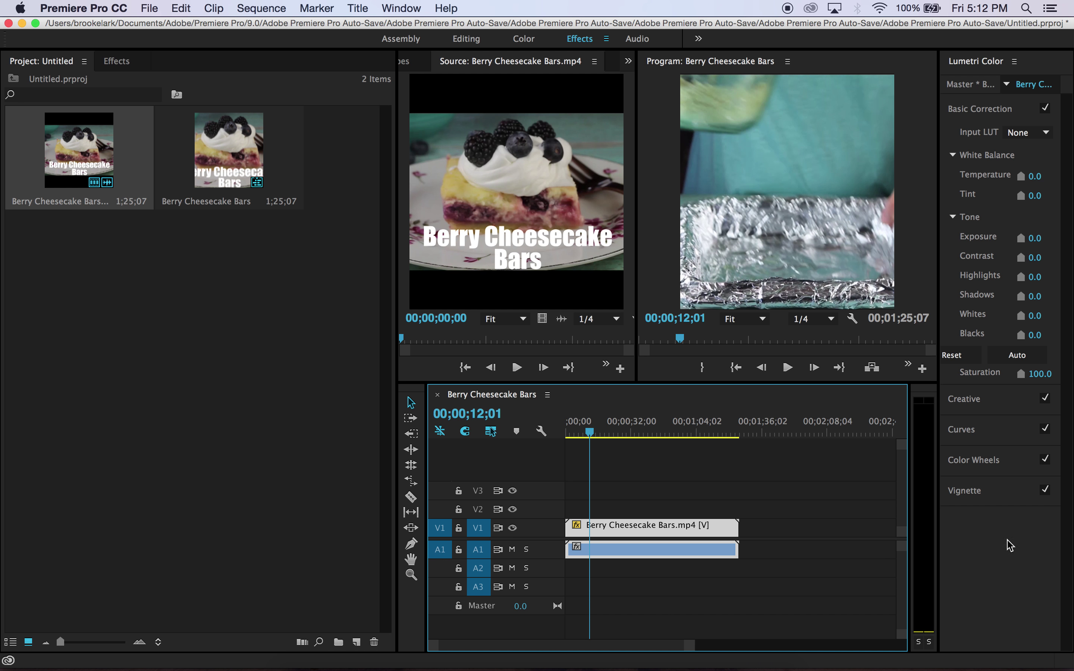
mouse_move(144, 8)
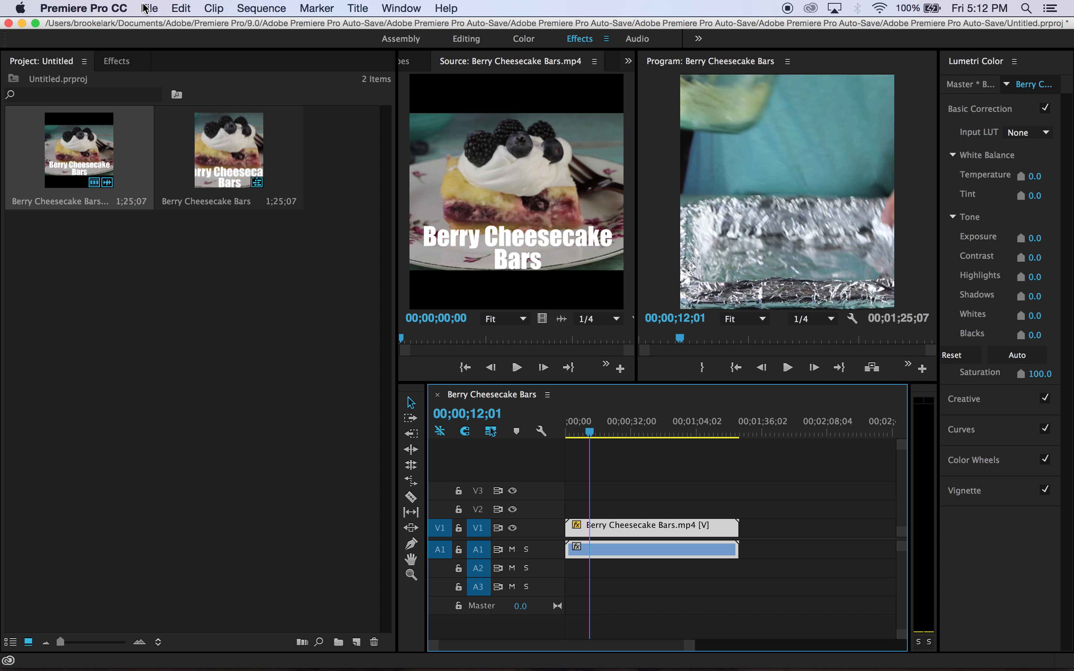
mouse_move(212, 495)
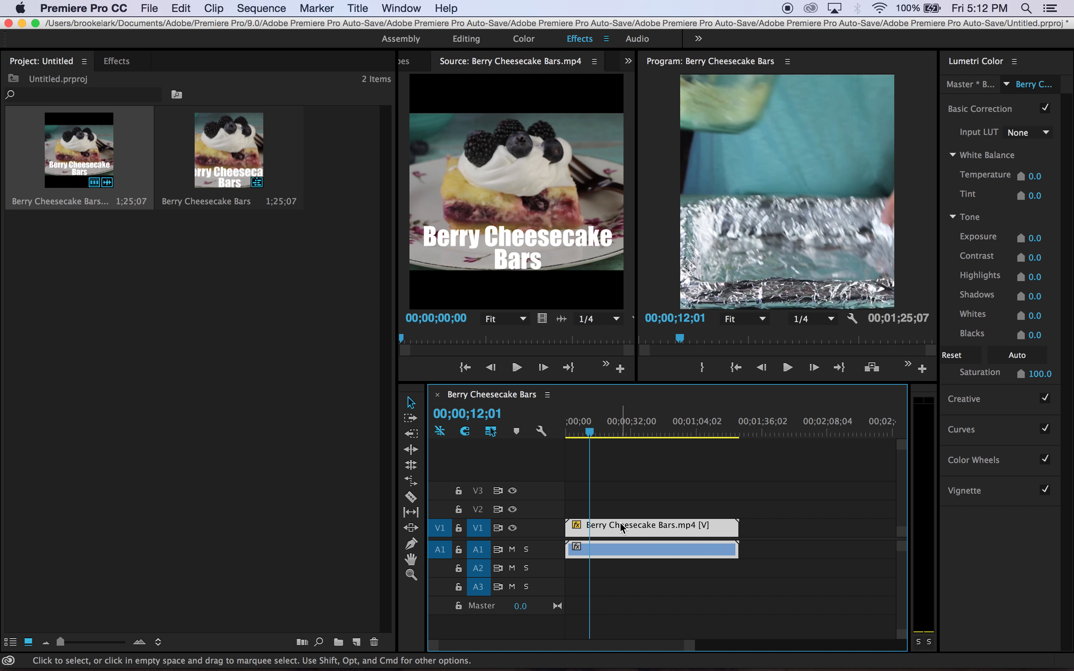
click(358, 8)
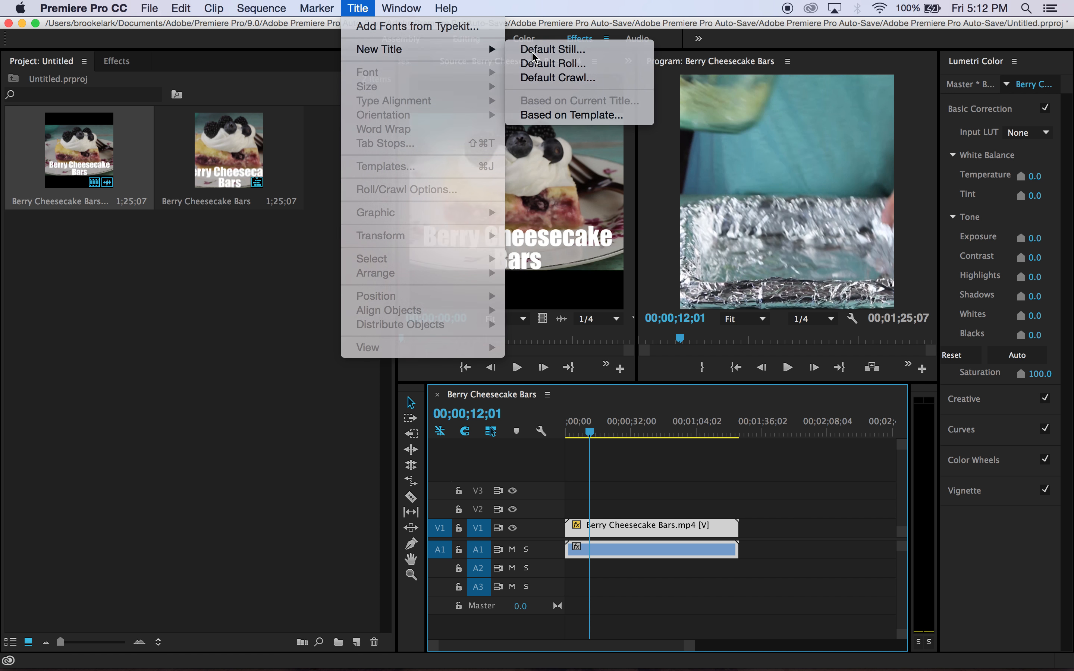
Create a Default Still title with the text "I'm pretending this is a new title.".
click(546, 49)
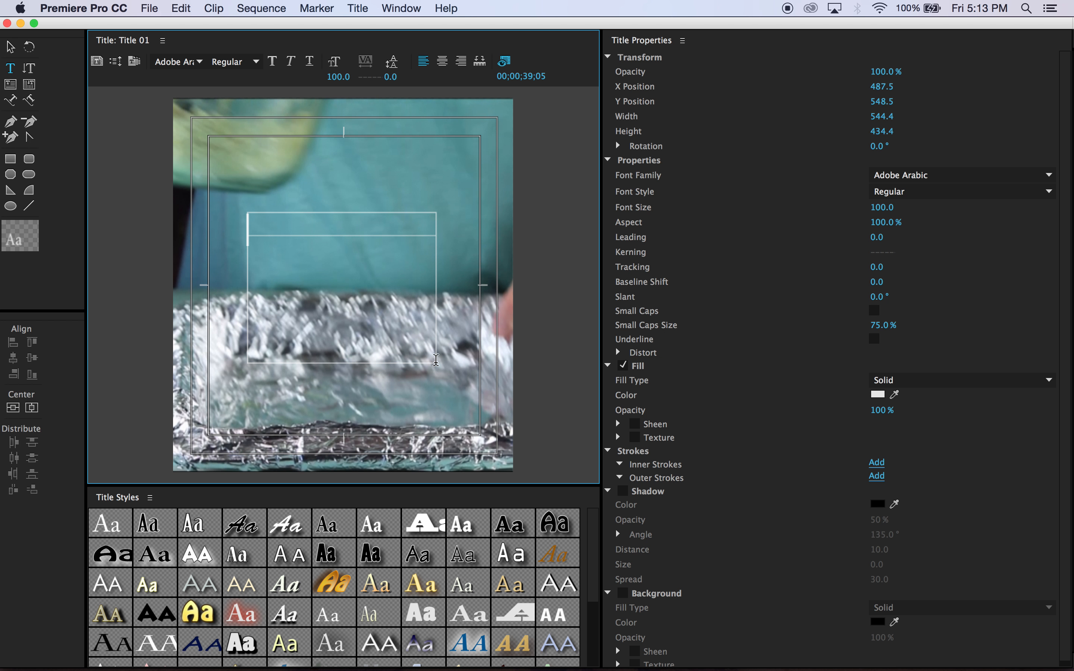
text(I'm)
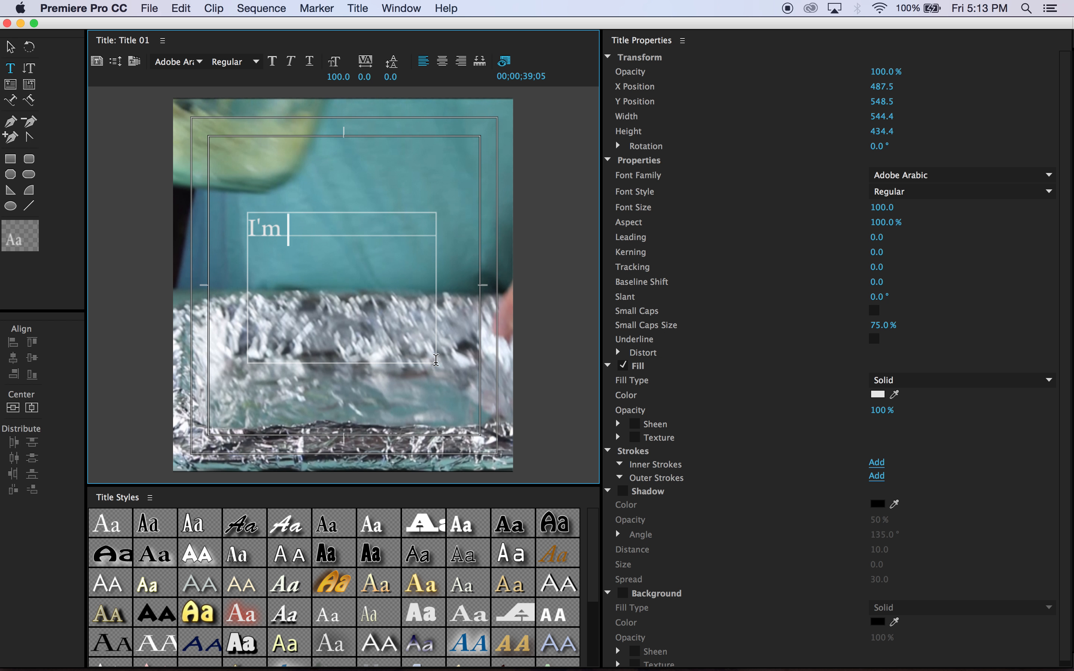
text(pretending this is a)
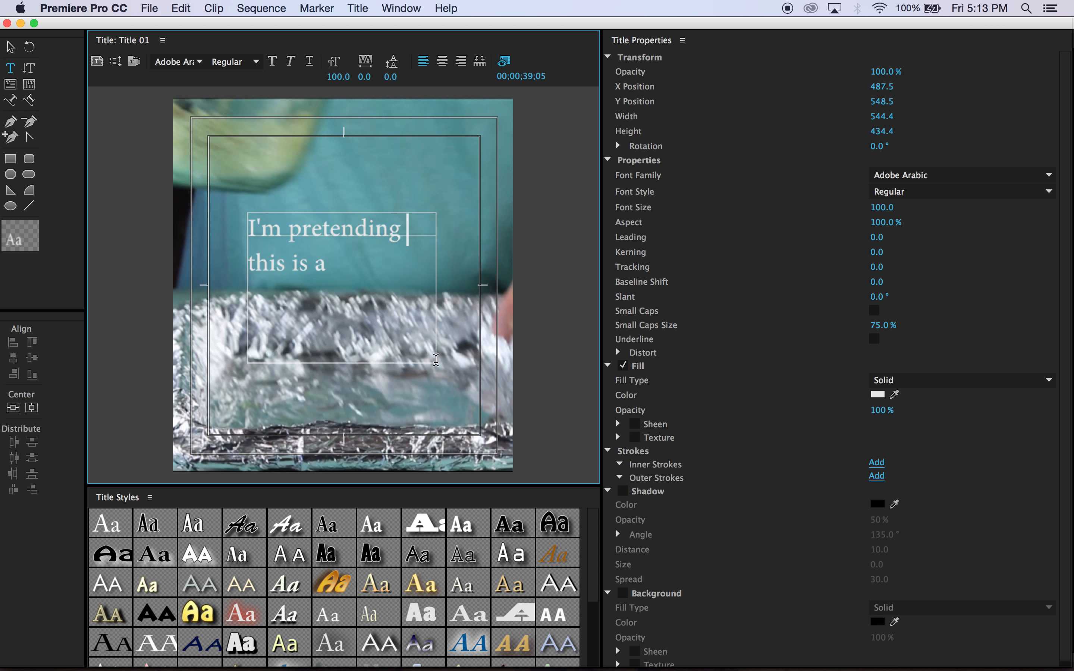
text(new title.)
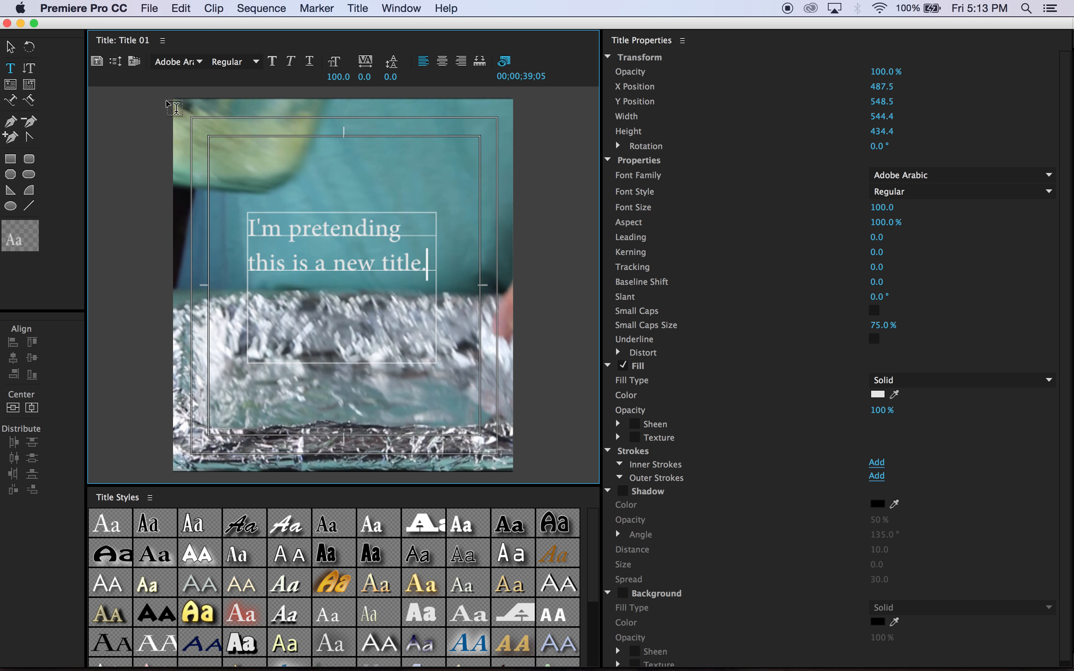
mouse_move(29, 68)
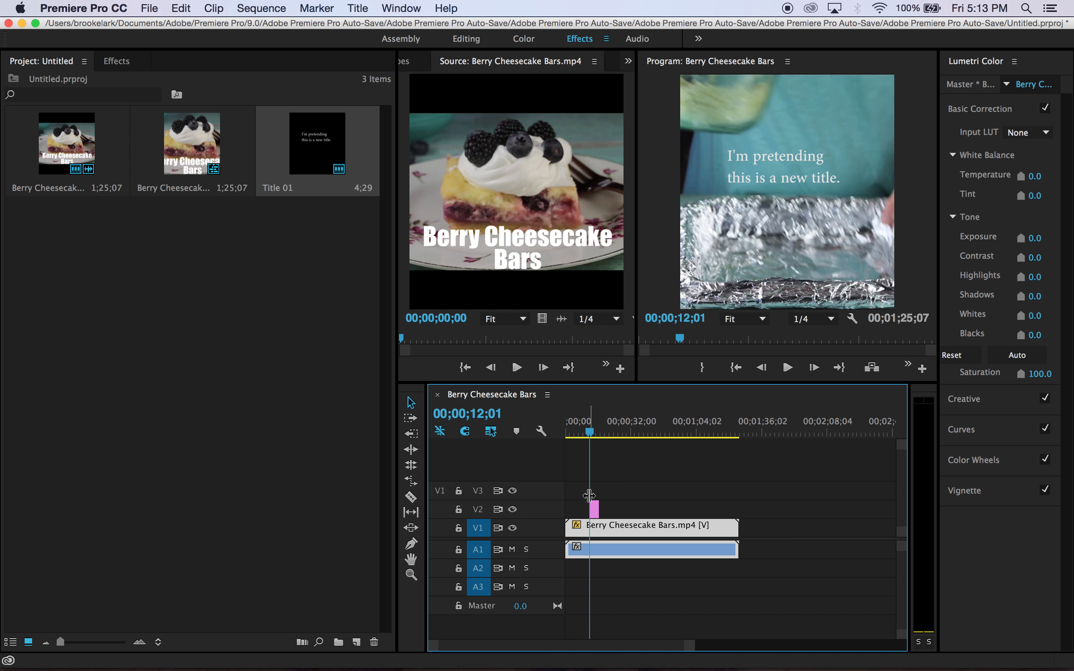
mouse_move(641, 535)
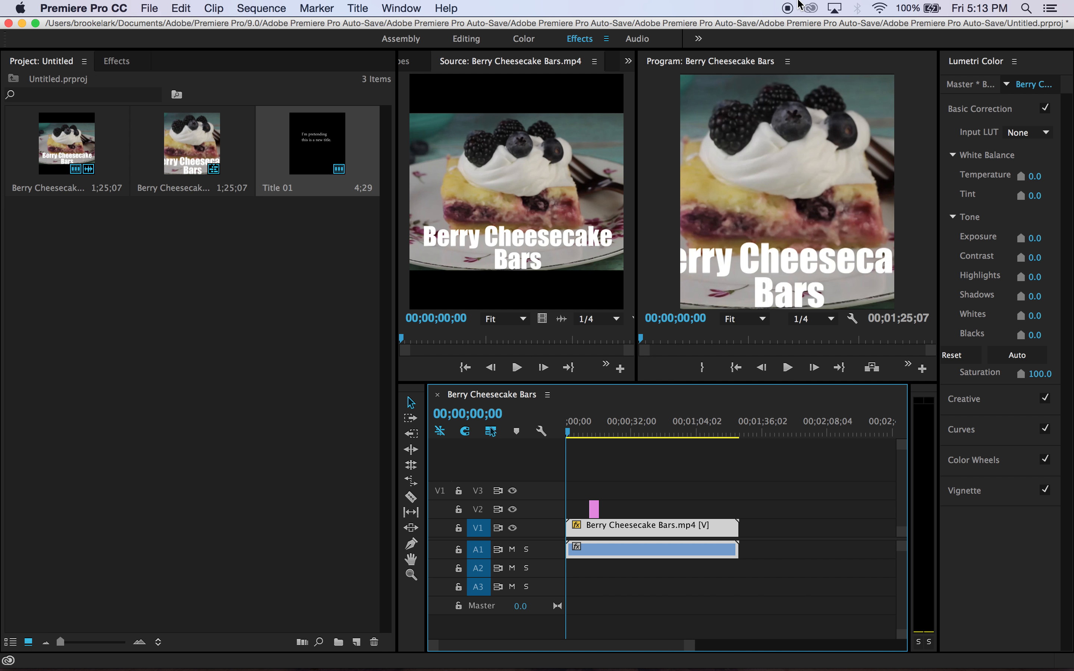
mouse_move(791, 8)
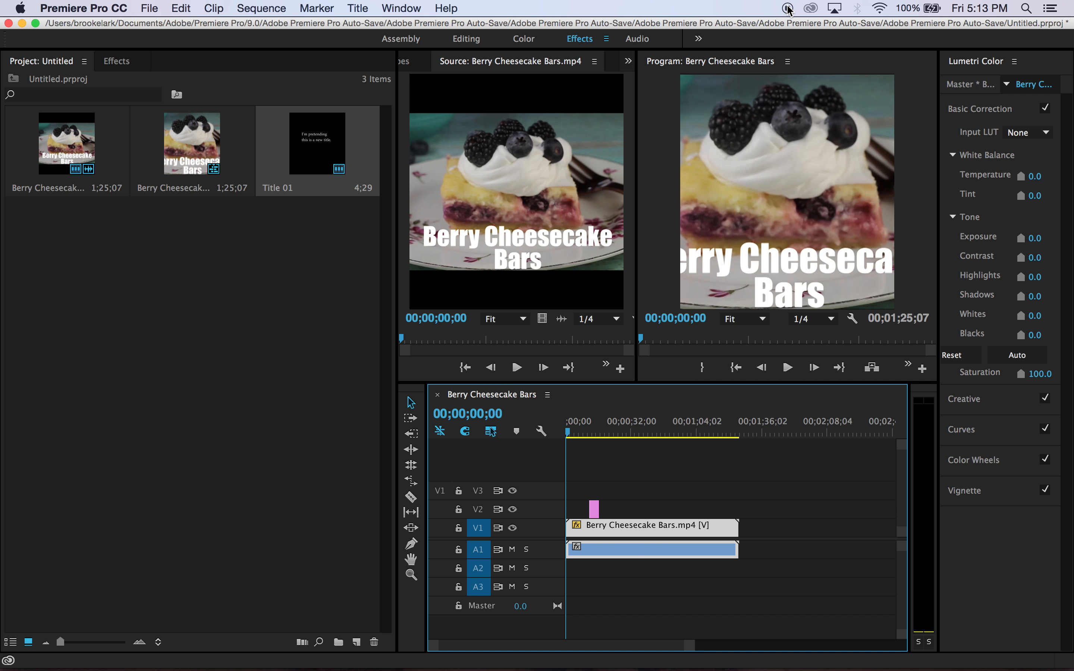